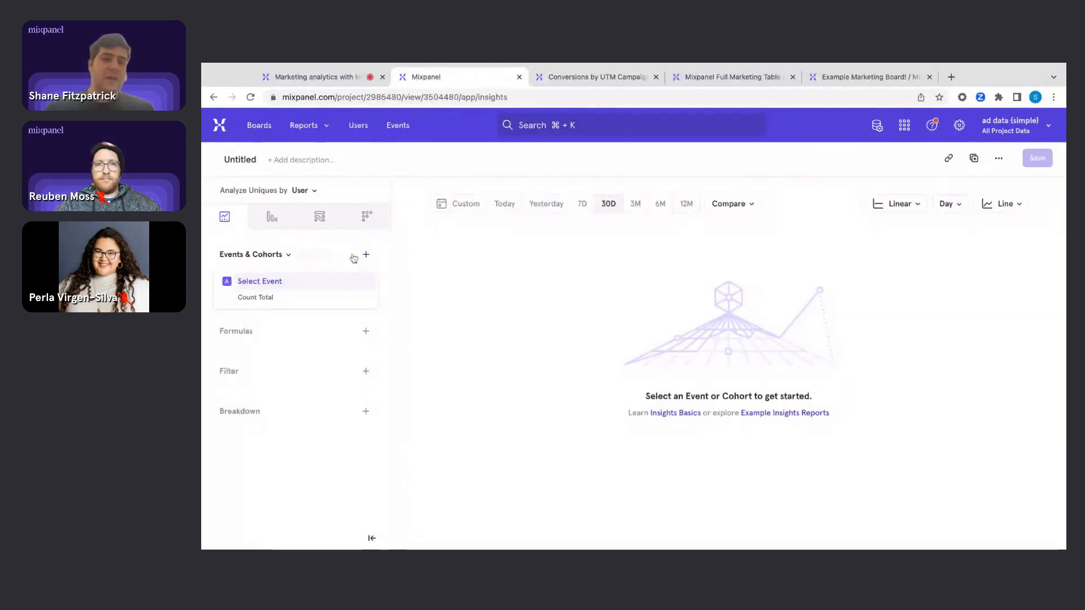
Step: Chart the purchase event broken down by product, shown as bars
{"action": "left_click", "coordinate": [260, 282]}
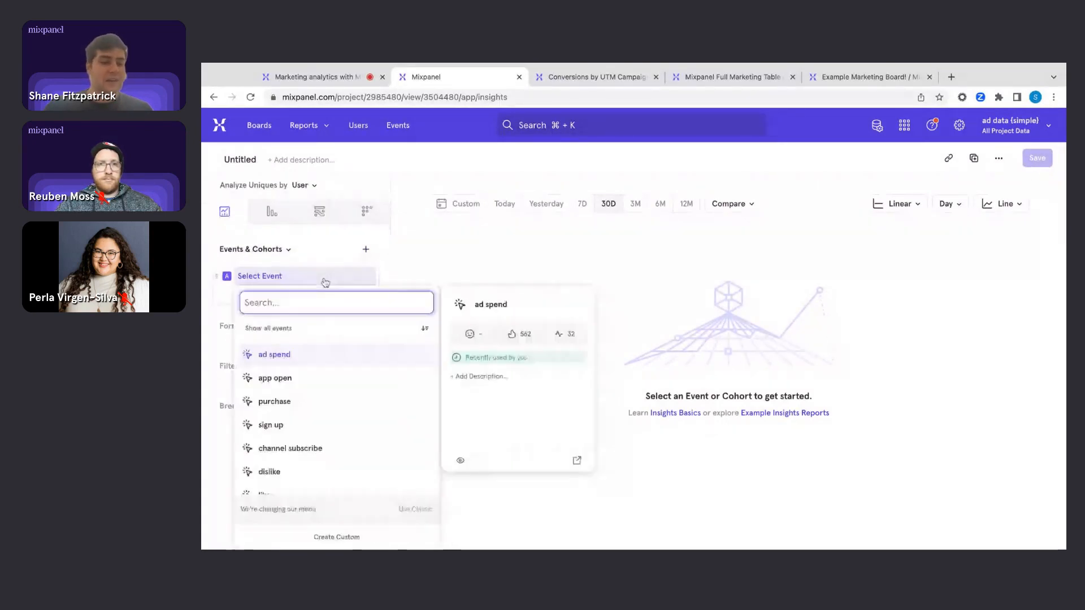
{"action": "left_click", "coordinate": [274, 401]}
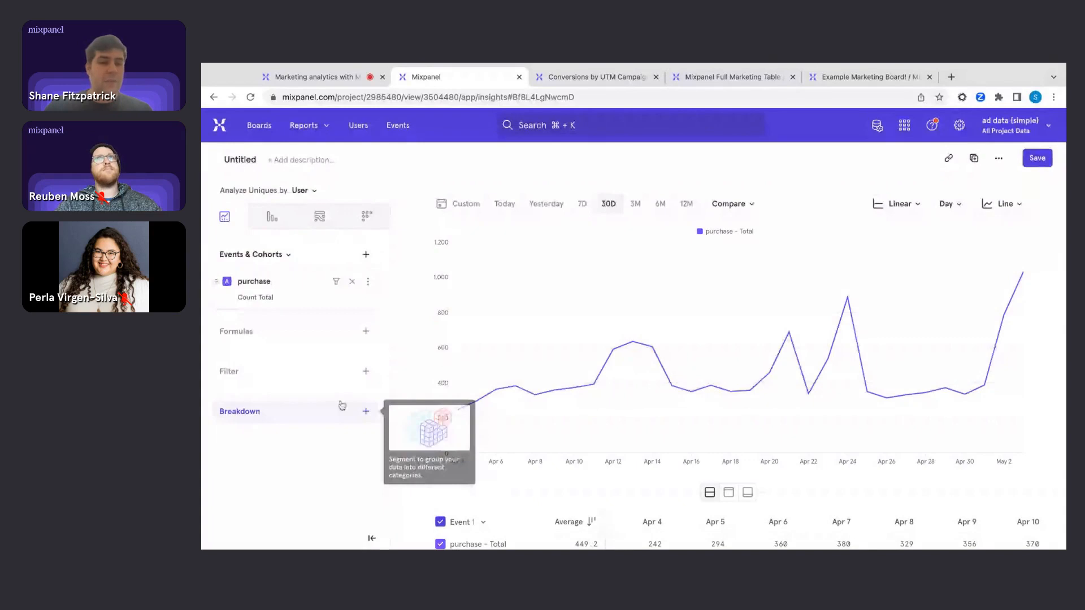
{"action": "left_click", "coordinate": [366, 412]}
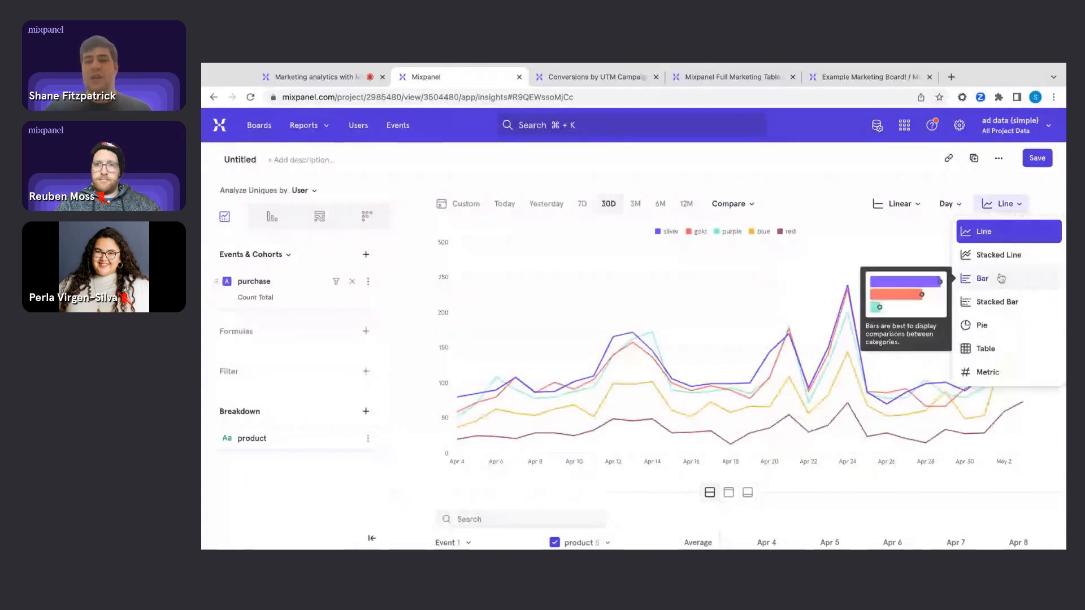
{"action": "left_click", "coordinate": [982, 278]}
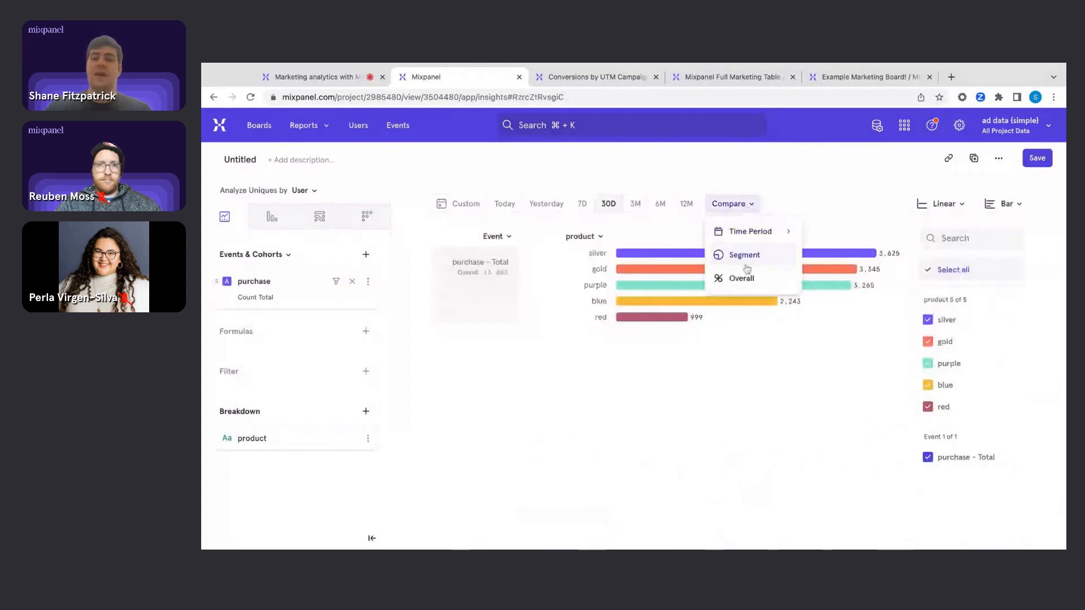
Step: Compare against the previous month instead of overall, then clear the purchase event
{"action": "left_click", "coordinate": [740, 278]}
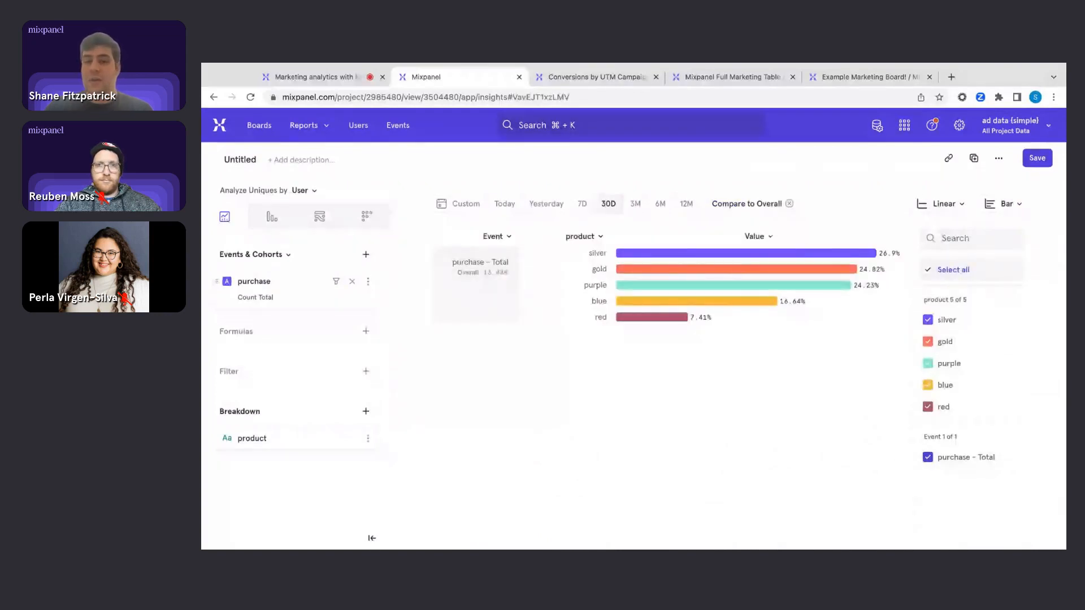
{"action": "left_click", "coordinate": [790, 204]}
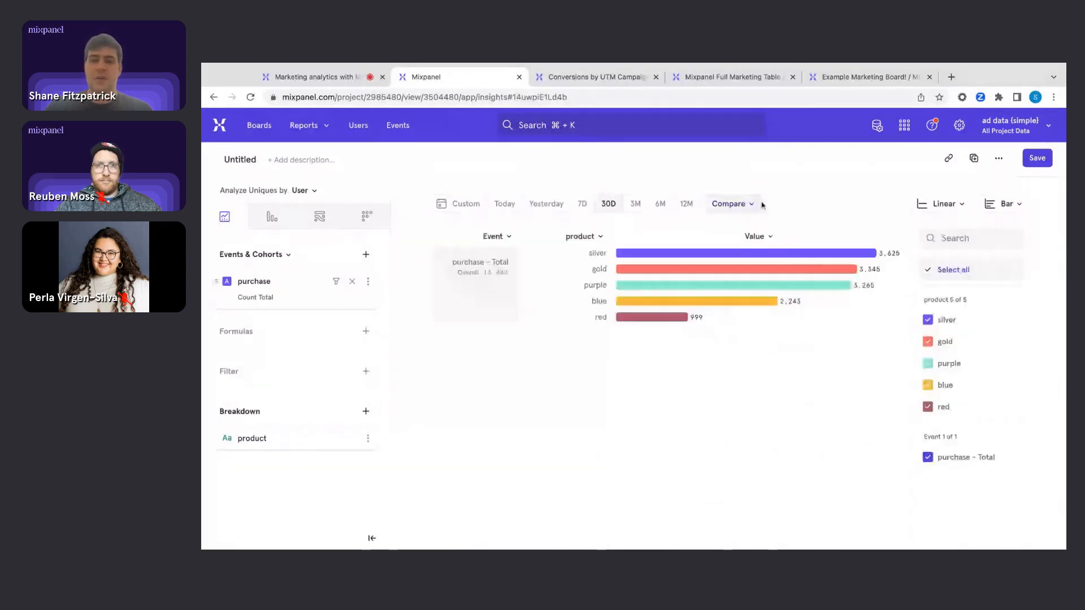
{"action": "left_click", "coordinate": [726, 203]}
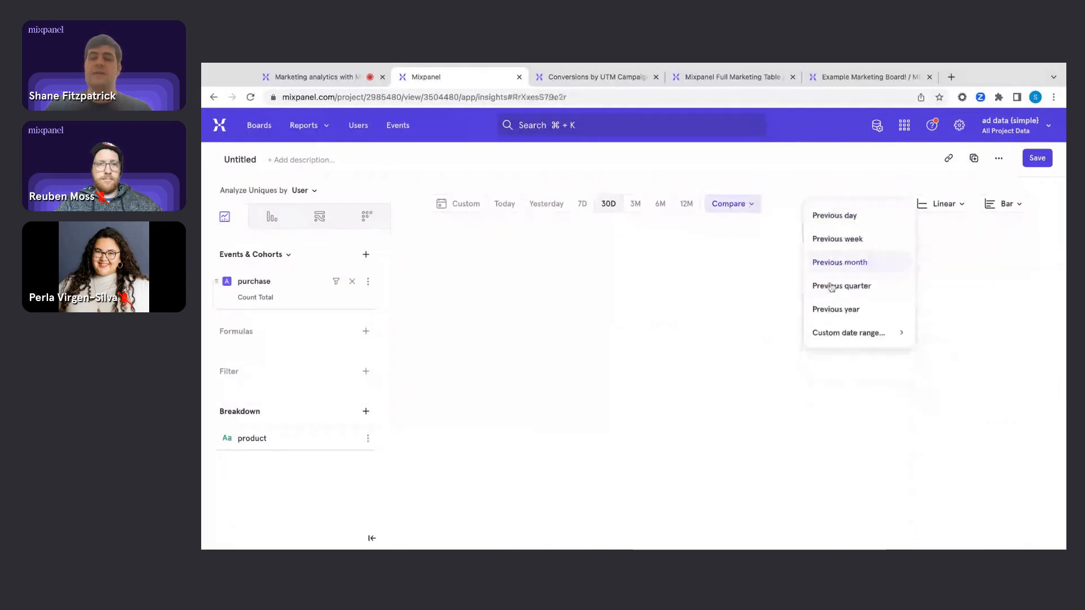
{"action": "left_click", "coordinate": [838, 261]}
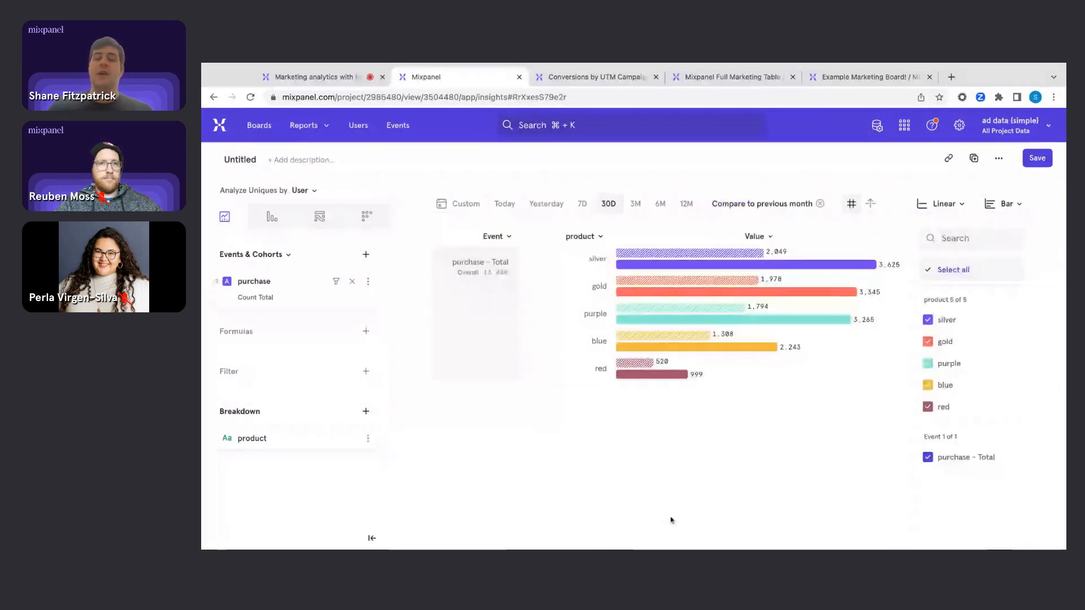
{"action": "left_click", "coordinate": [305, 126]}
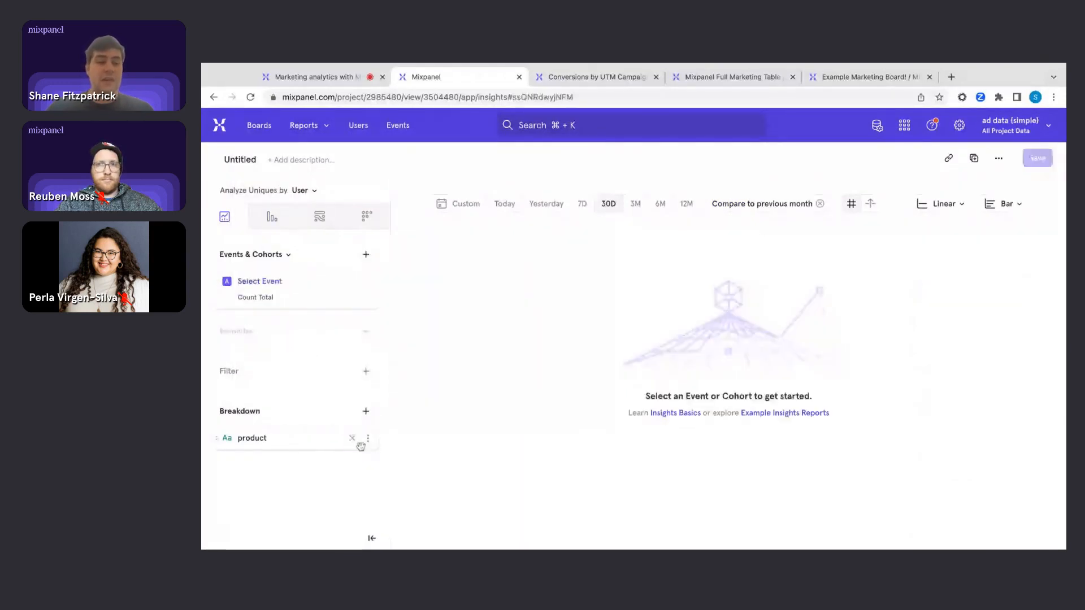
Step: Drop the product breakdown and build a sign up → purchase funnel
{"action": "left_click", "coordinate": [271, 217]}
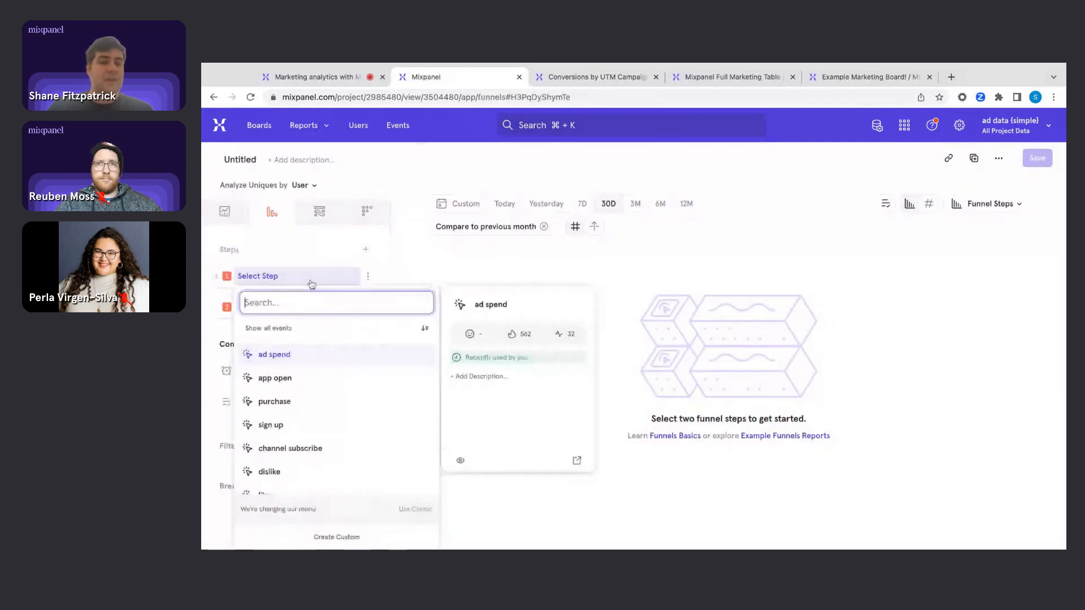
{"action": "left_click", "coordinate": [270, 423]}
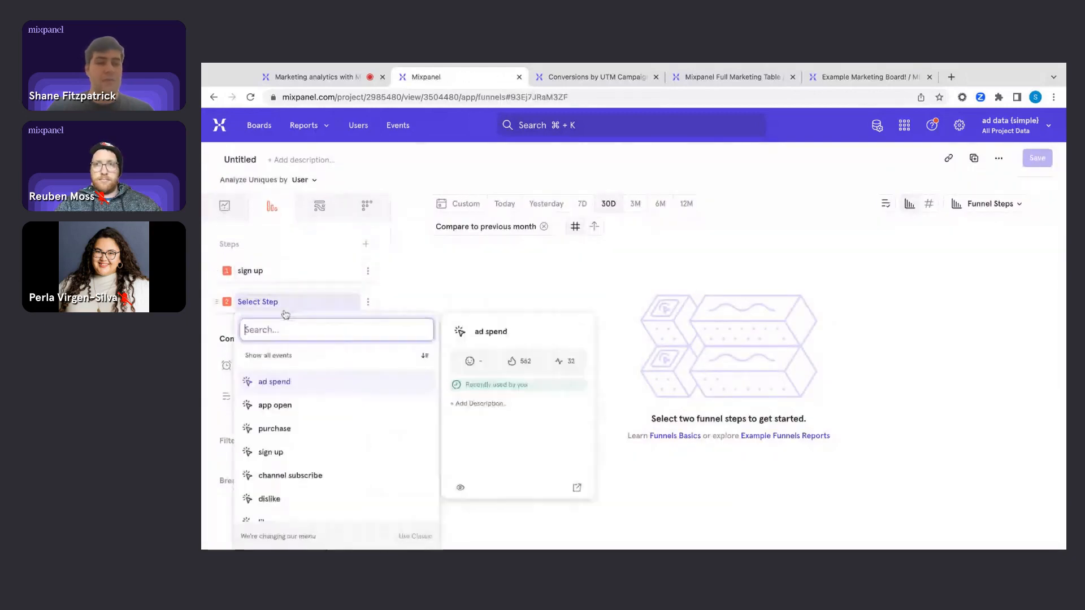
{"action": "left_click", "coordinate": [273, 428]}
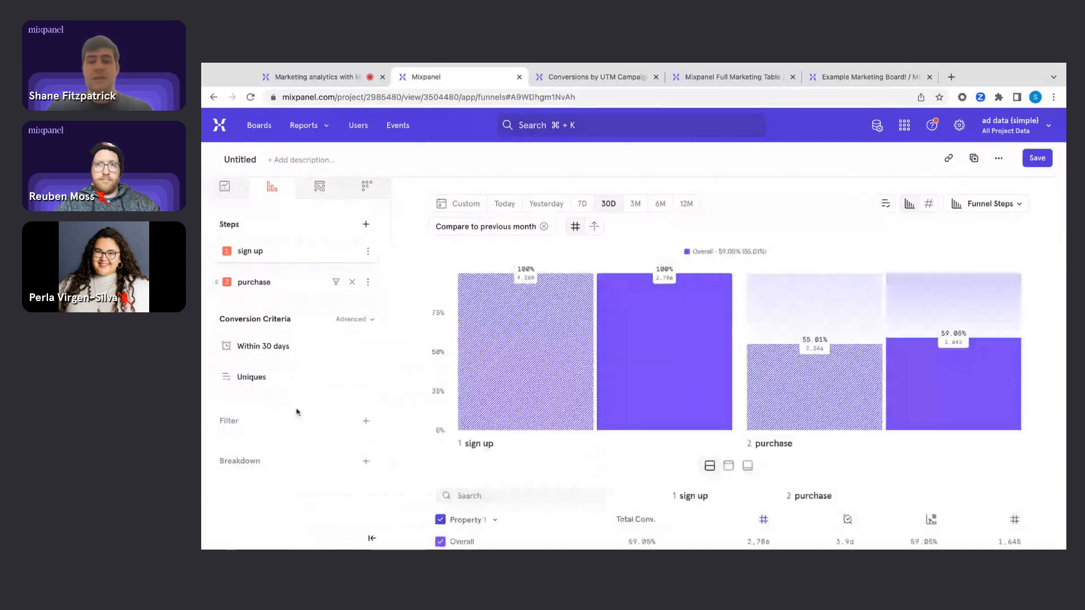
{"action": "mouse_move", "coordinate": [612, 295]}
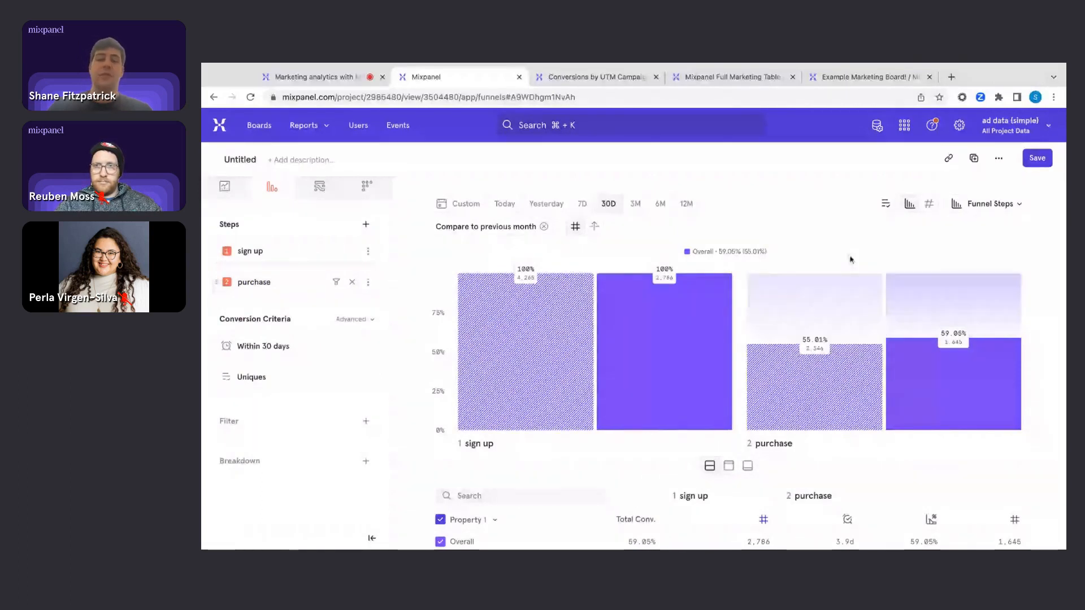
{"action": "mouse_move", "coordinate": [814, 307]}
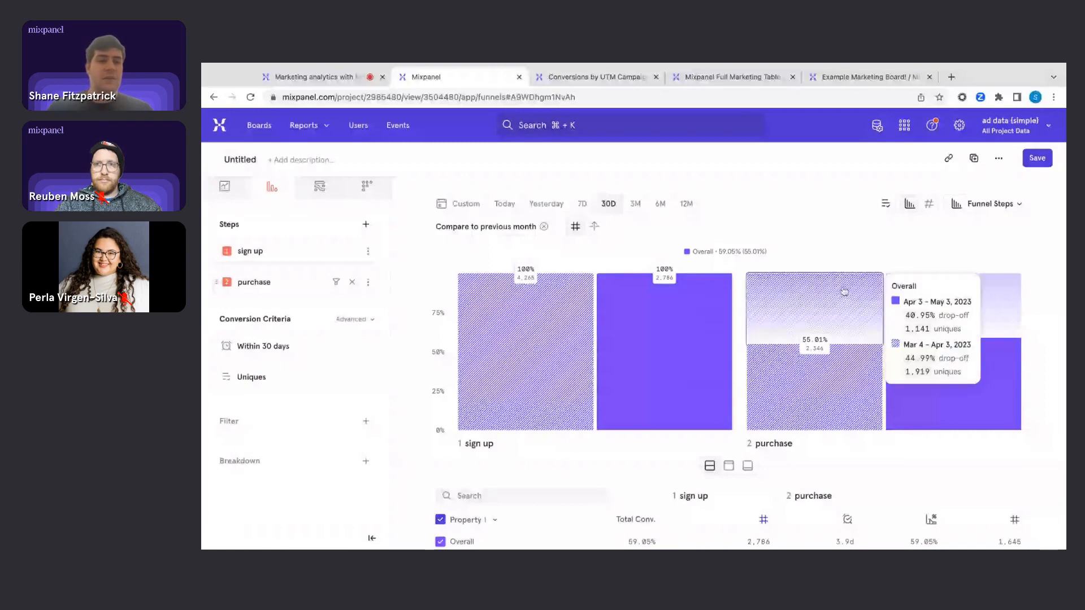
{"action": "left_click", "coordinate": [307, 126]}
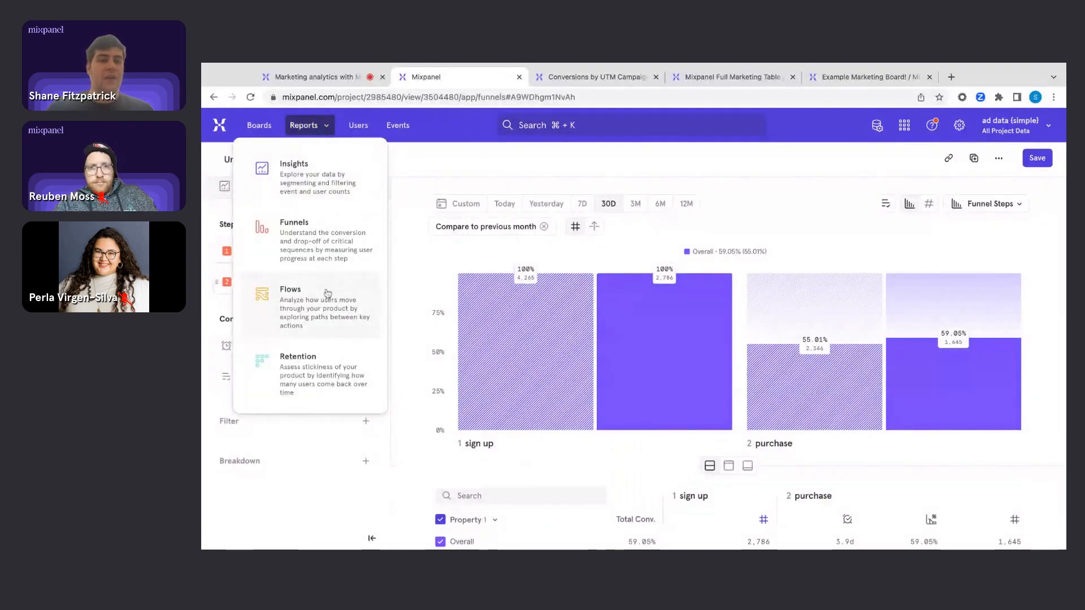
Step: Switch the sign up and purchase steps to a Flows report of user paths
{"action": "left_click", "coordinate": [309, 125]}
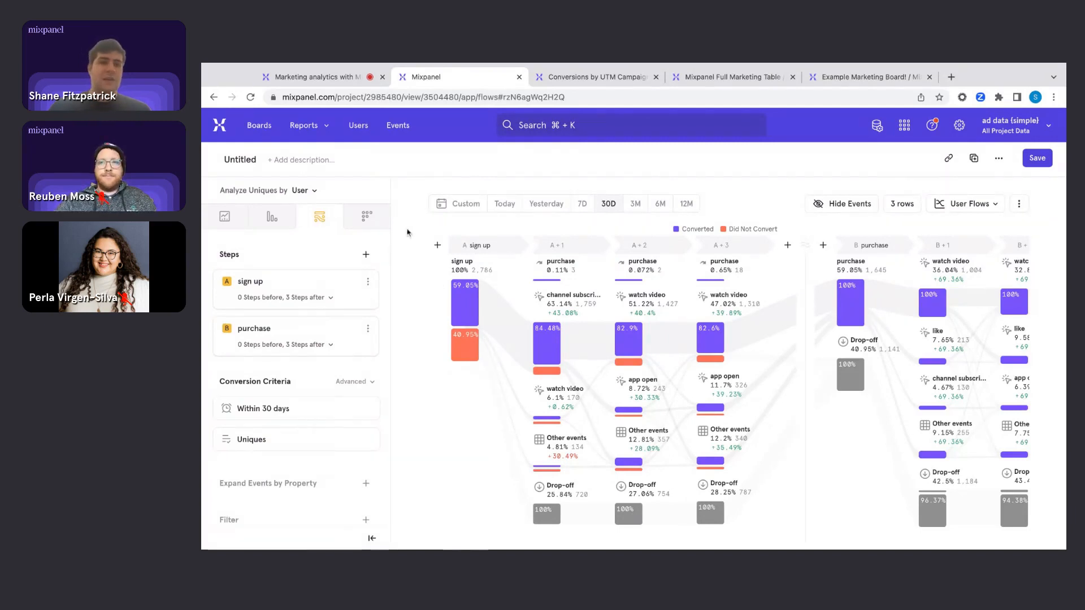
Step: View sign-up-to-purchase retention, then return to purchases in Insights over 3M
{"action": "left_click", "coordinate": [366, 217]}
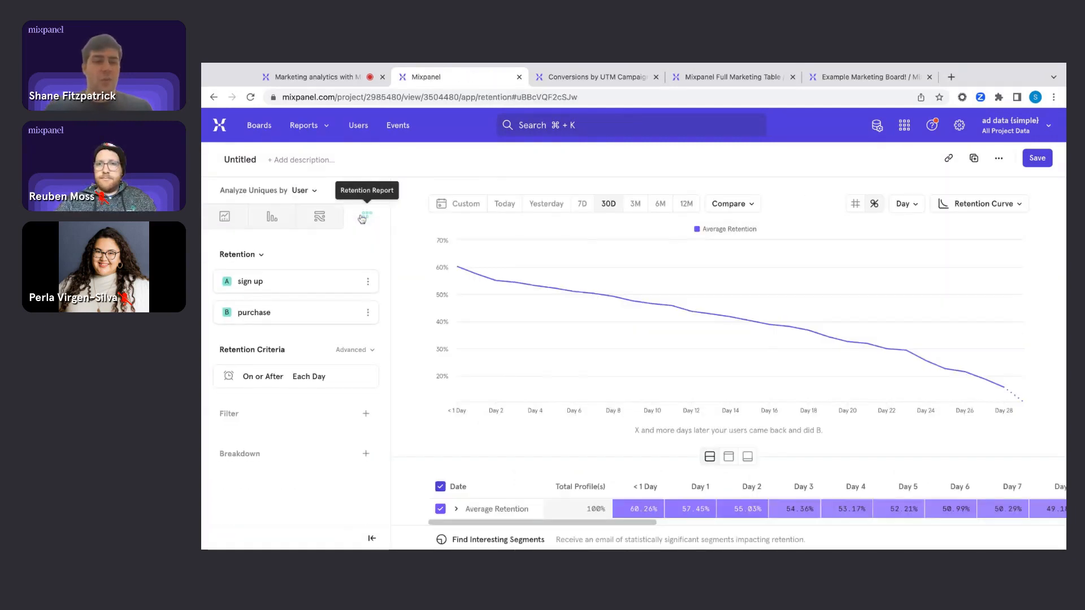
{"action": "left_click", "coordinate": [633, 203]}
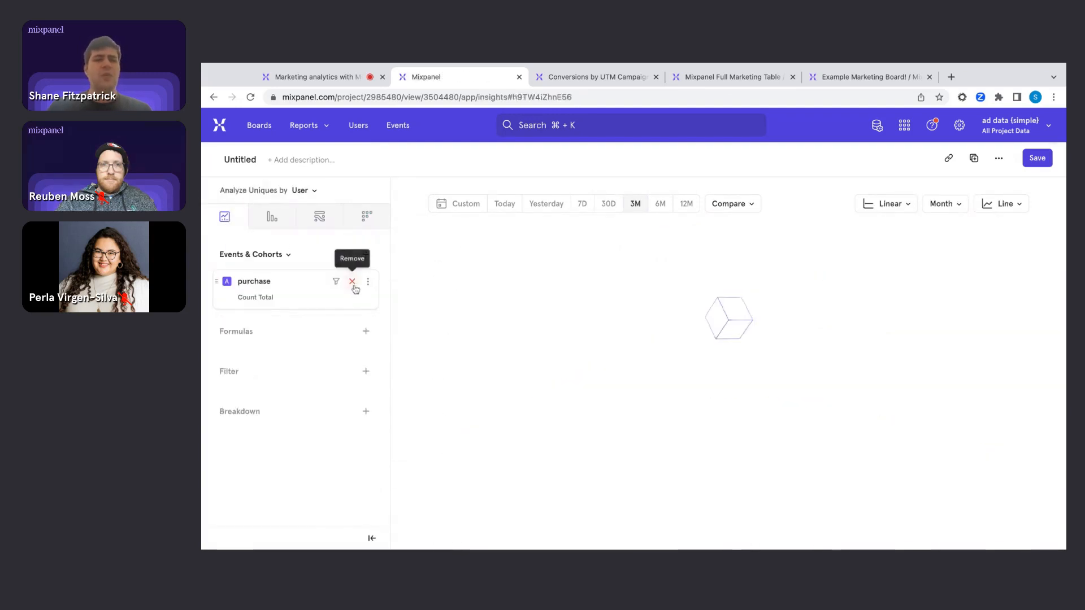
Step: Remove the purchase event, leaving an empty Insights report over 7 days
{"action": "left_click", "coordinate": [353, 282]}
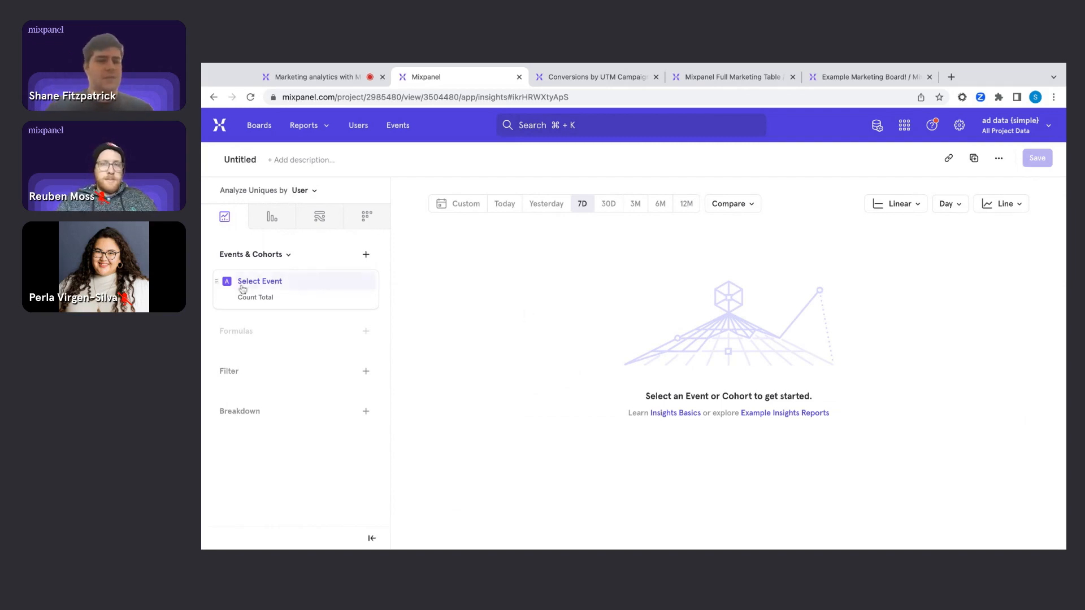
Step: Chart the total count of ad spend events over the last 30 days
{"action": "left_click", "coordinate": [260, 282]}
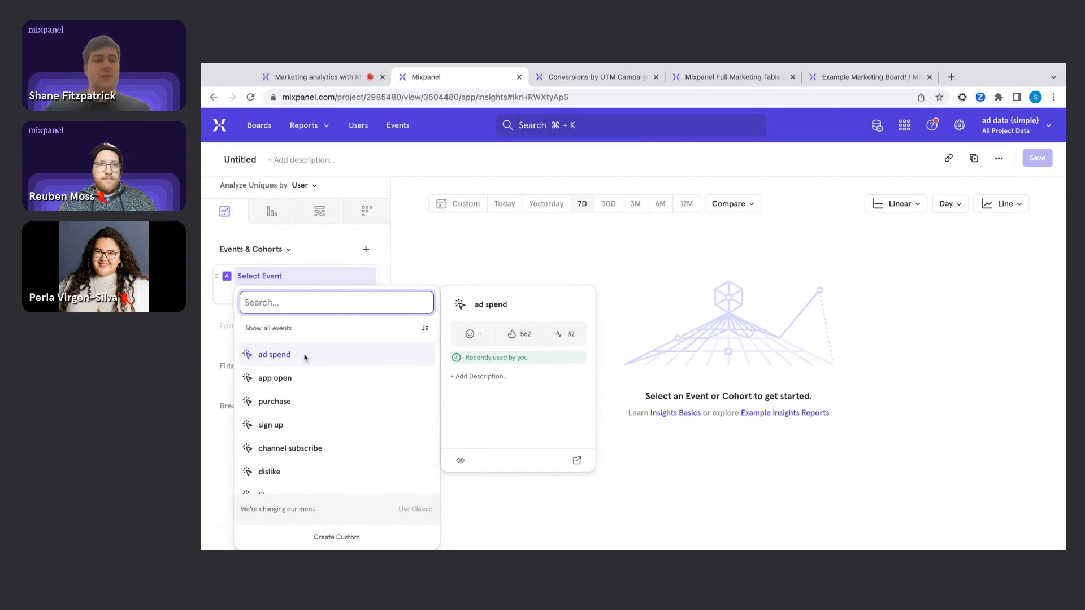
{"action": "mouse_move", "coordinate": [316, 353]}
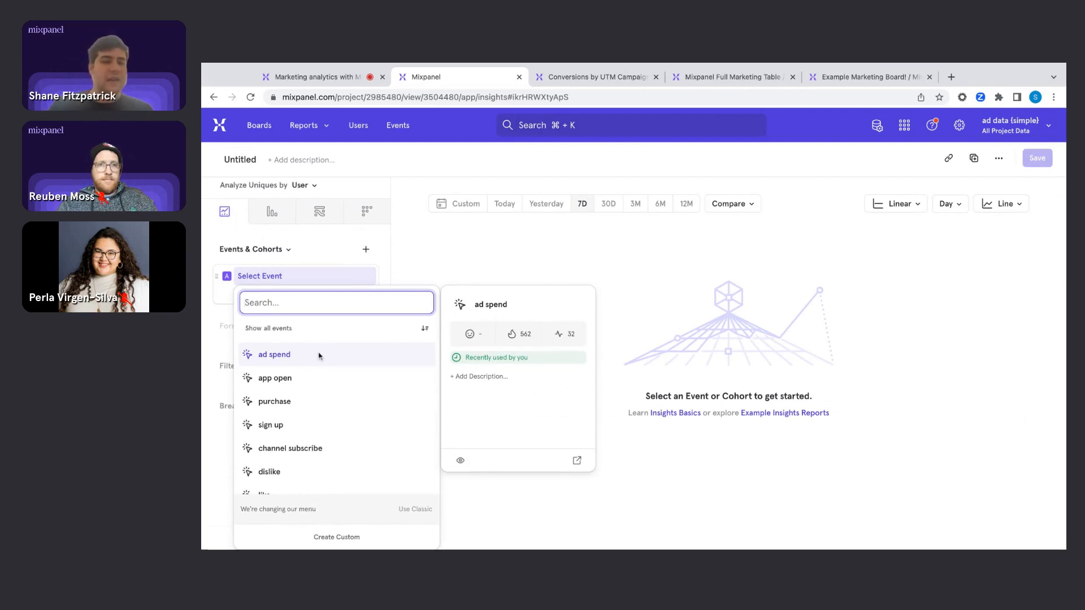
{"action": "left_click", "coordinate": [275, 354]}
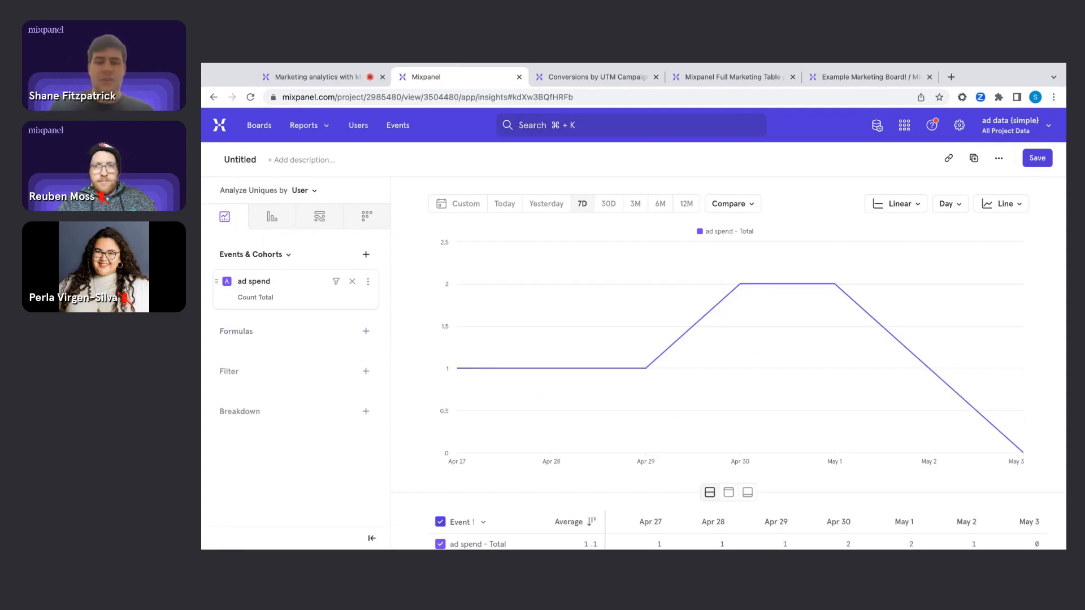
{"action": "mouse_move", "coordinate": [551, 367]}
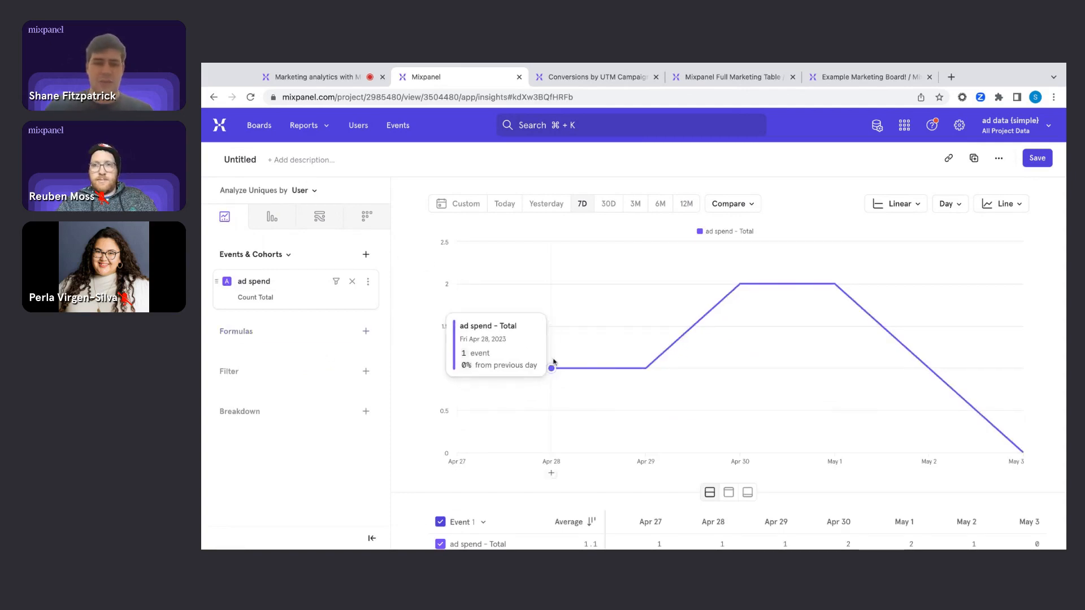
{"action": "mouse_move", "coordinate": [929, 369]}
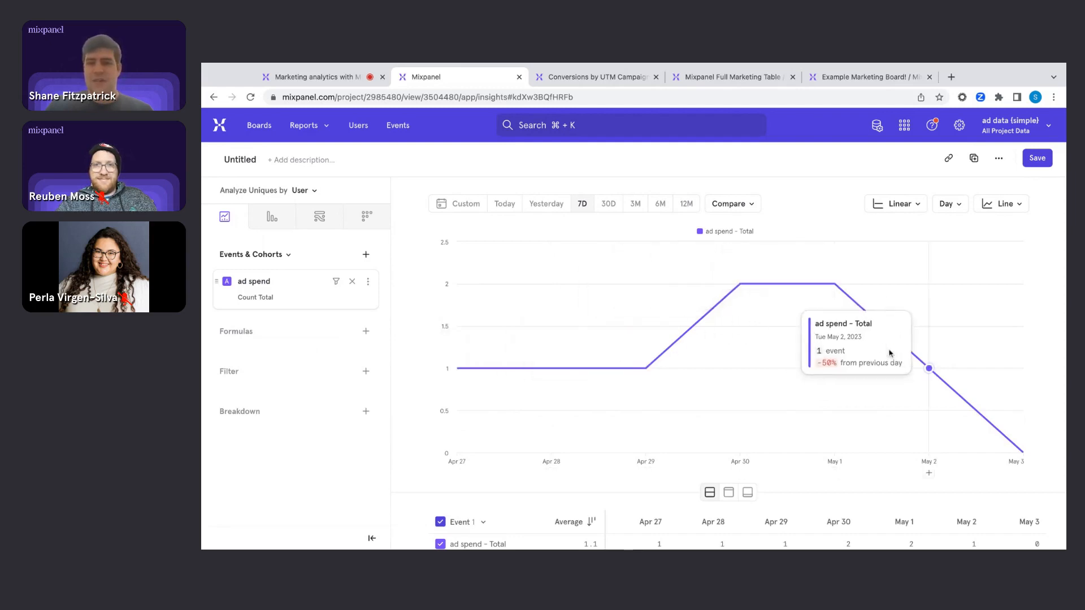
{"action": "mouse_move", "coordinate": [733, 314]}
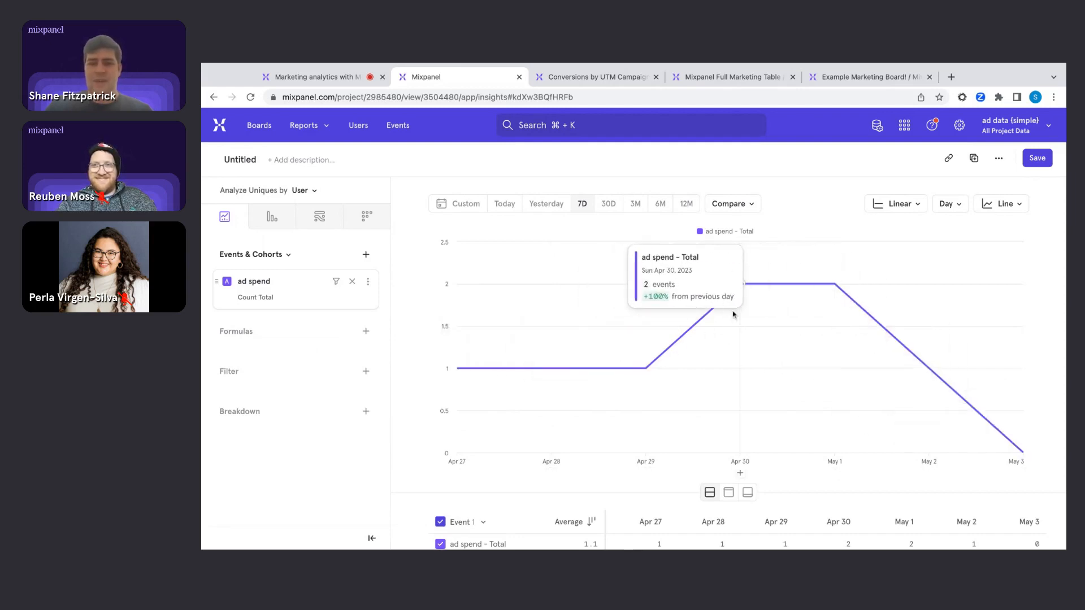
{"action": "mouse_move", "coordinate": [612, 188]}
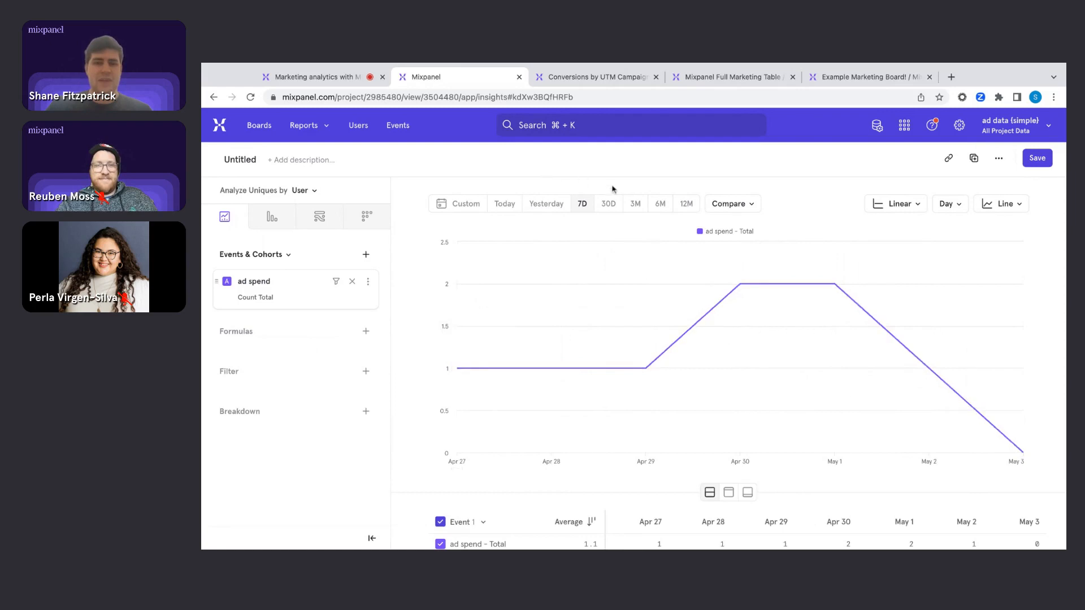
{"action": "left_click", "coordinate": [608, 203]}
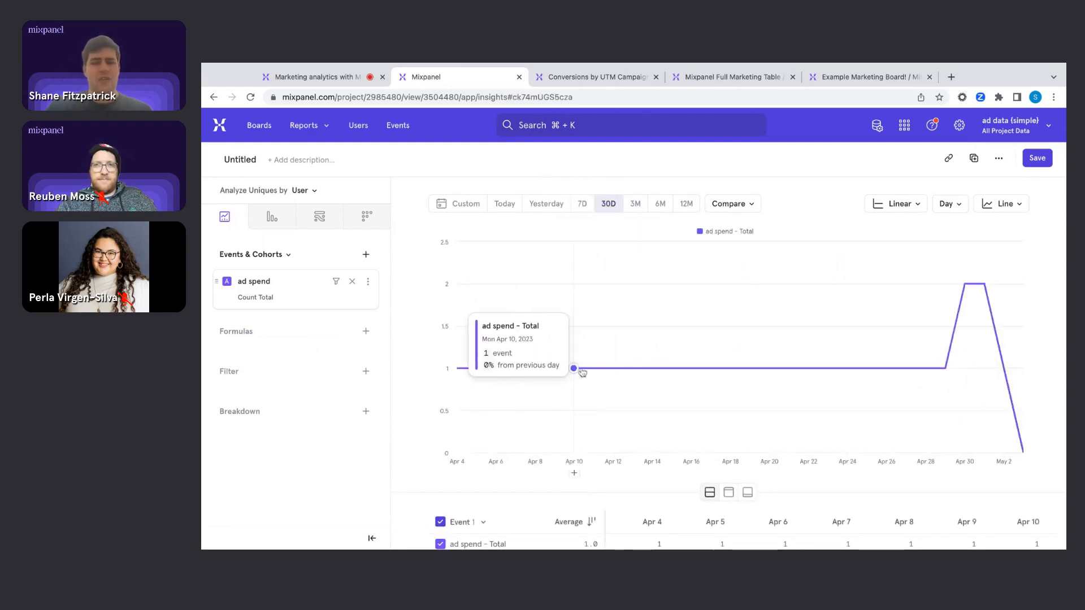
{"action": "mouse_move", "coordinate": [378, 244]}
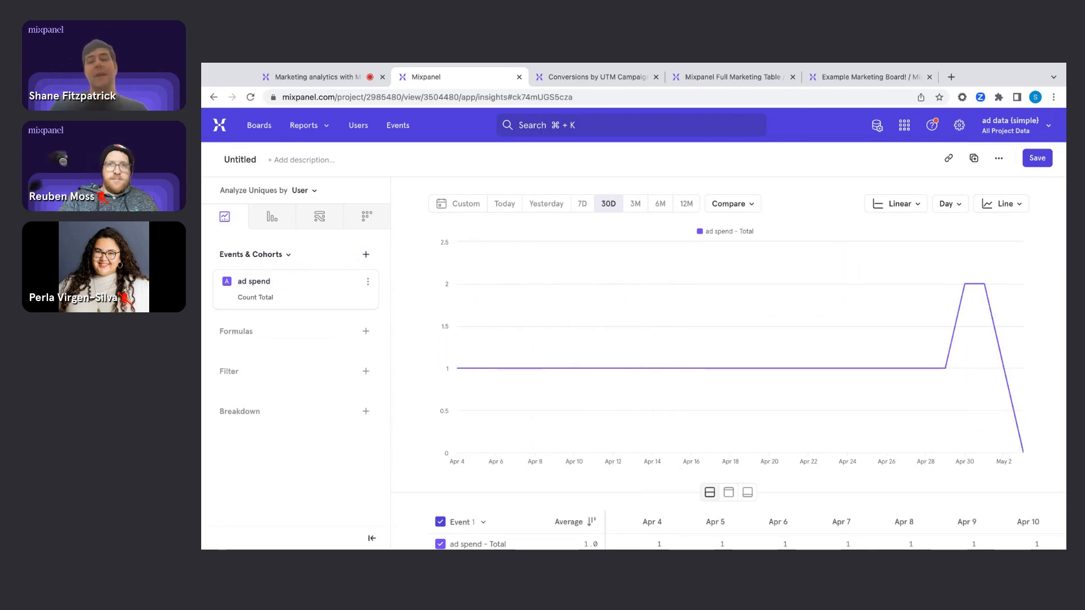
{"action": "mouse_move", "coordinate": [330, 417]}
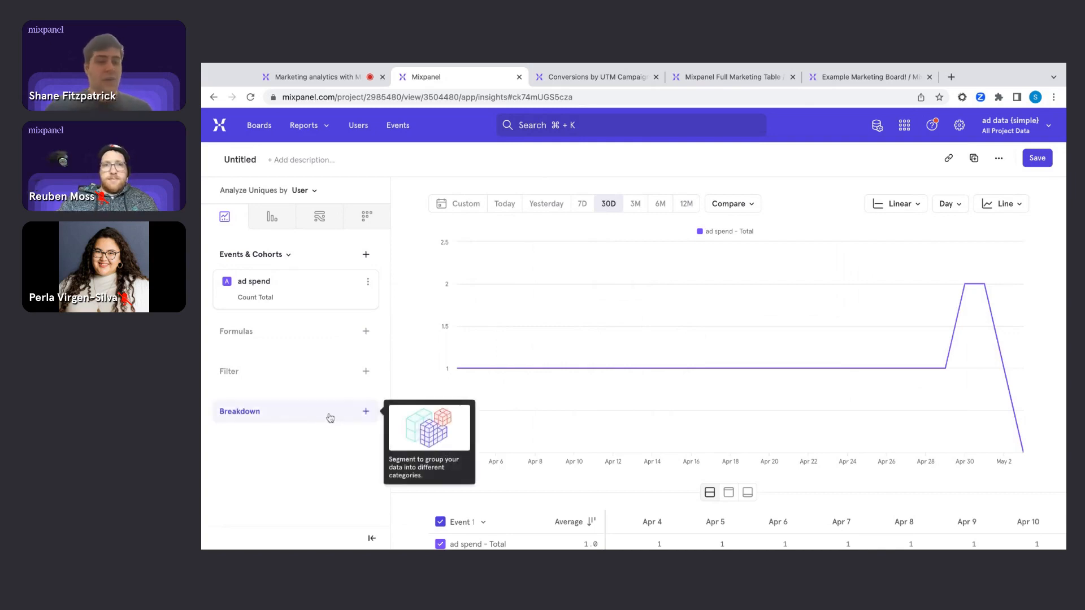
{"action": "left_click", "coordinate": [365, 411]}
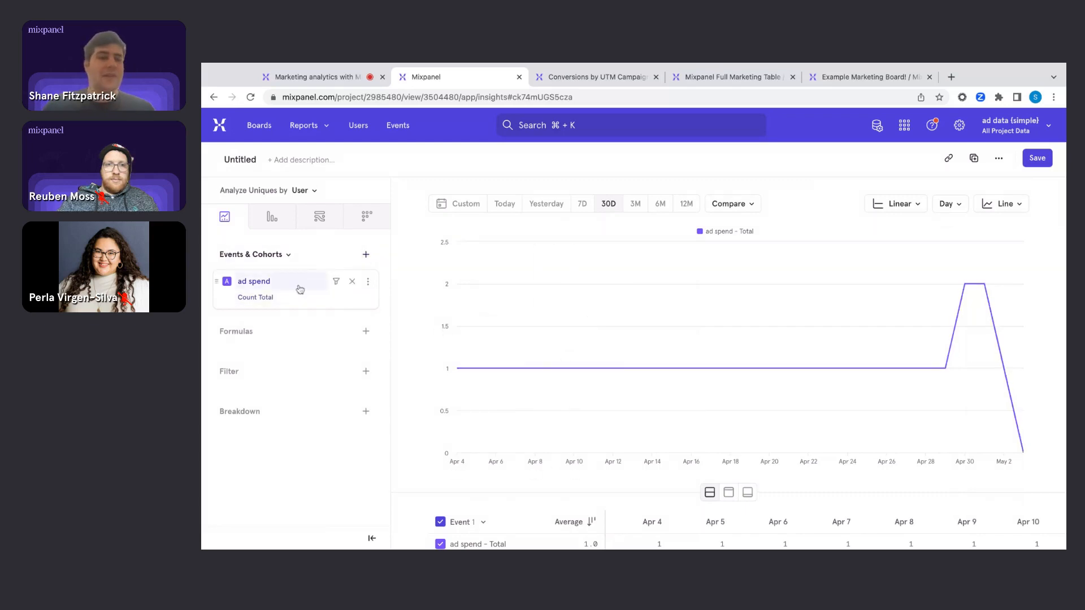
Step: Measure ad spend as the sum of its cost property instead of total count
{"action": "left_click", "coordinate": [255, 297]}
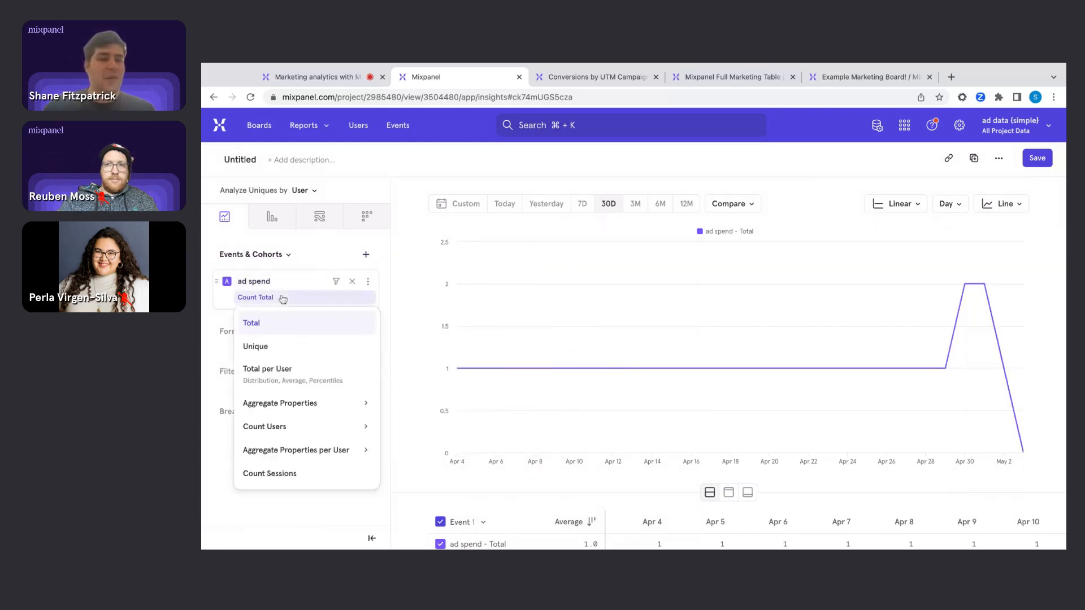
{"action": "left_click", "coordinate": [283, 295]}
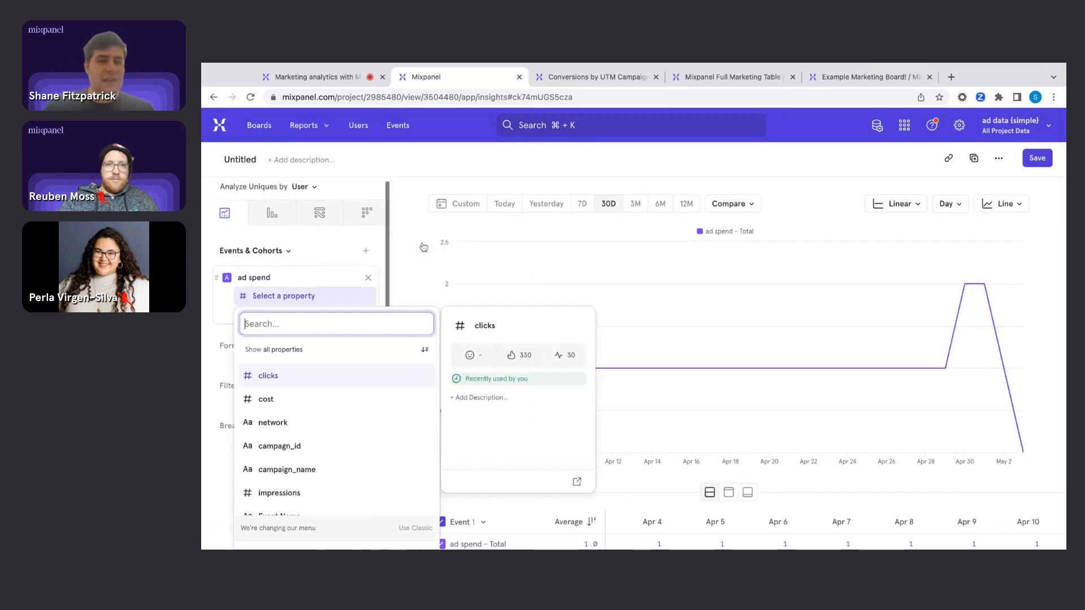
{"action": "left_click", "coordinate": [265, 399]}
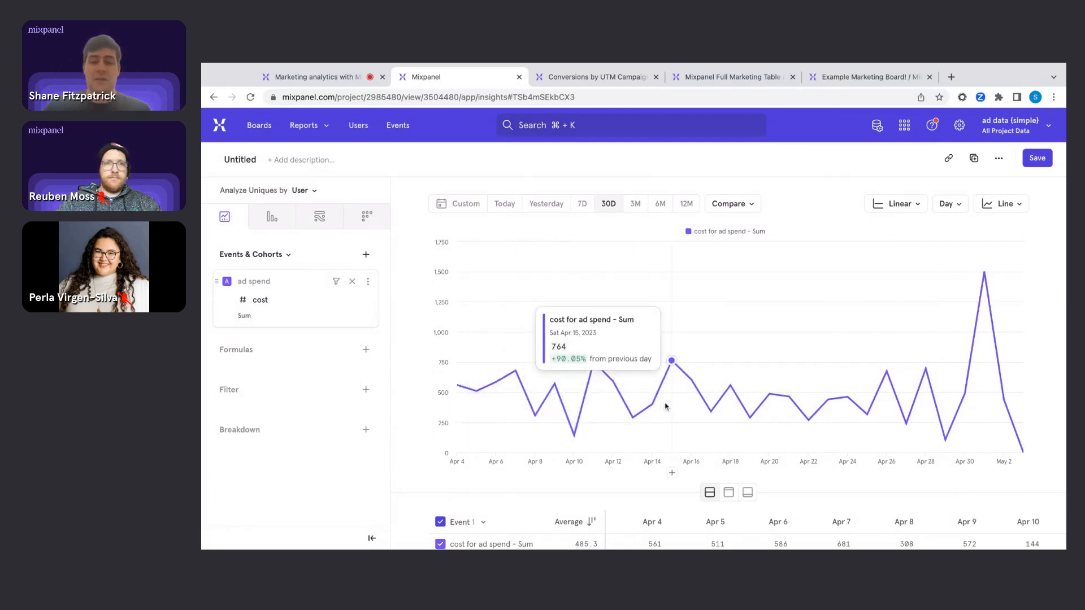
{"action": "mouse_move", "coordinate": [768, 395]}
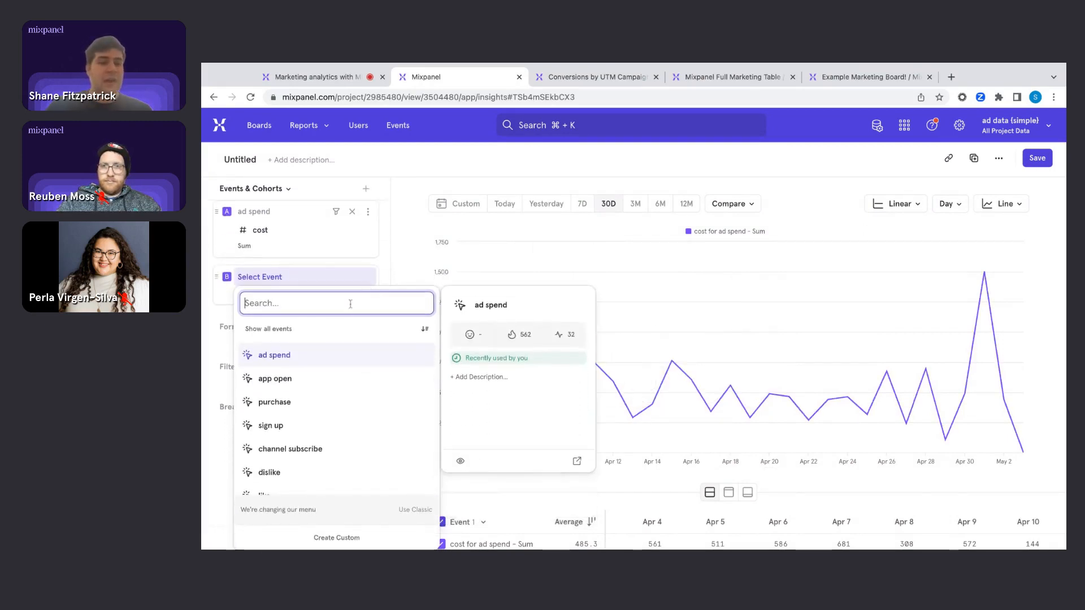
Step: Add a second ad spend series summing clicks next to the cost series
{"action": "left_click", "coordinate": [274, 355]}
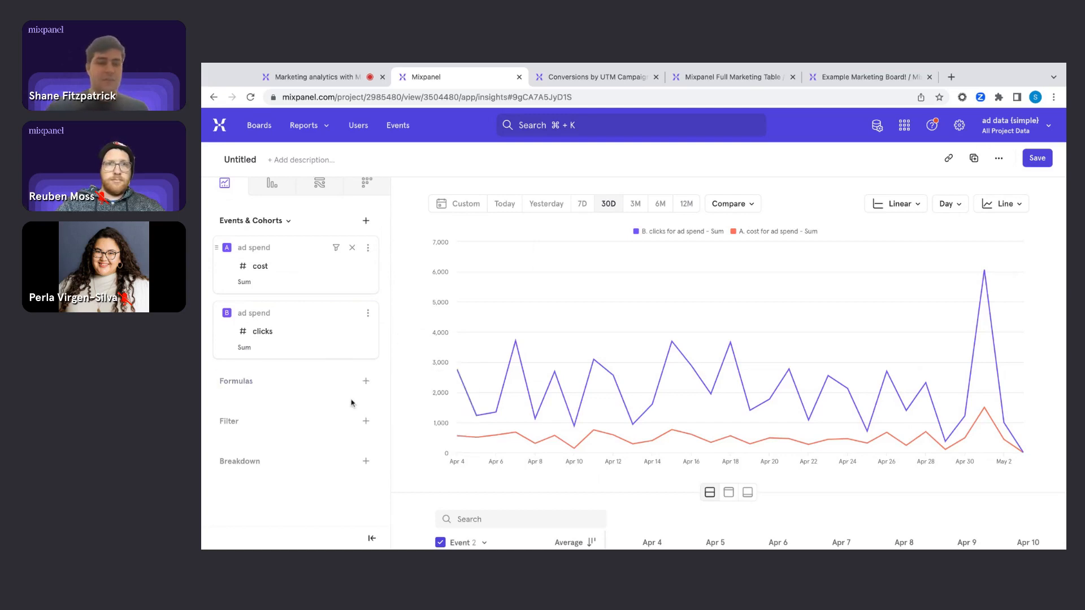
Step: Create and apply a formula named CPC with expression A/B for cost per click
{"action": "left_click", "coordinate": [365, 381]}
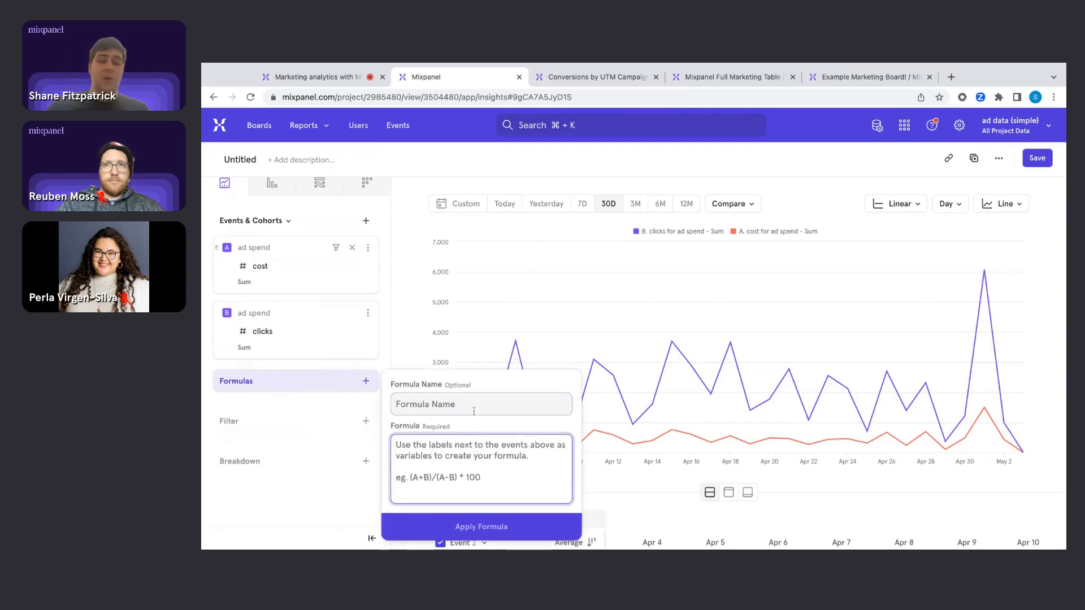
{"action": "type", "text": "CPC"}
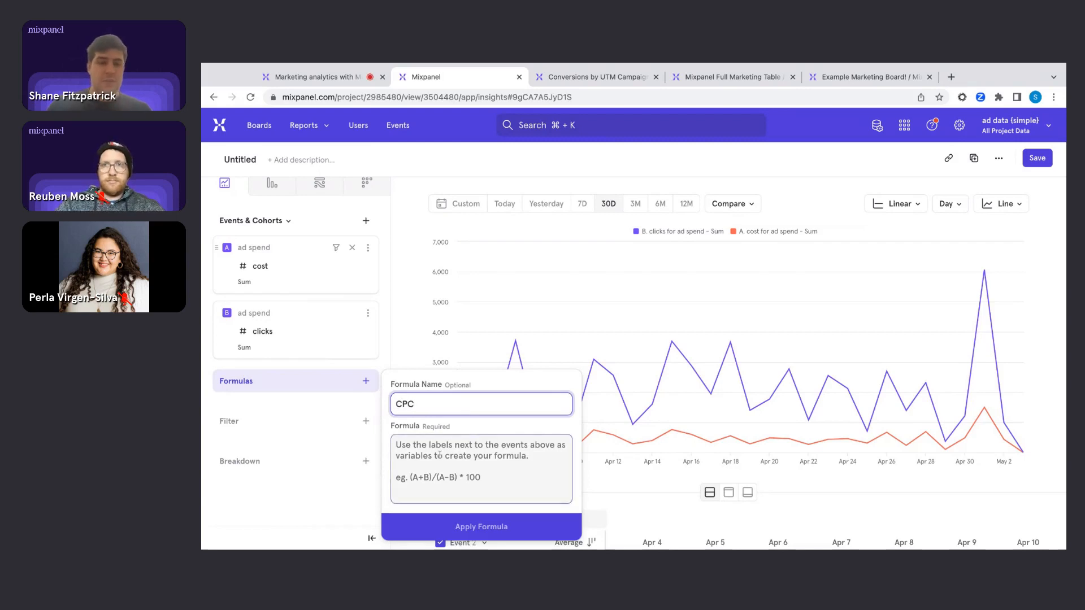
{"action": "left_click", "coordinate": [480, 468]}
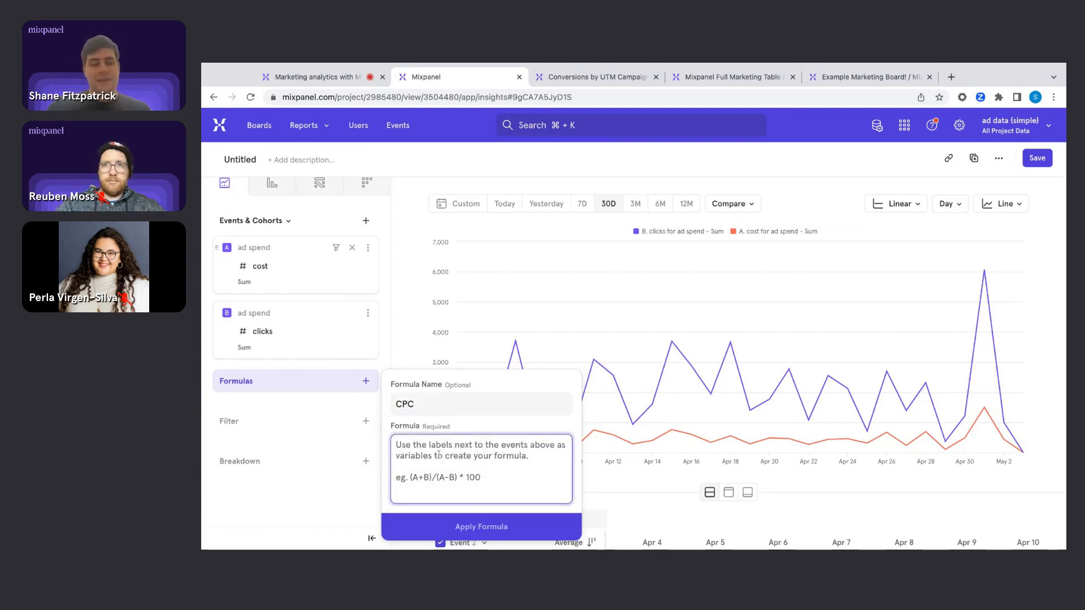
{"action": "type", "text": "A"}
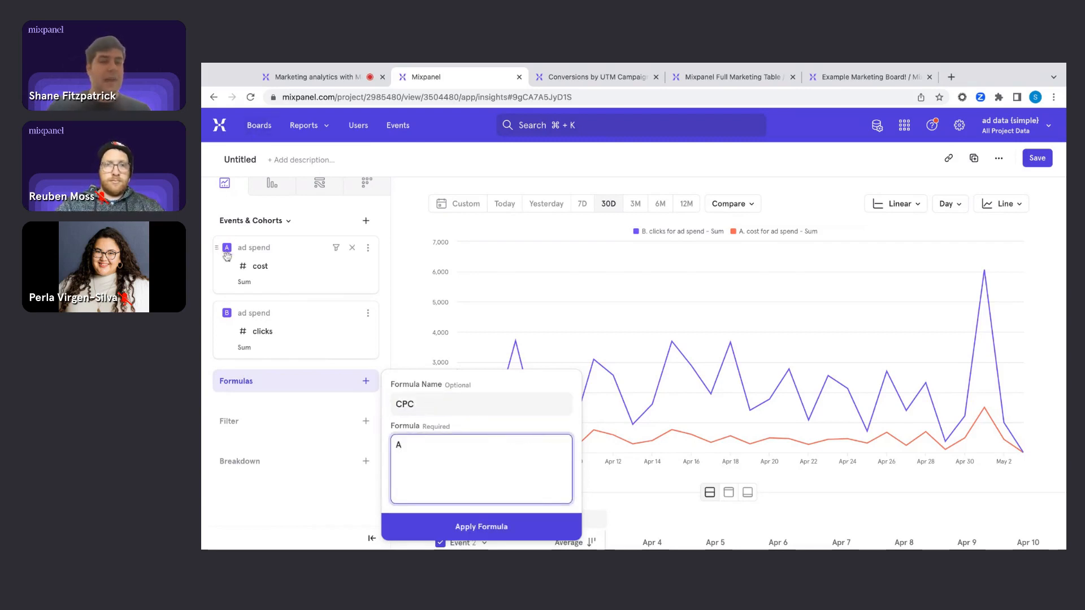
{"action": "type", "text": "/B"}
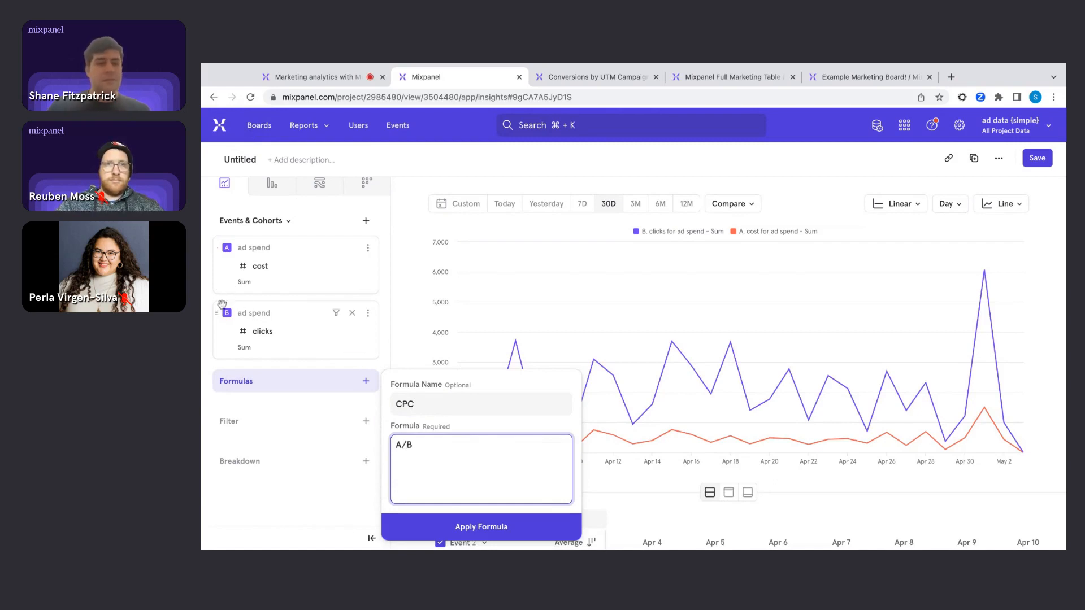
{"action": "left_click", "coordinate": [480, 526]}
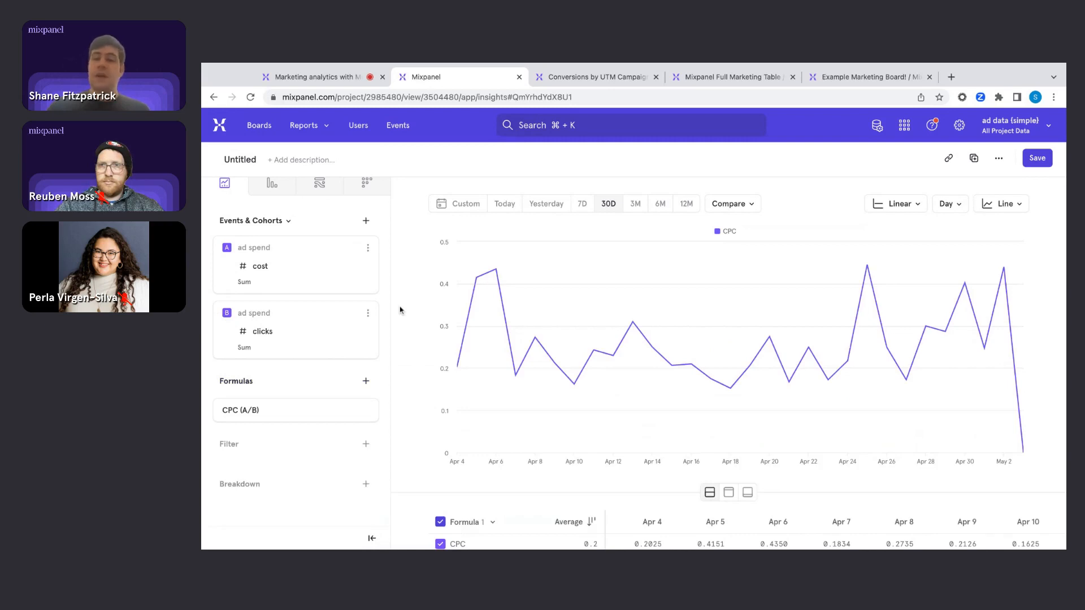
{"action": "mouse_move", "coordinate": [495, 269]}
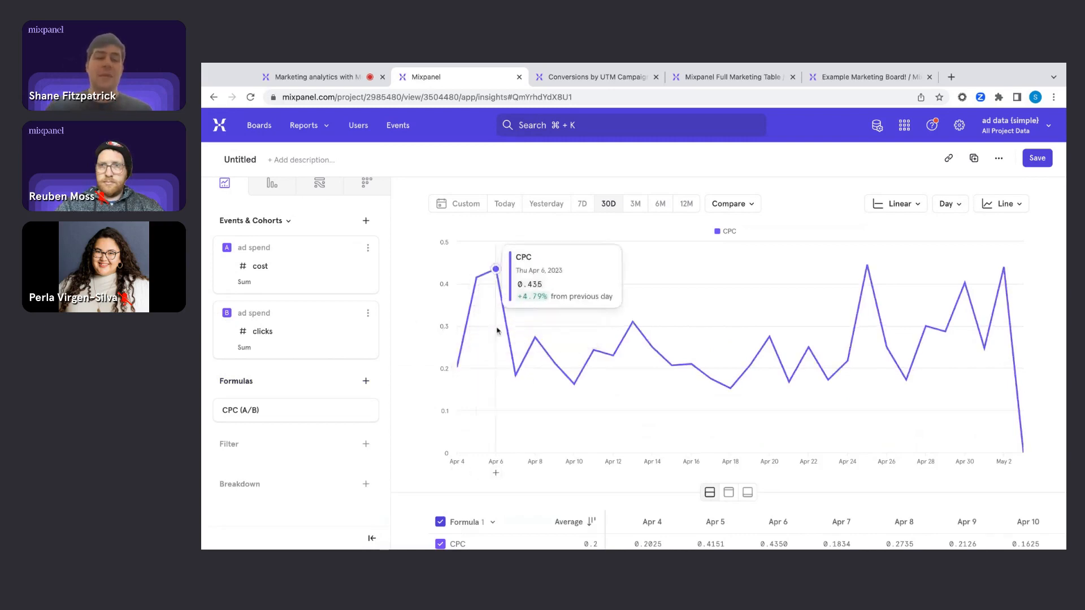
{"action": "mouse_move", "coordinate": [632, 322]}
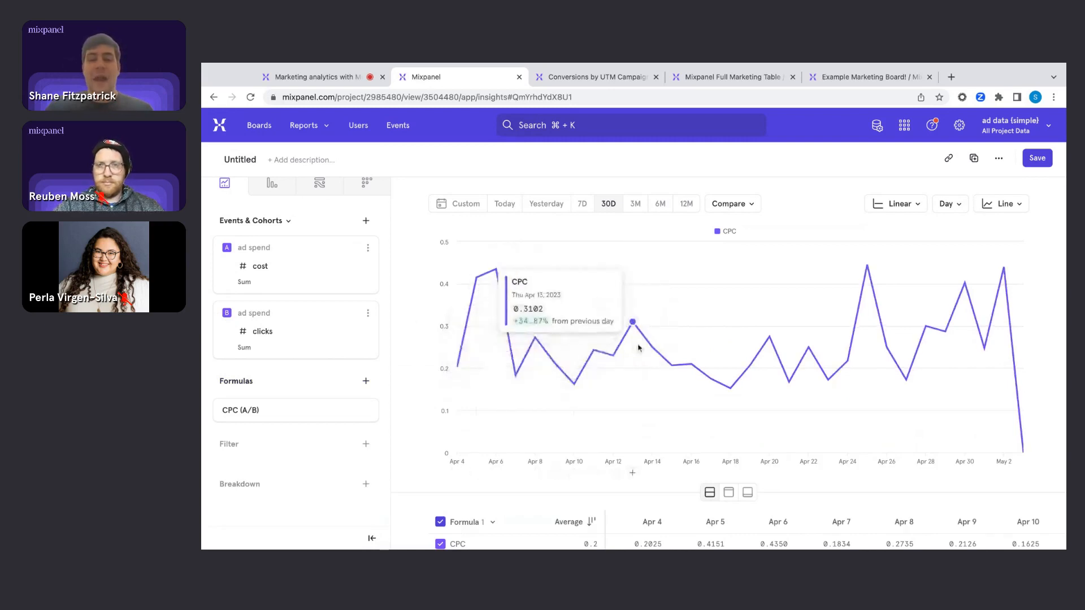
{"action": "mouse_move", "coordinate": [750, 362]}
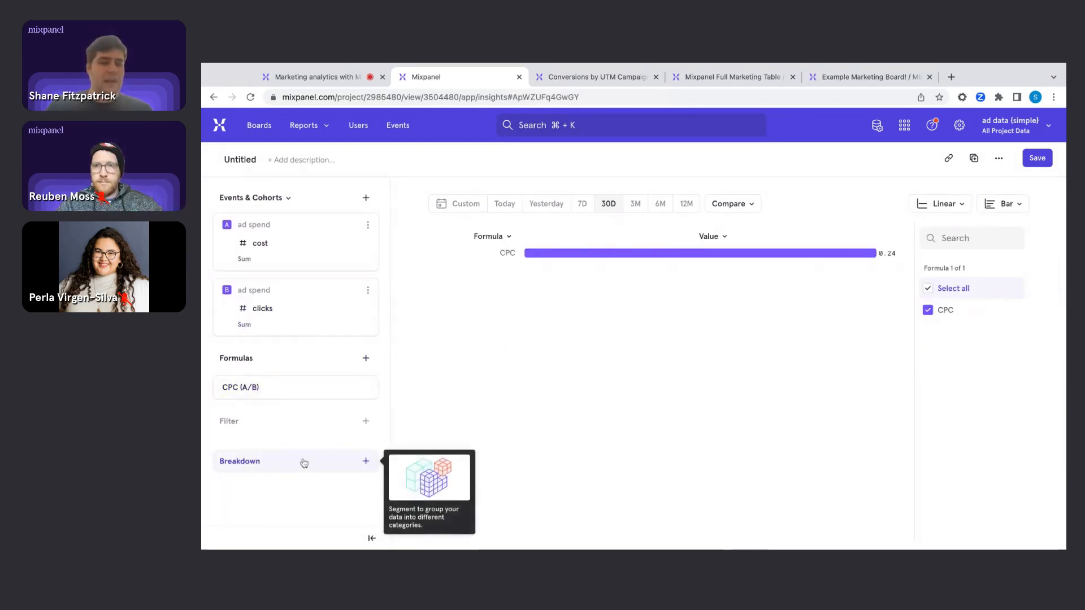
Step: Break CPC down by network so each ad network gets its own bar
{"action": "left_click", "coordinate": [366, 461]}
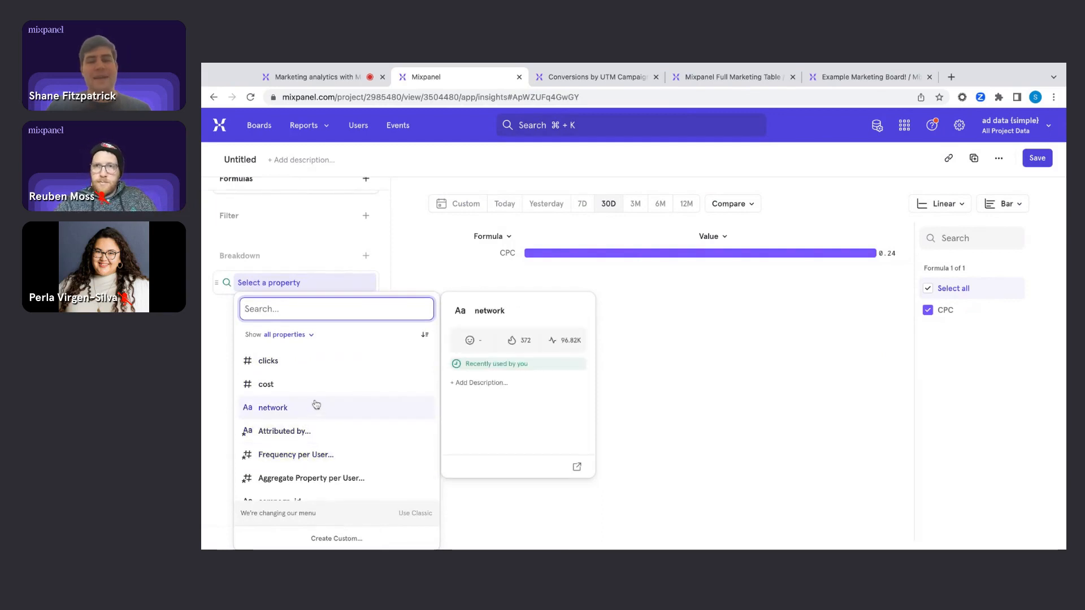
{"action": "left_click", "coordinate": [272, 407]}
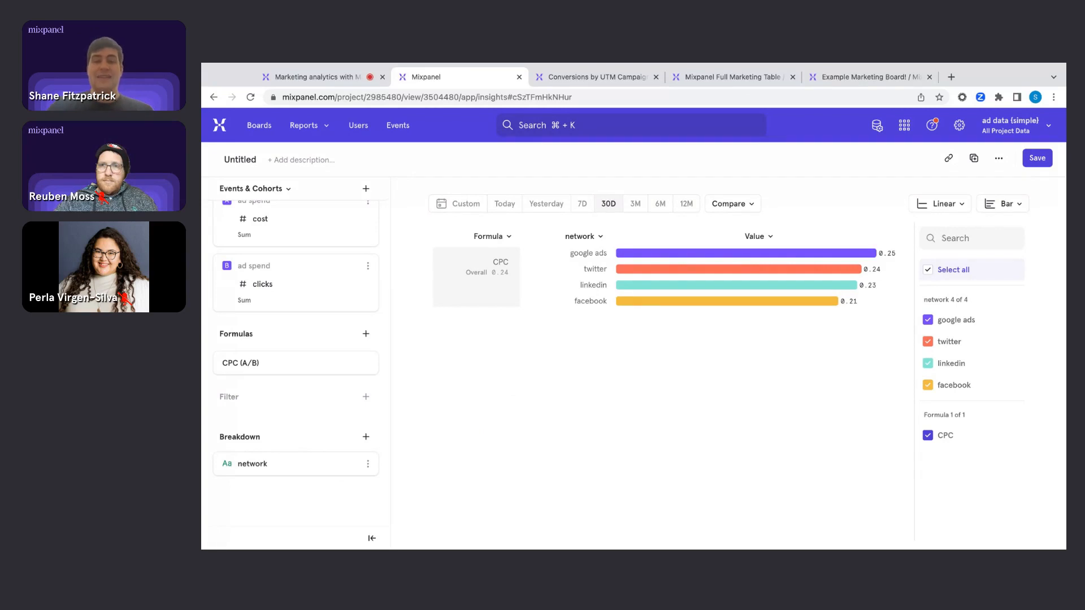
{"action": "mouse_move", "coordinate": [651, 252]}
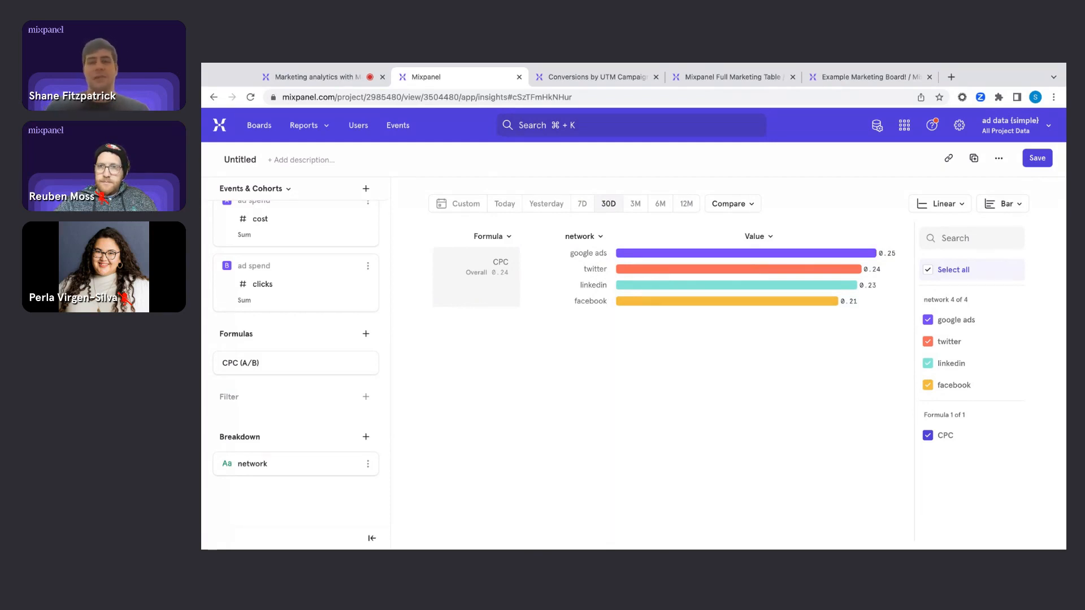
{"action": "mouse_move", "coordinate": [655, 269]}
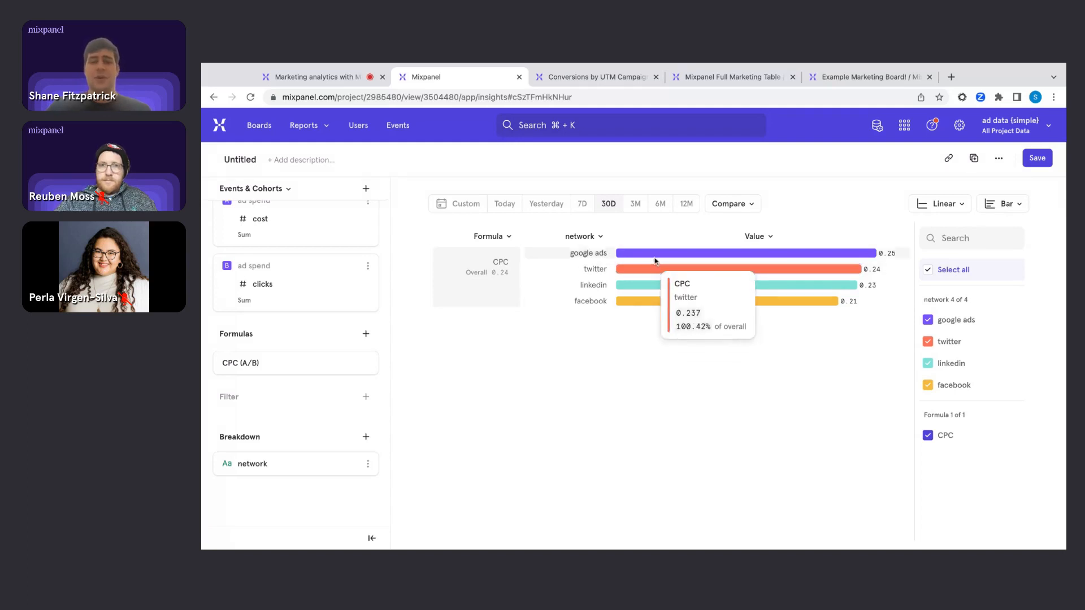
{"action": "mouse_move", "coordinate": [654, 290]}
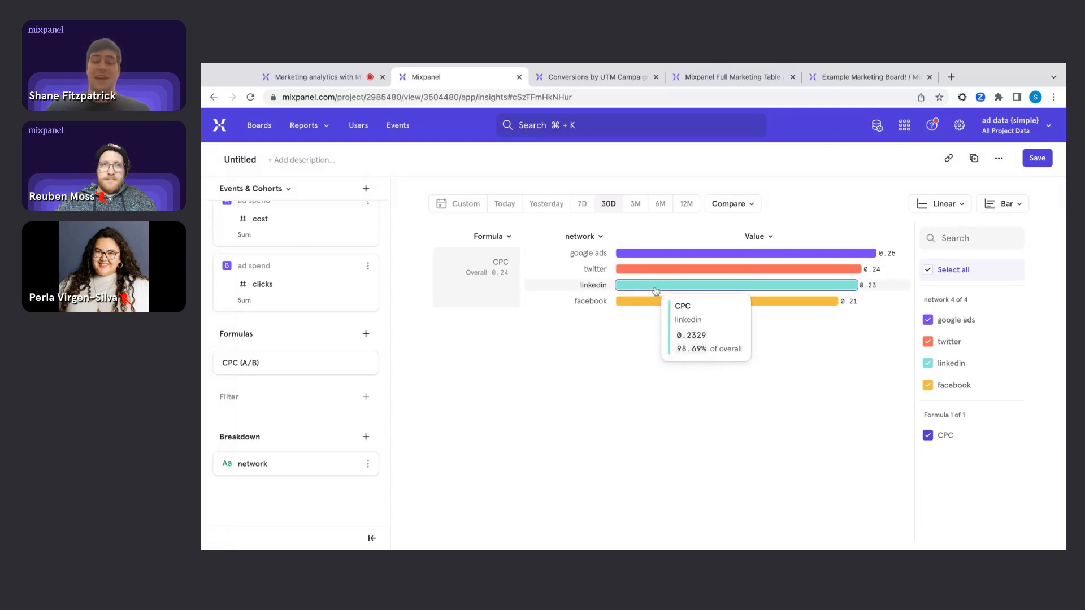
{"action": "mouse_move", "coordinate": [635, 252]}
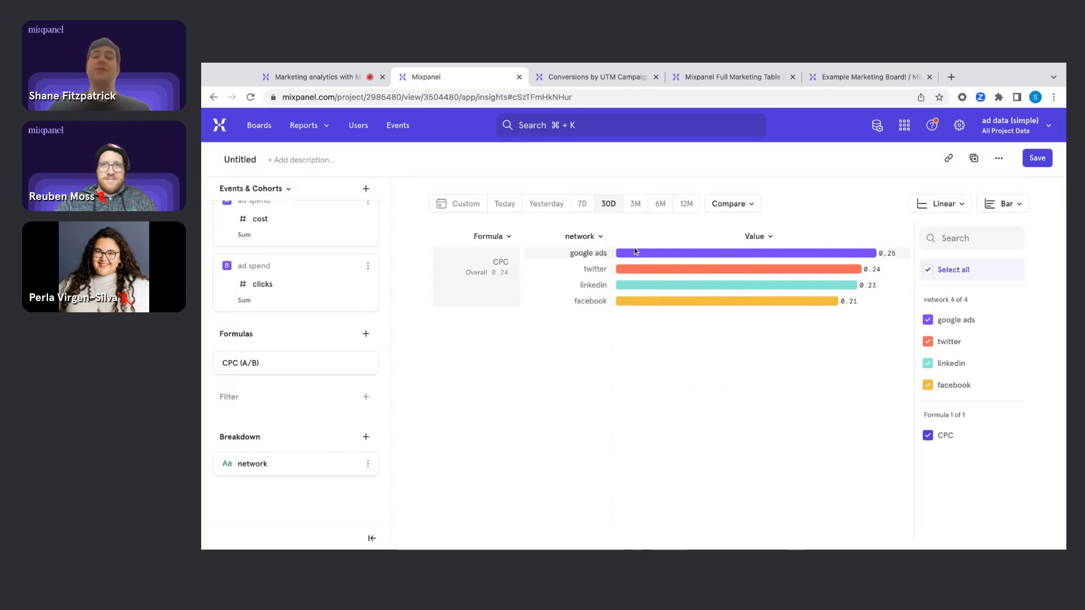
{"action": "mouse_move", "coordinate": [634, 252]}
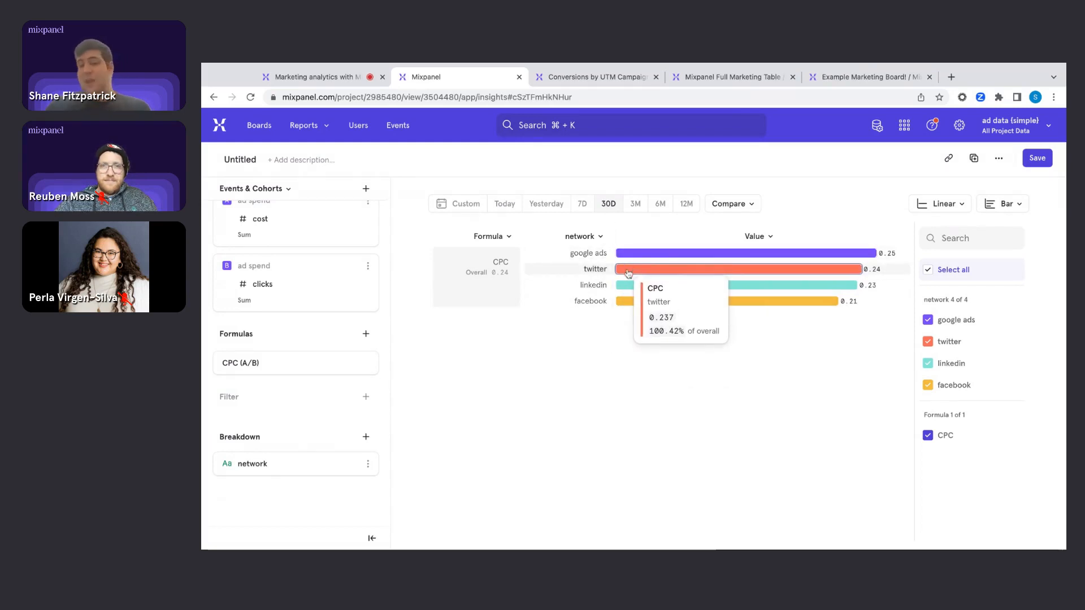
{"action": "mouse_move", "coordinate": [649, 421]}
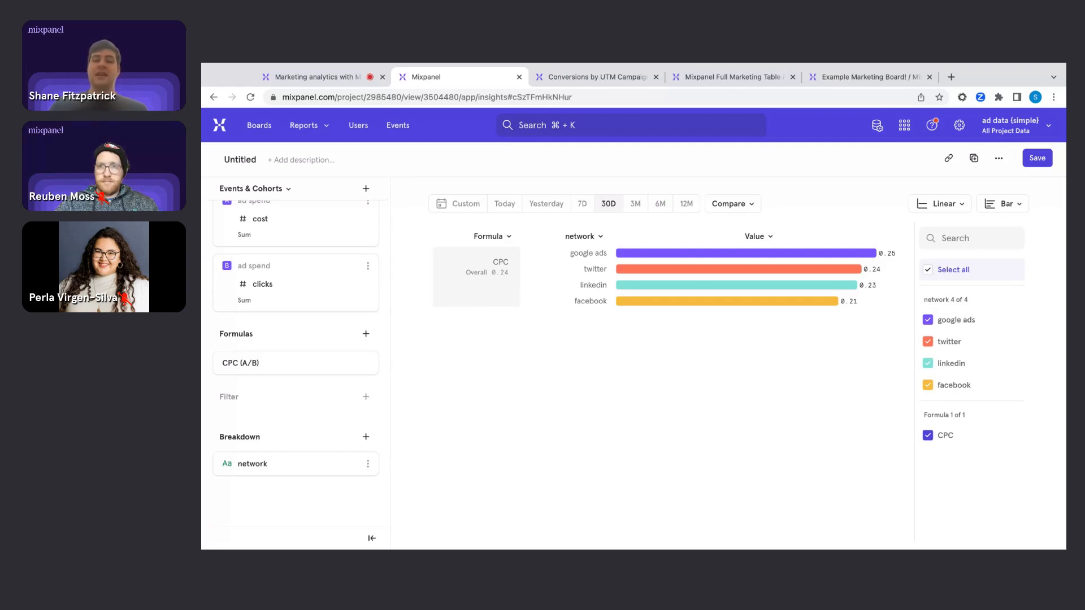
{"action": "mouse_move", "coordinate": [388, 309]}
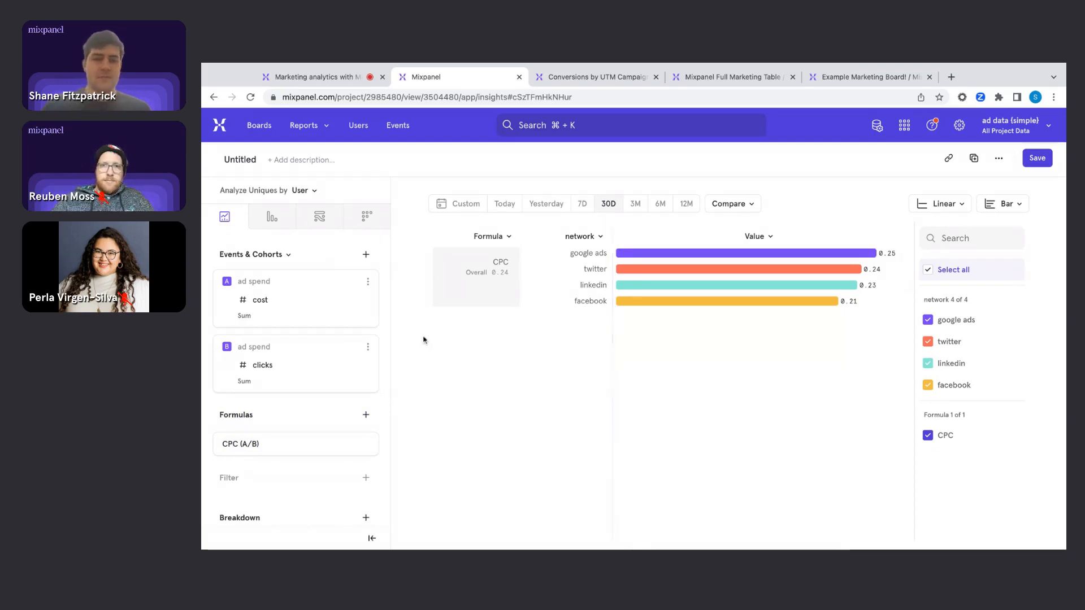
{"action": "mouse_move", "coordinate": [401, 341]}
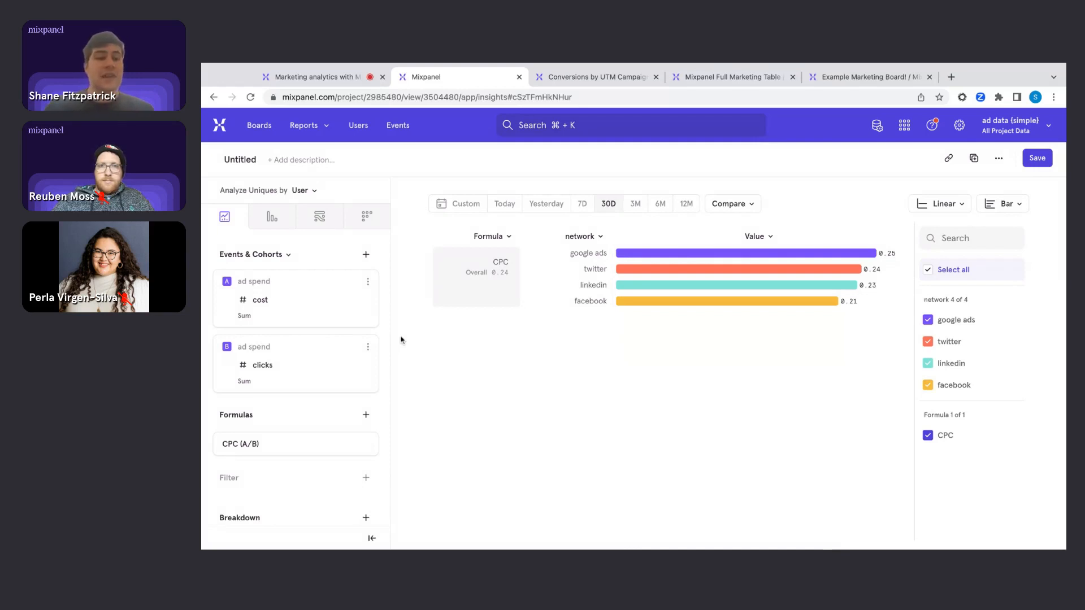
{"action": "mouse_move", "coordinate": [1002, 203]}
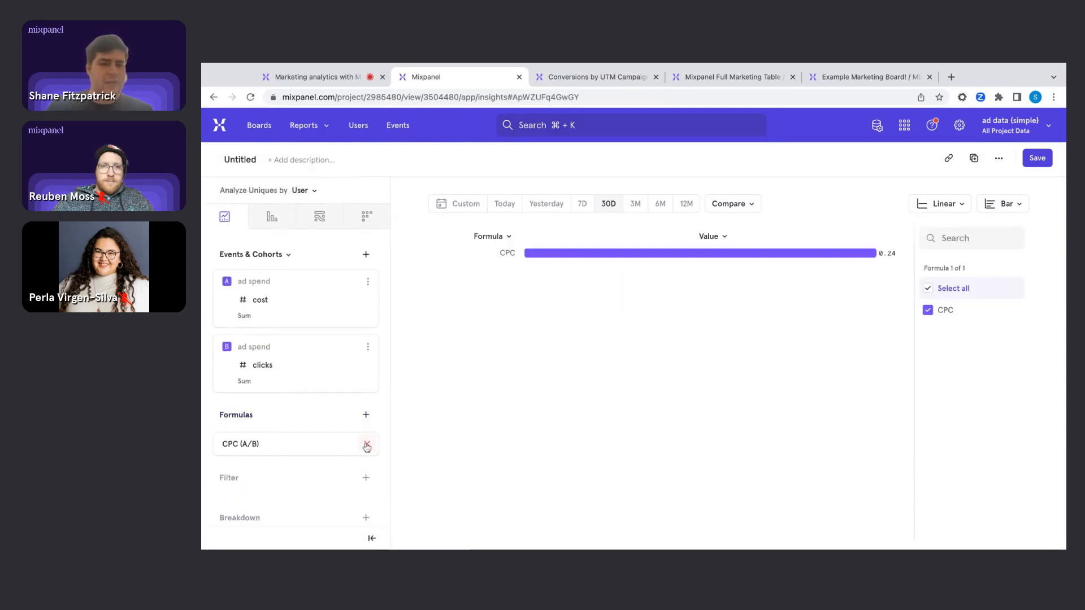
{"action": "left_click", "coordinate": [1001, 204]}
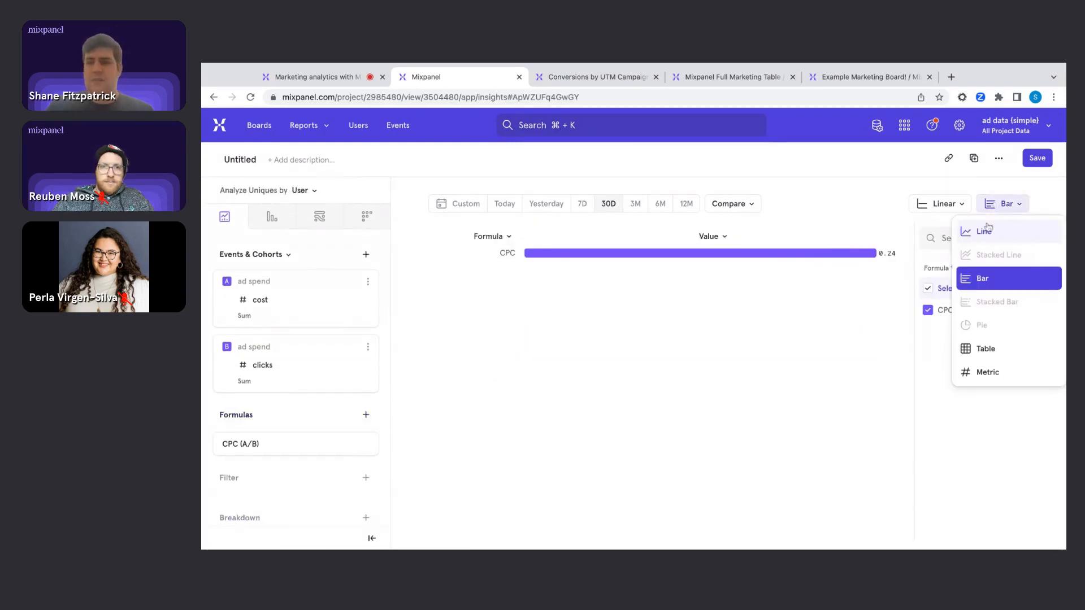
{"action": "left_click", "coordinate": [982, 229]}
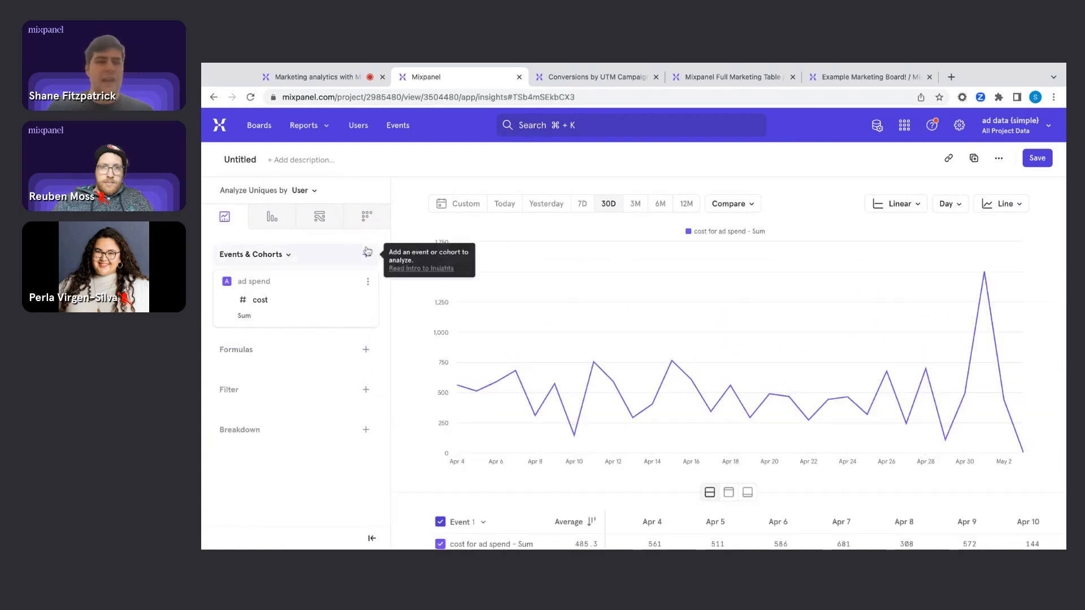
{"action": "mouse_move", "coordinate": [709, 410]}
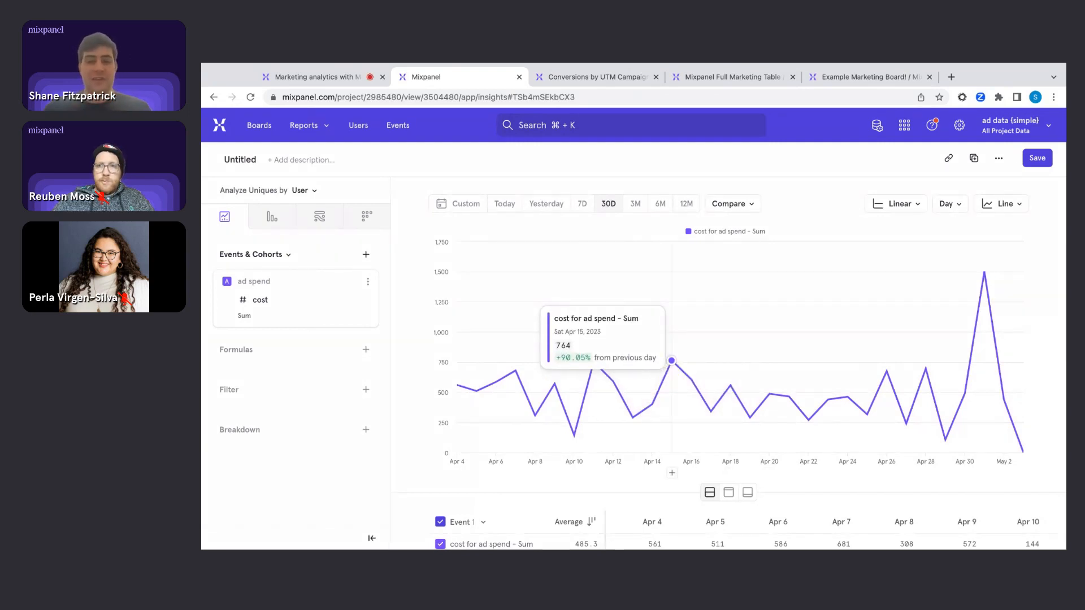
{"action": "left_click", "coordinate": [365, 254]}
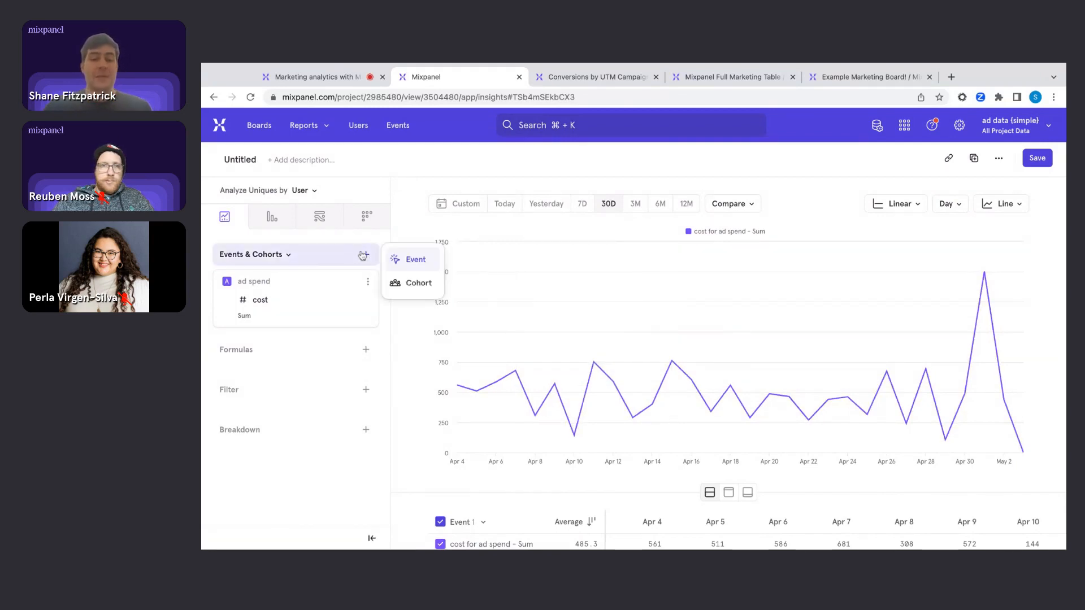
{"action": "left_click", "coordinate": [416, 260]}
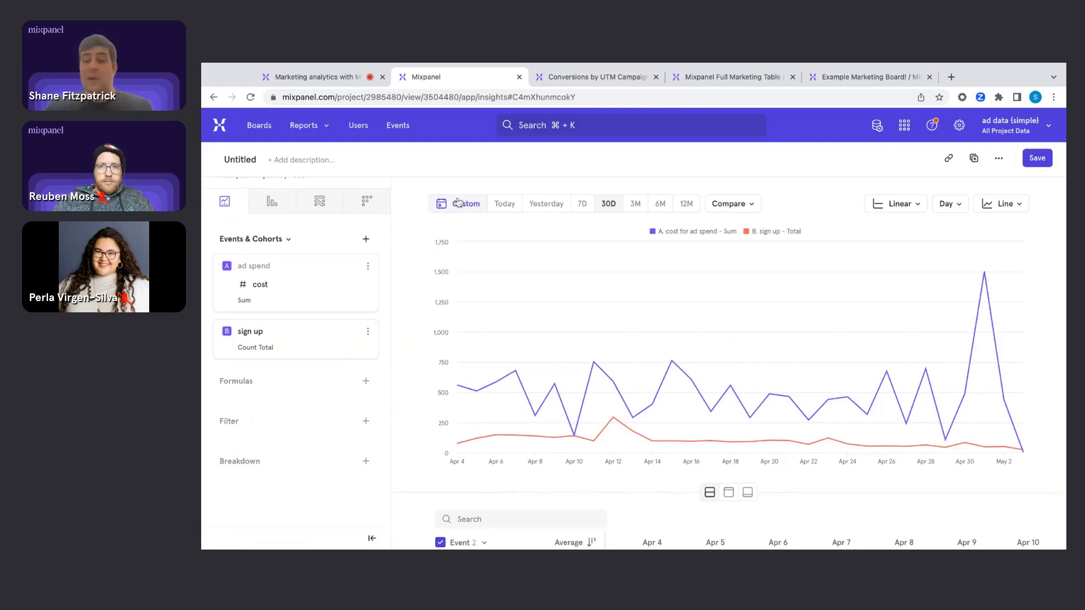
{"action": "mouse_move", "coordinate": [477, 437]}
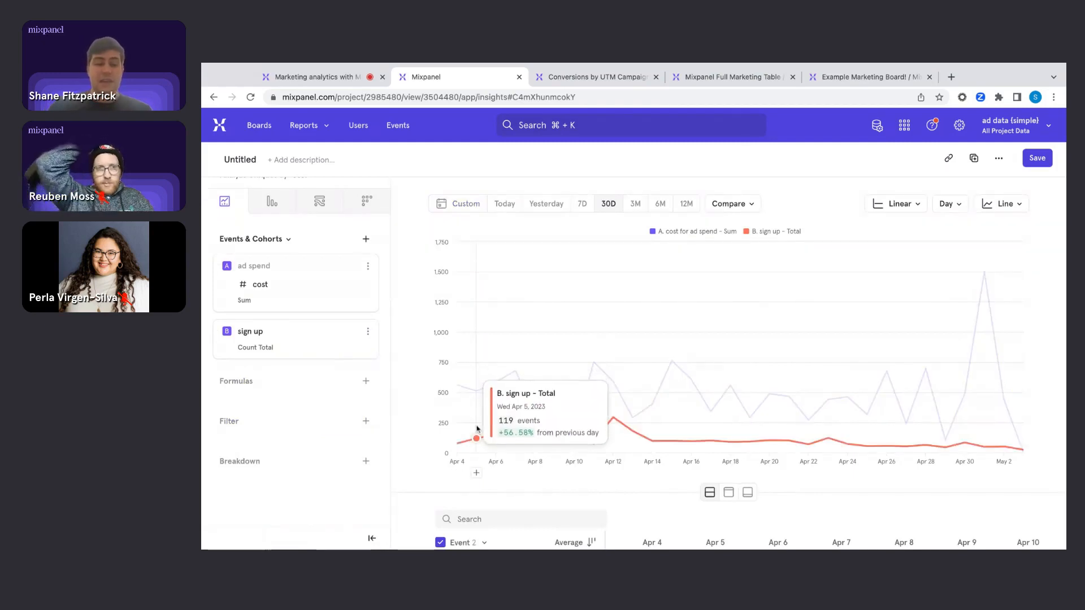
{"action": "mouse_move", "coordinate": [631, 431]}
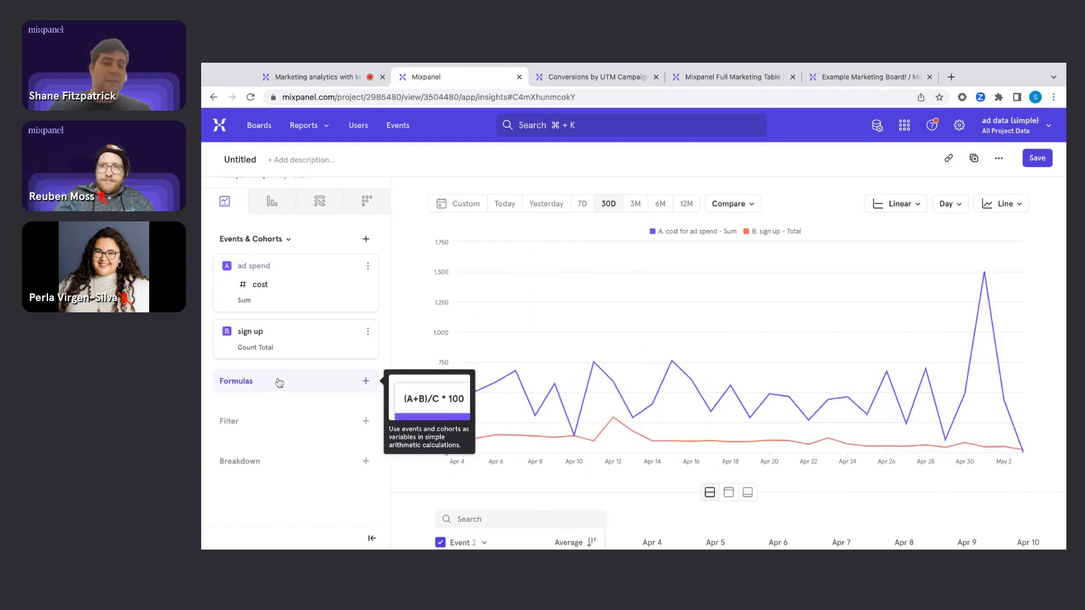
{"action": "mouse_move", "coordinate": [399, 270]}
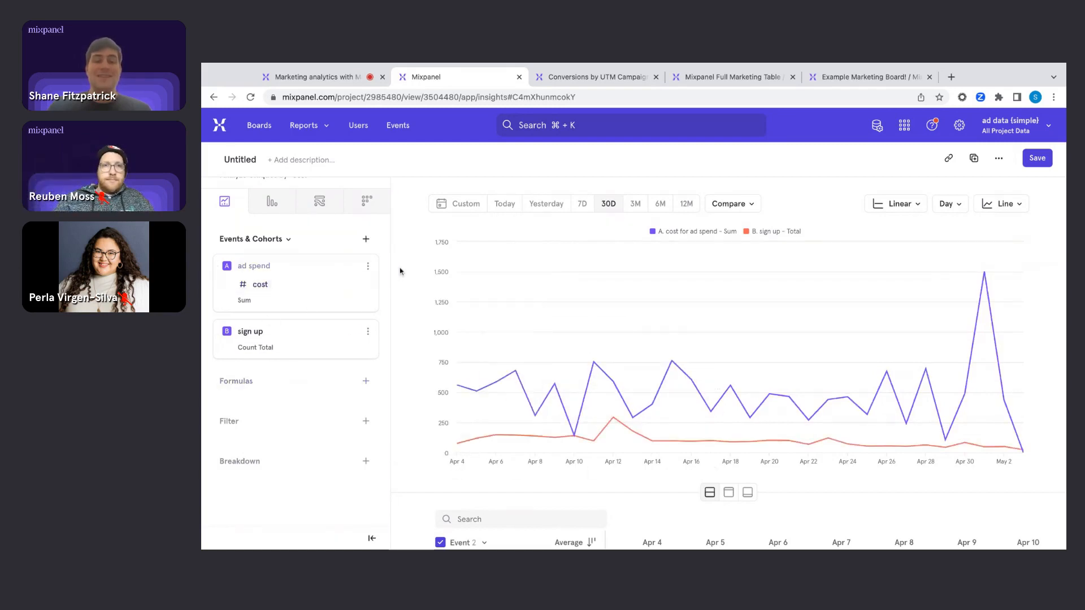
{"action": "mouse_move", "coordinate": [411, 226]}
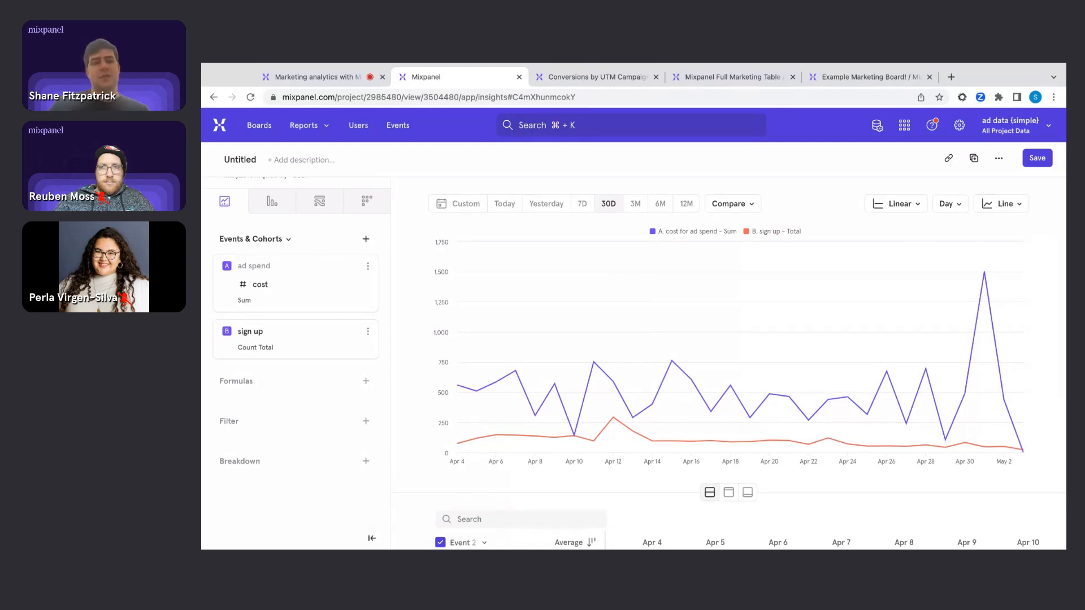
{"action": "mouse_move", "coordinate": [320, 231]}
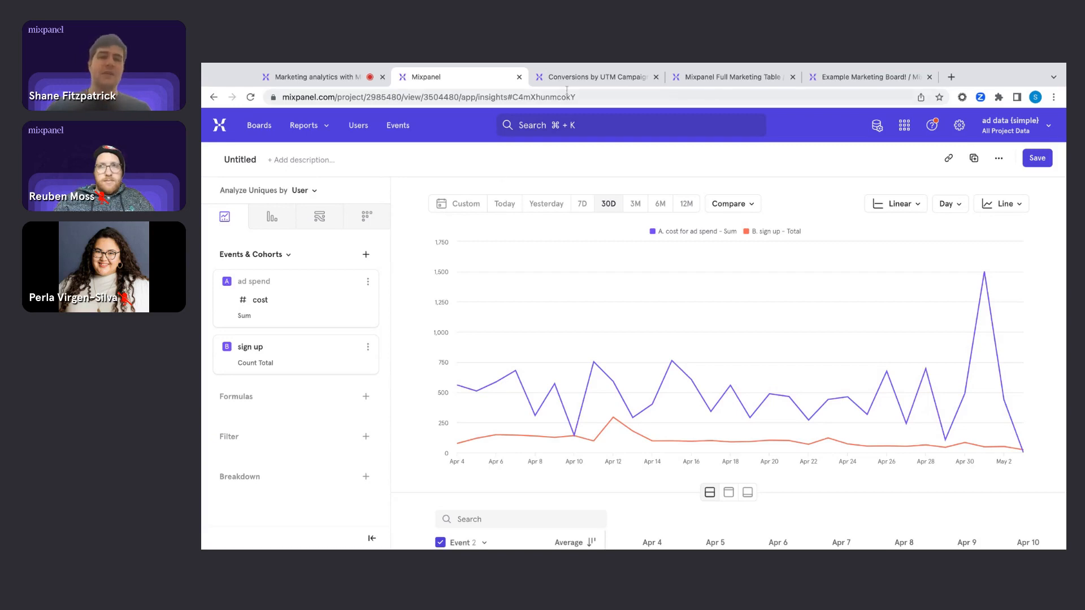
Step: Show the Conversions by UTM Campaign table with first visits, sign ups and purchases per campaign
{"action": "left_click", "coordinate": [593, 77]}
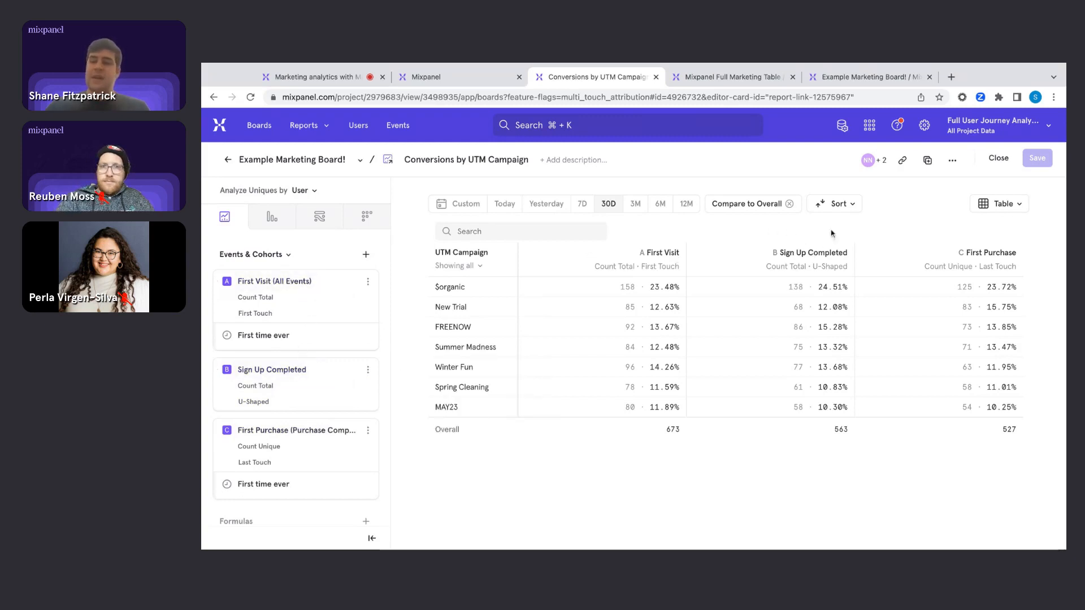
{"action": "mouse_move", "coordinate": [995, 254]}
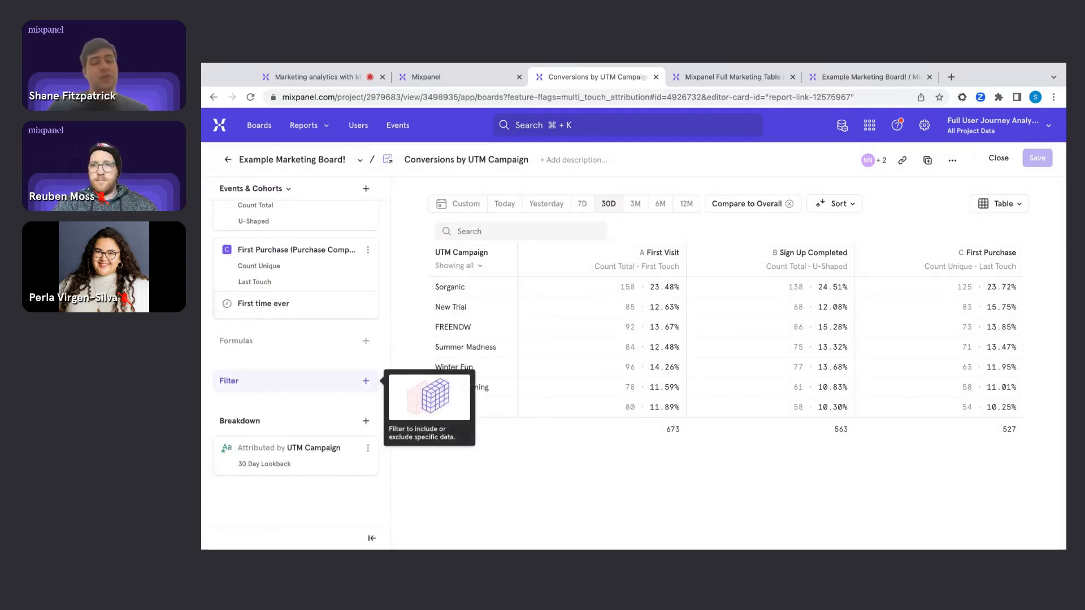
{"action": "mouse_move", "coordinate": [269, 456]}
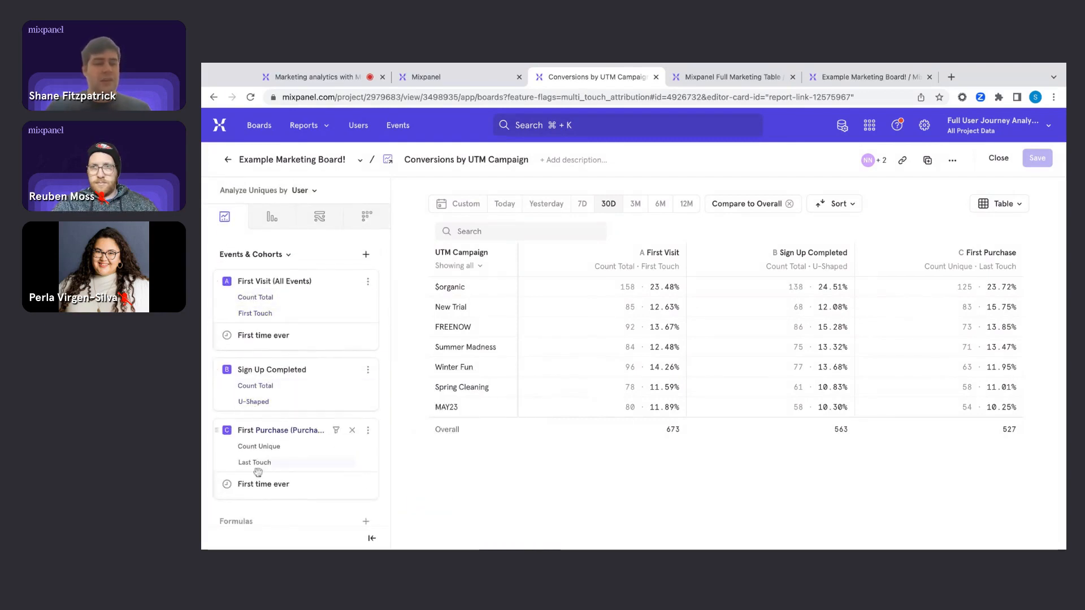
{"action": "left_click", "coordinate": [253, 401]}
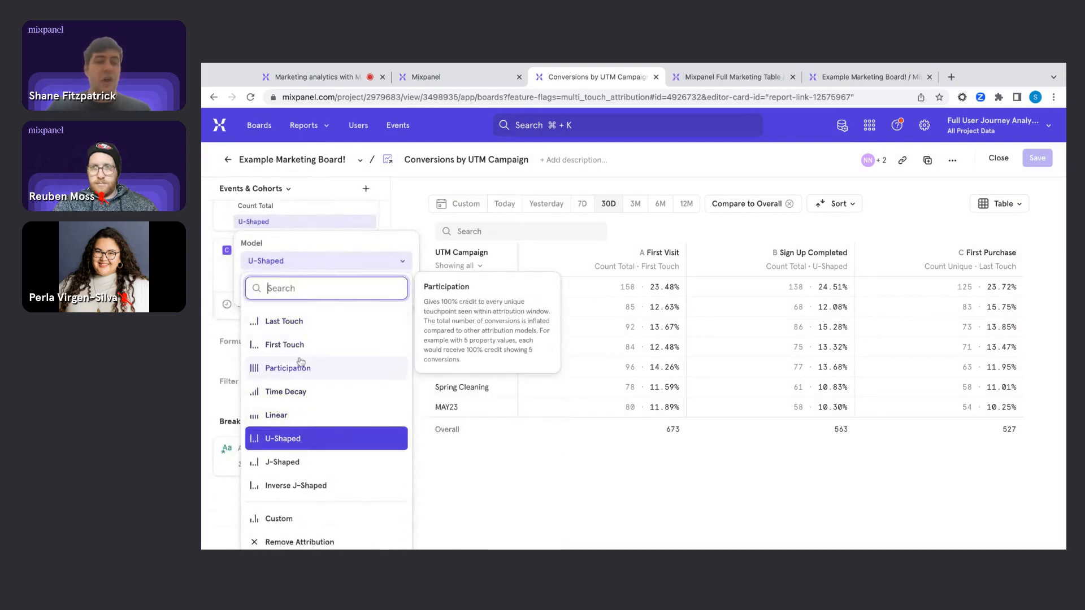
{"action": "mouse_move", "coordinate": [284, 393]}
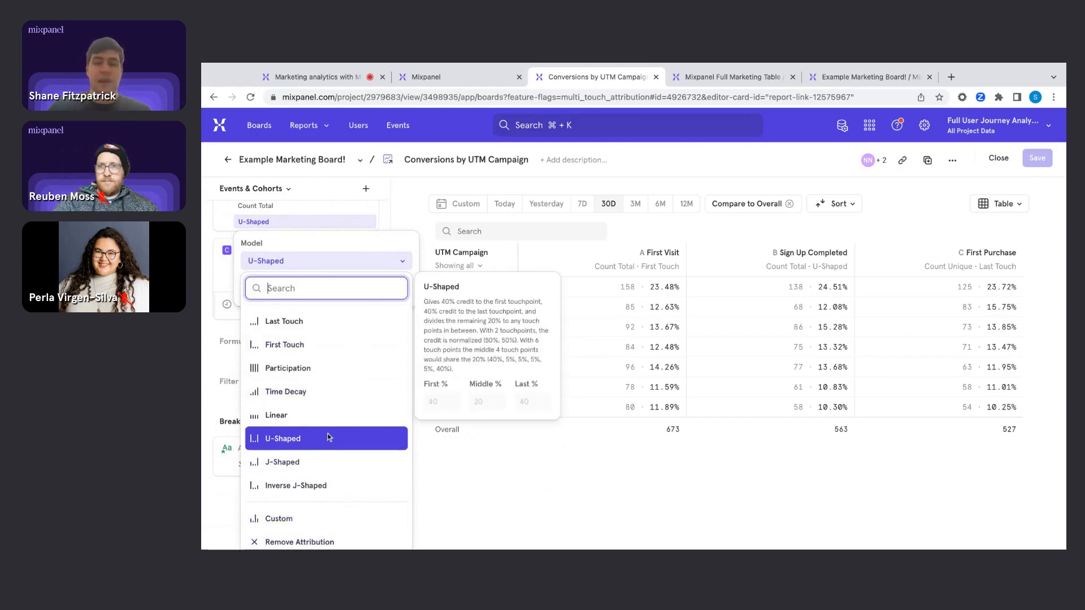
{"action": "mouse_move", "coordinate": [285, 392]}
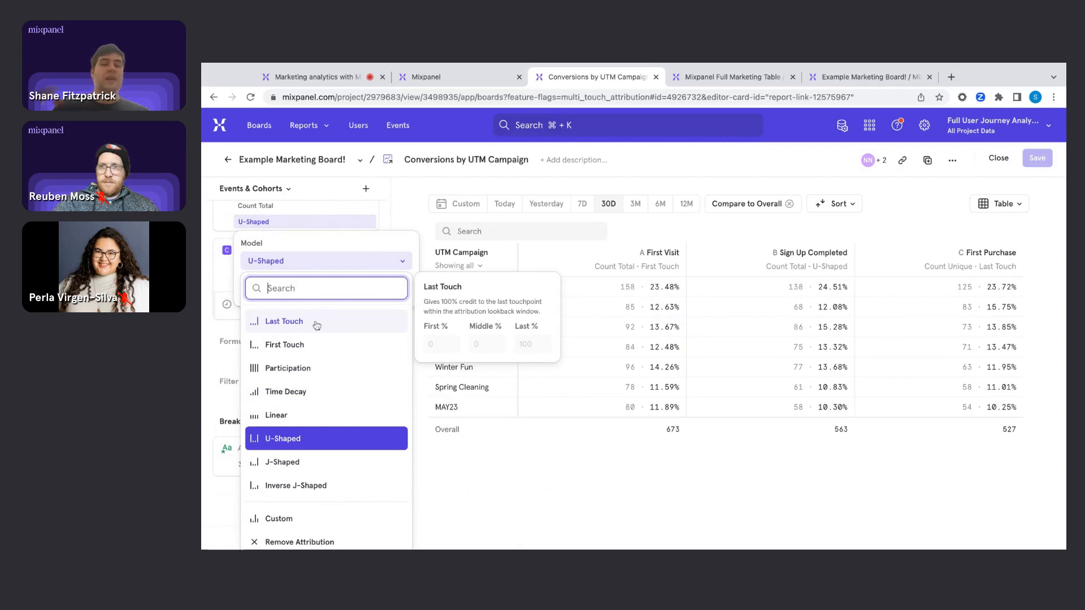
{"action": "mouse_move", "coordinate": [317, 336]}
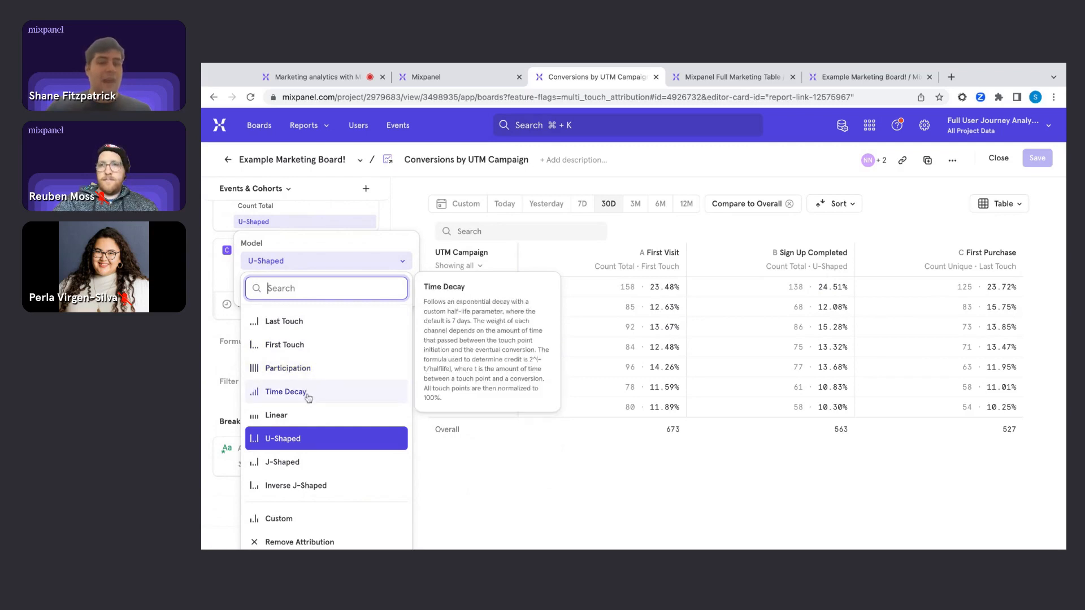
{"action": "mouse_move", "coordinate": [301, 462]}
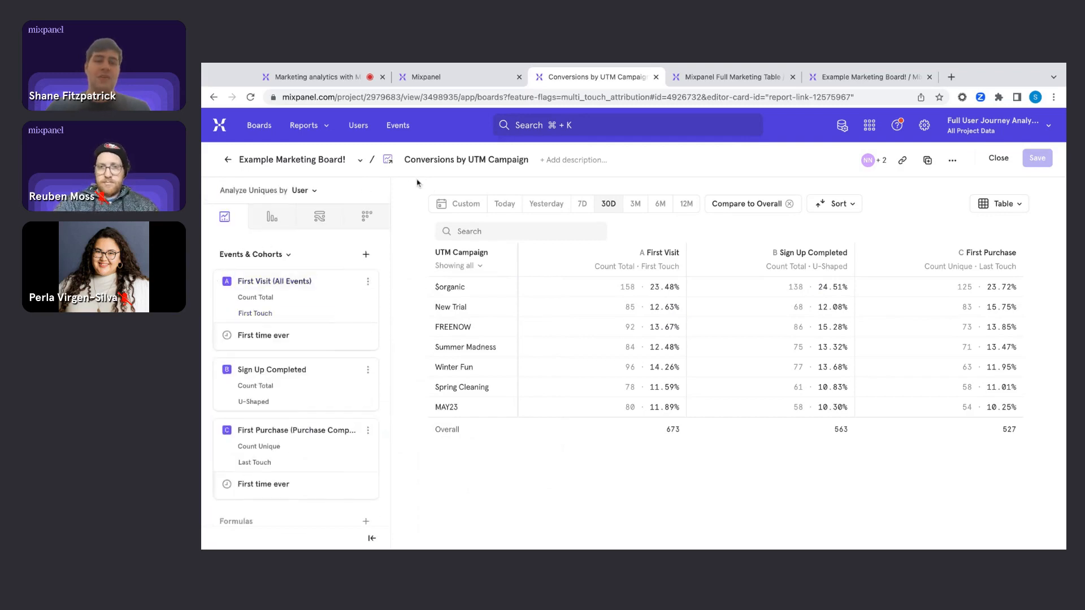
{"action": "mouse_move", "coordinate": [408, 187]}
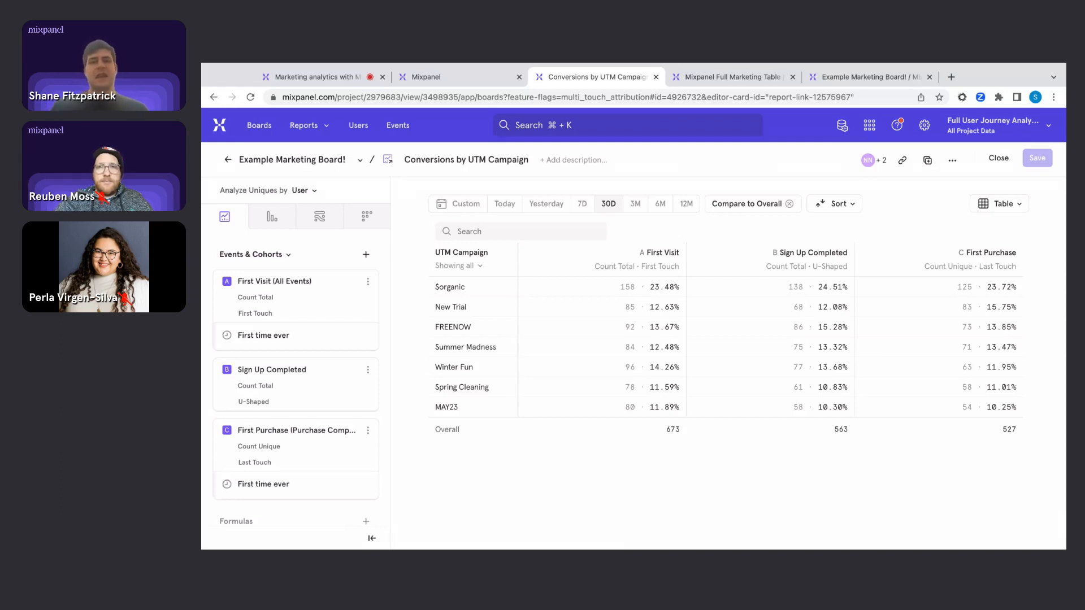
Step: Show the Full Marketing Table with sessions, CPC, revenue, ROAS and bounce rate per campaign
{"action": "left_click", "coordinate": [729, 76]}
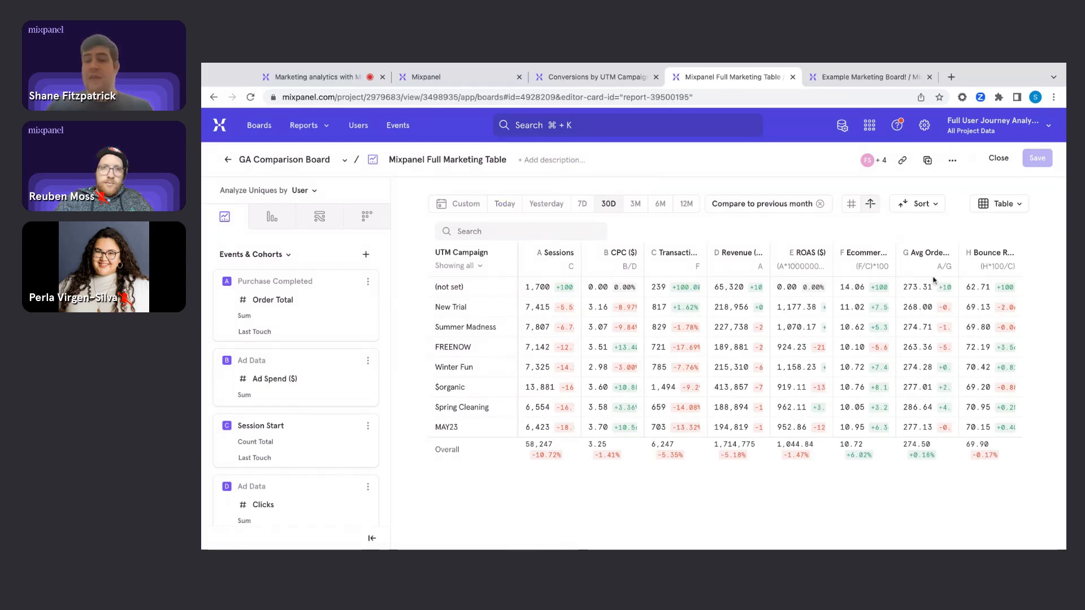
{"action": "mouse_move", "coordinate": [674, 251]}
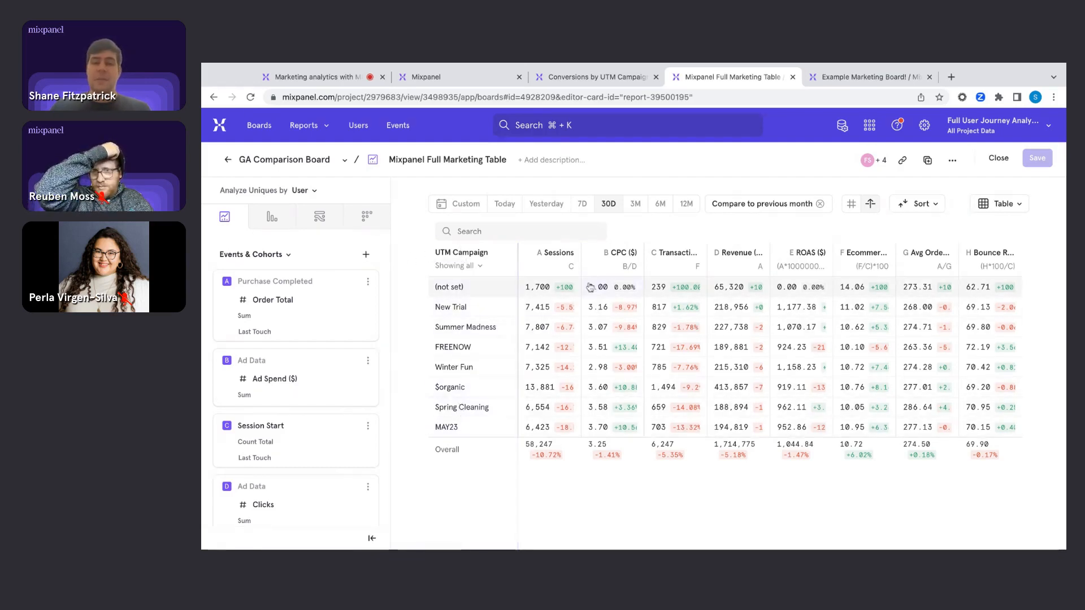
{"action": "mouse_move", "coordinate": [602, 306]}
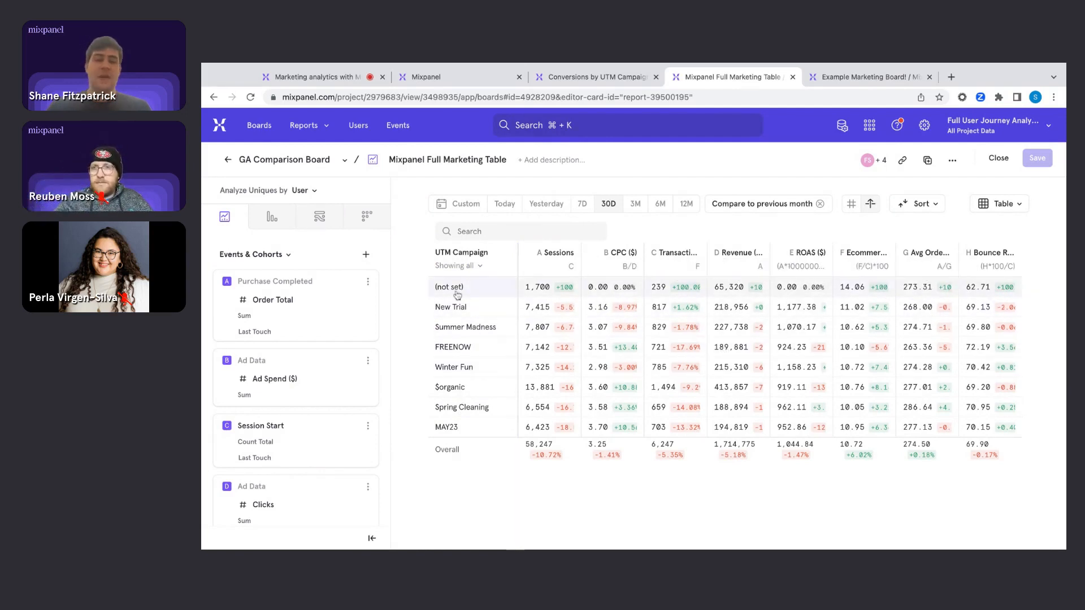
{"action": "mouse_move", "coordinate": [456, 287]}
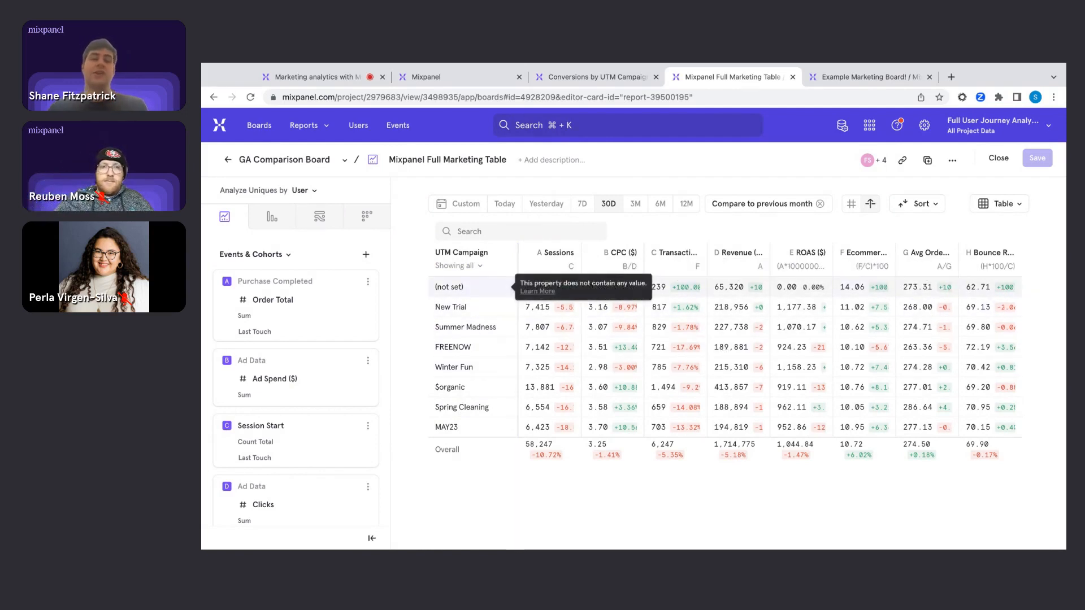
{"action": "mouse_move", "coordinate": [304, 309]}
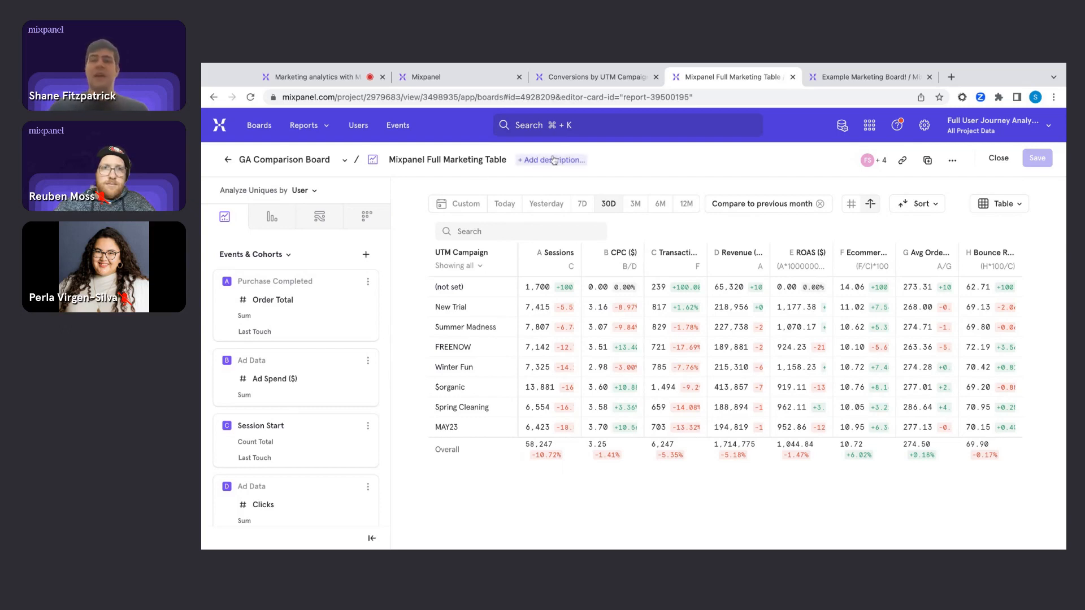
{"action": "mouse_move", "coordinate": [399, 188]}
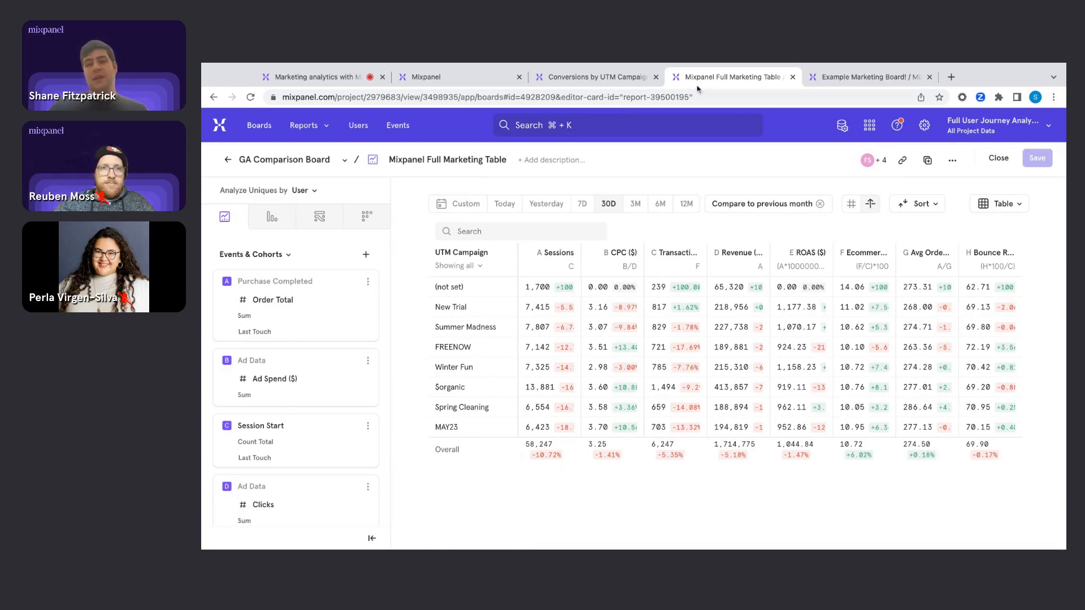
{"action": "left_click", "coordinate": [868, 77]}
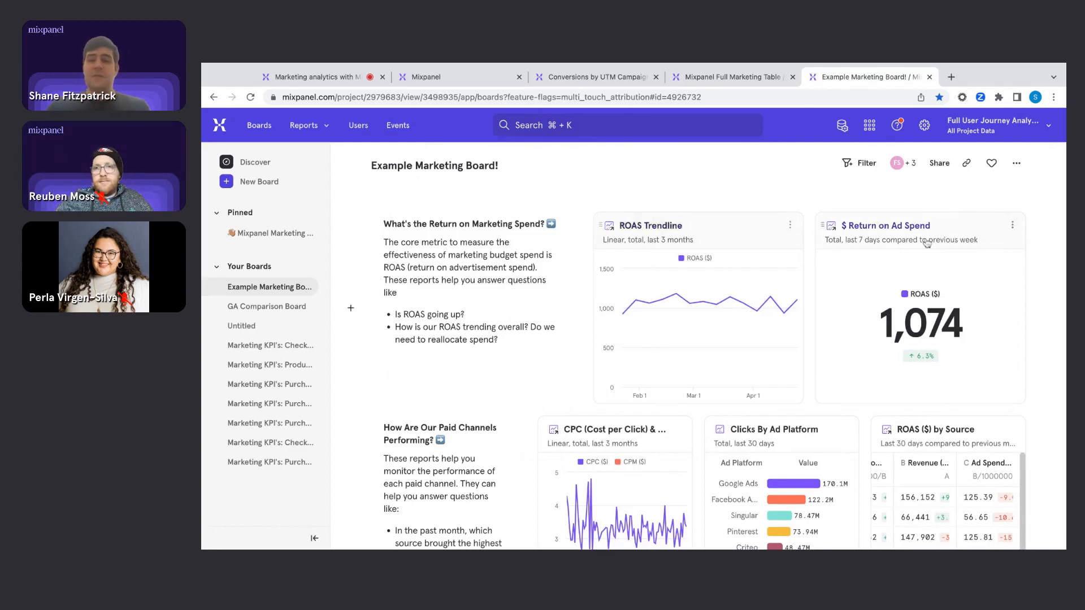
{"action": "scroll", "scroll_direction": "down", "scroll_amount": 3}
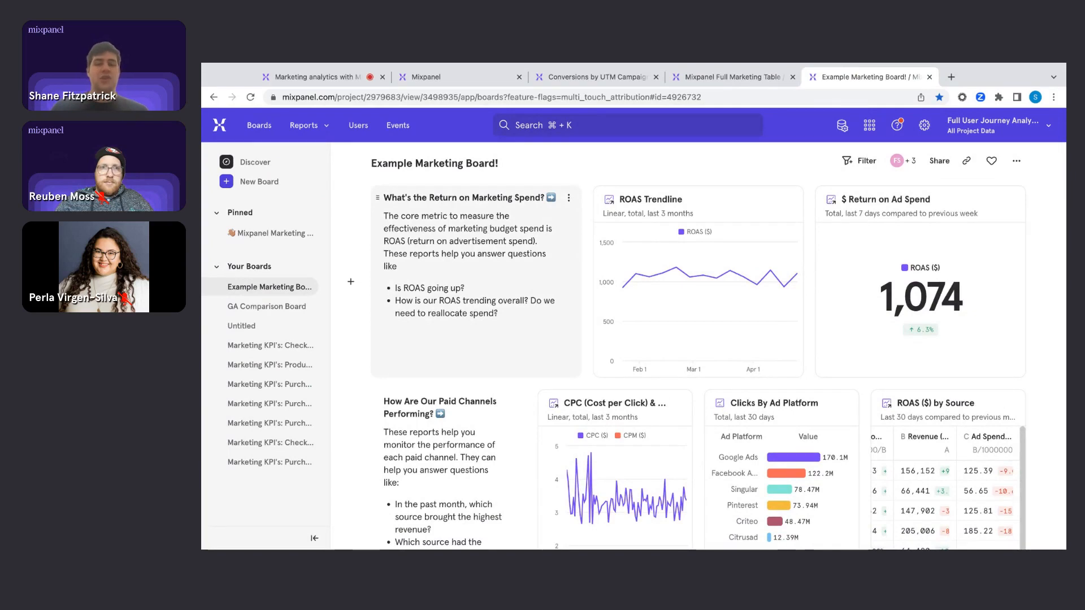
{"action": "scroll", "scroll_direction": "down", "scroll_amount": 3}
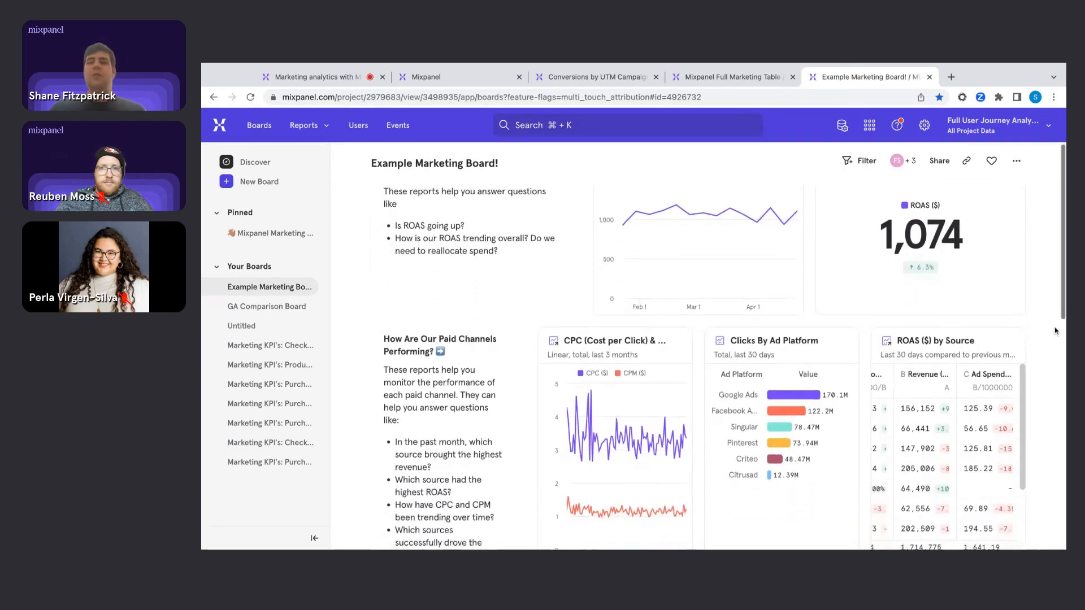
{"action": "scroll", "scroll_direction": "down", "scroll_amount": 3}
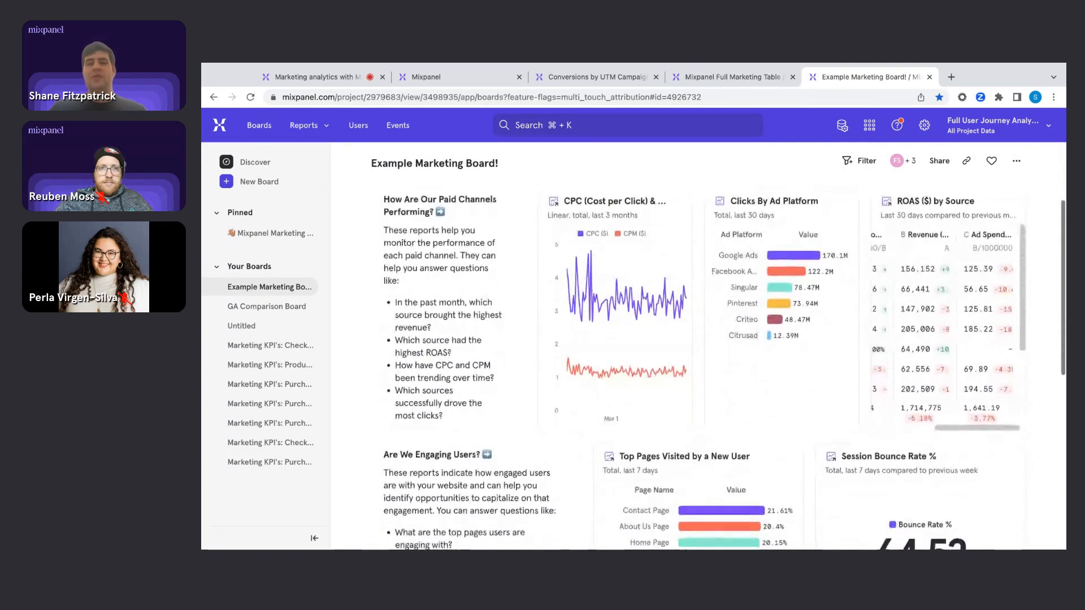
{"action": "scroll", "scroll_direction": "down", "scroll_amount": 3}
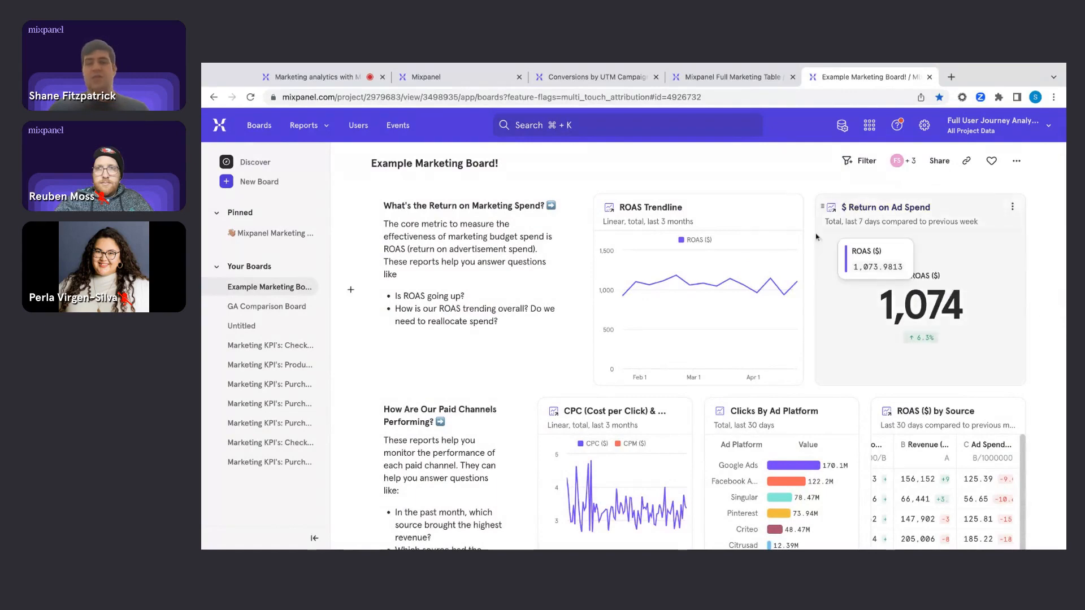
{"action": "scroll", "scroll_direction": "down", "scroll_amount": 3}
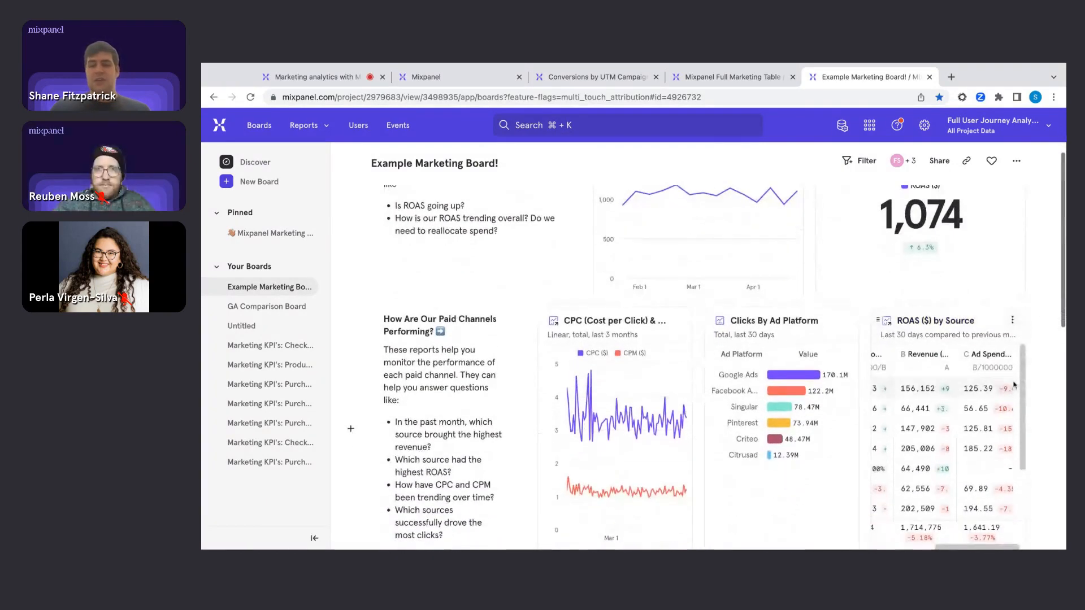
{"action": "scroll", "scroll_direction": "down", "scroll_amount": 3}
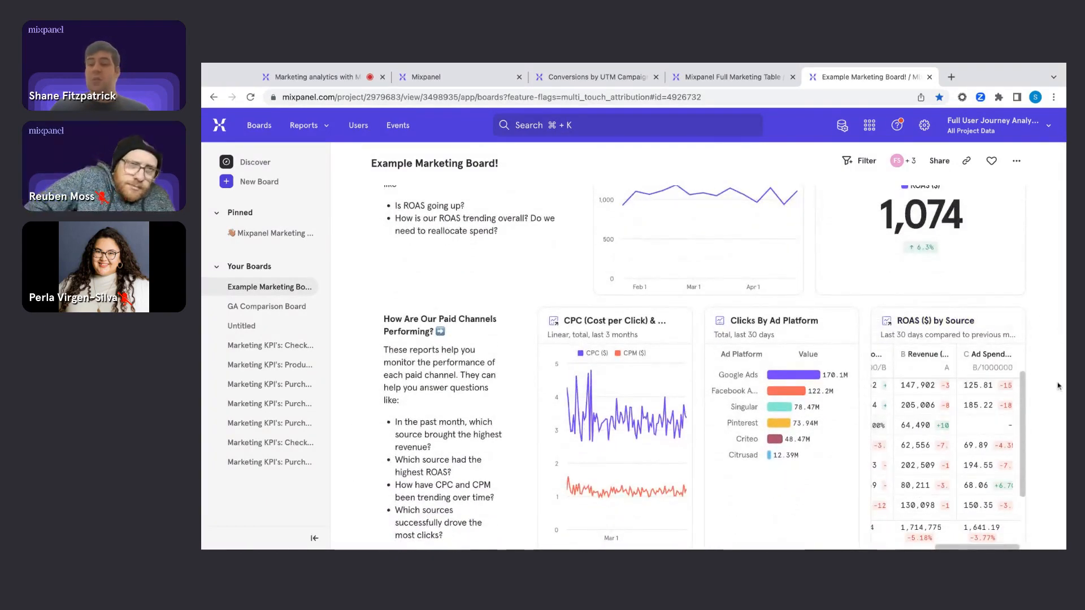
{"action": "scroll", "scroll_direction": "down", "scroll_amount": 3}
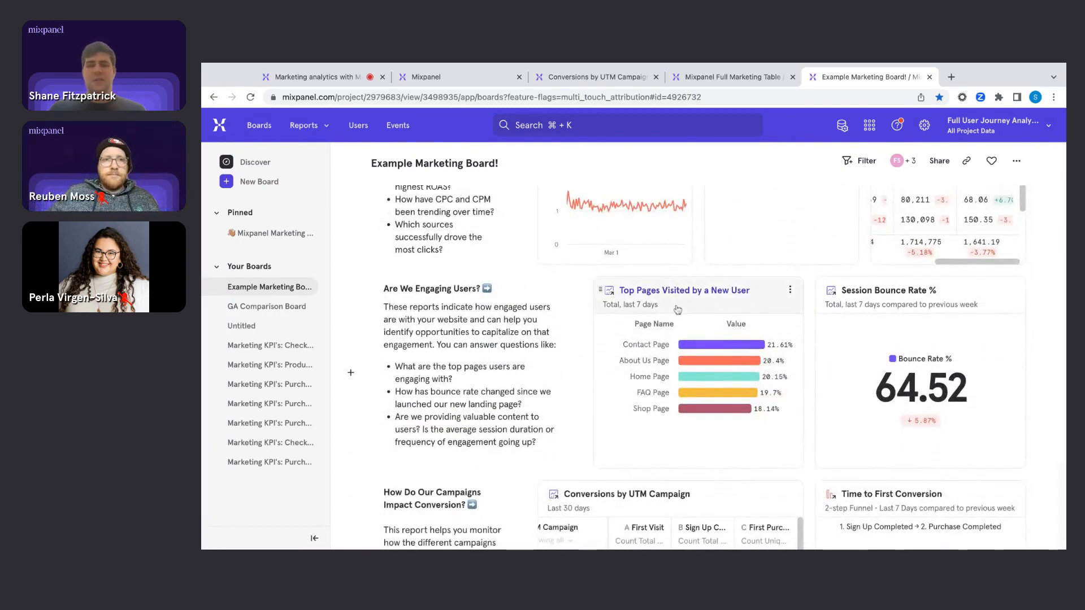
{"action": "scroll", "scroll_direction": "down", "scroll_amount": 3}
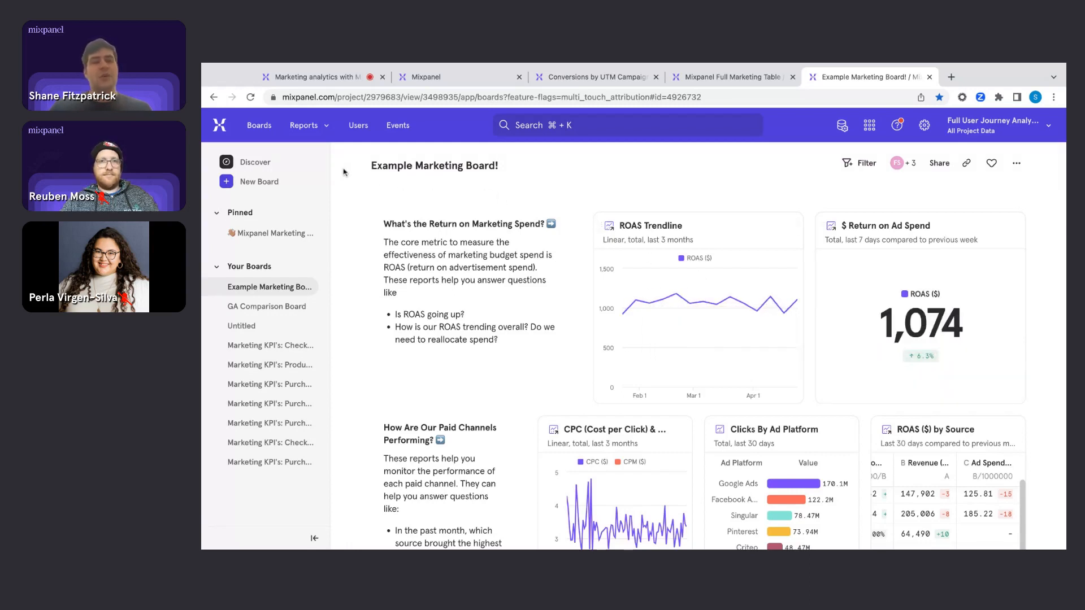
Step: Begin a new board built from the Marketing KPIs template
{"action": "left_click", "coordinate": [258, 181]}
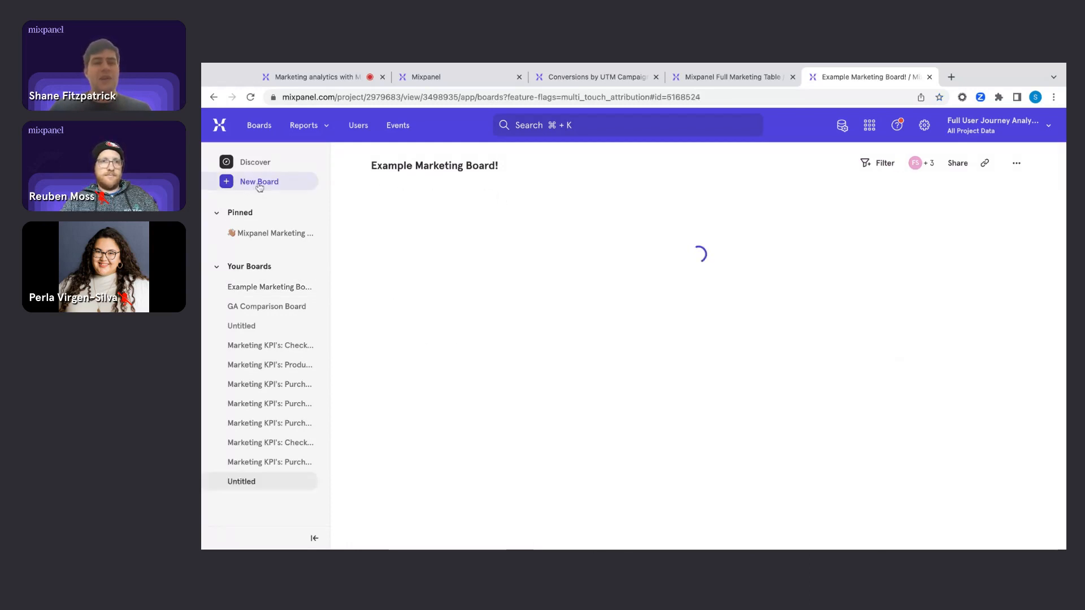
{"action": "left_click", "coordinate": [259, 181]}
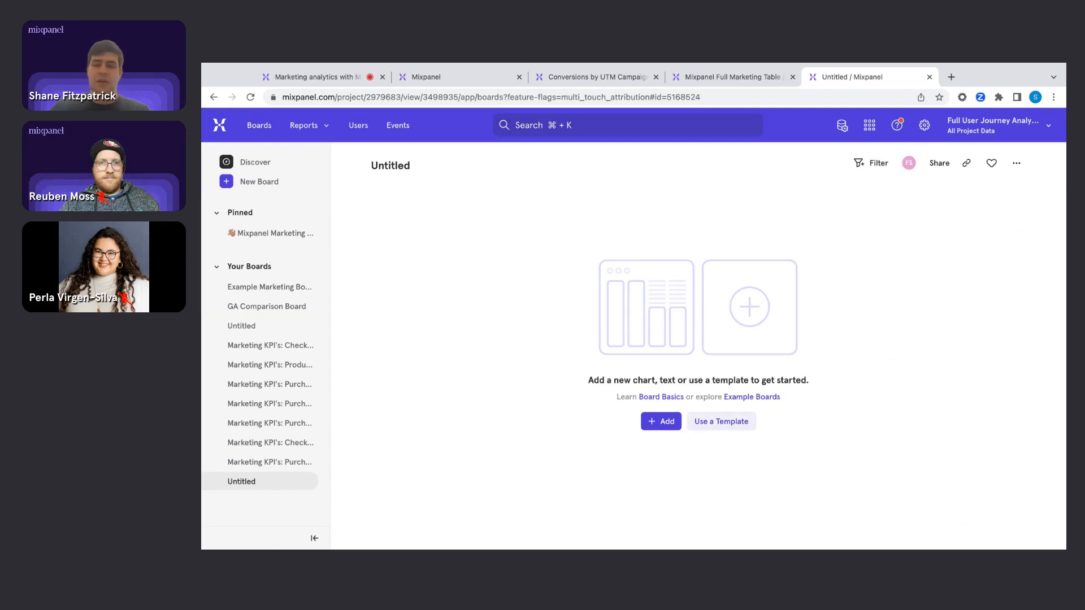
{"action": "left_click", "coordinate": [720, 421]}
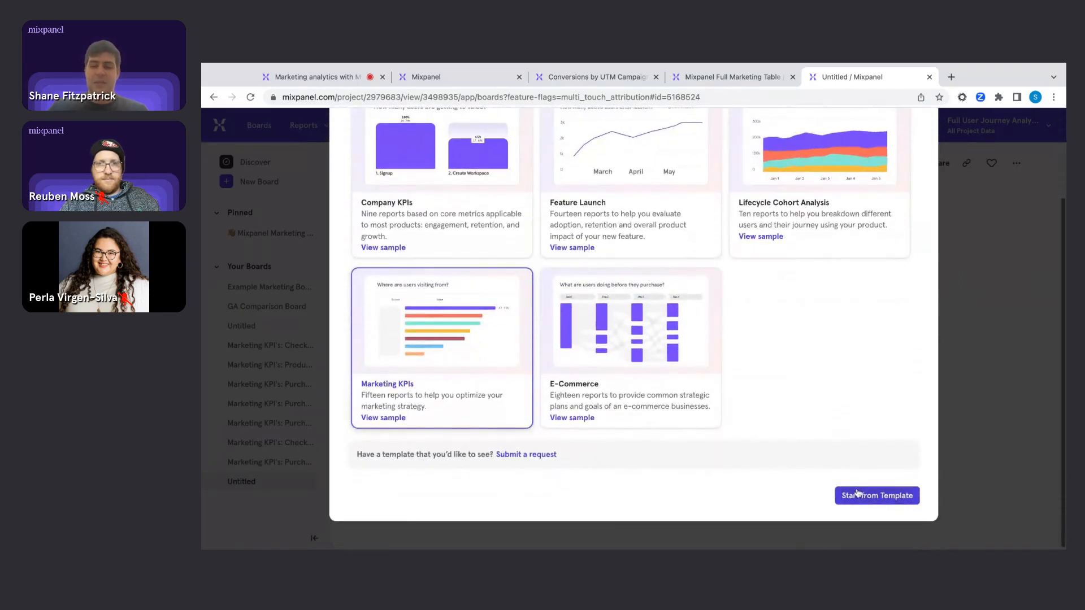
{"action": "left_click", "coordinate": [877, 495]}
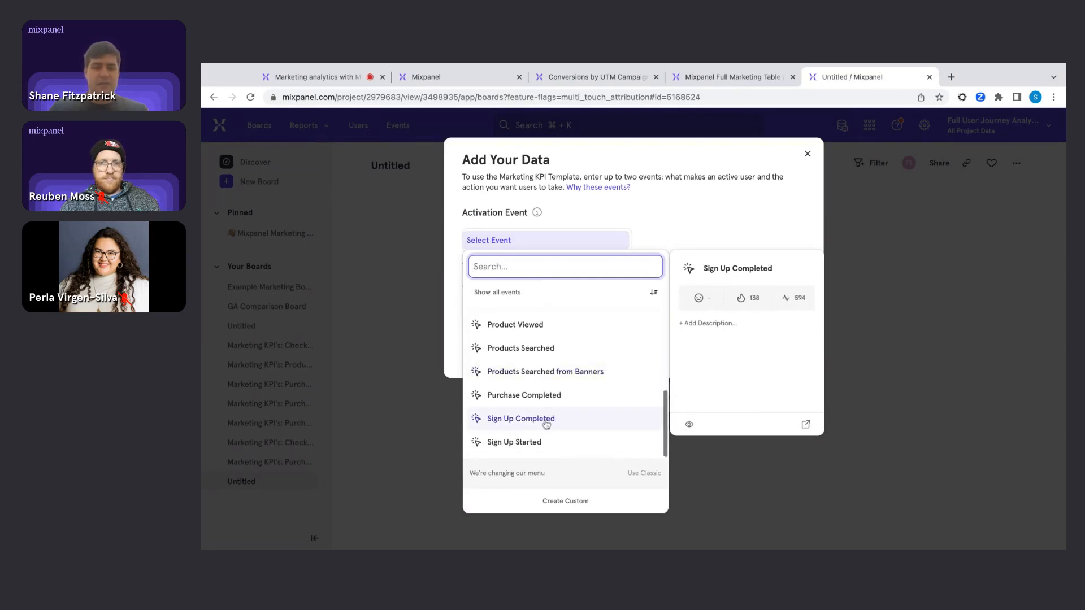
Step: Choose Sign Up Completed as activation and Purchase Completed as conversion for the template
{"action": "left_click", "coordinate": [519, 418]}
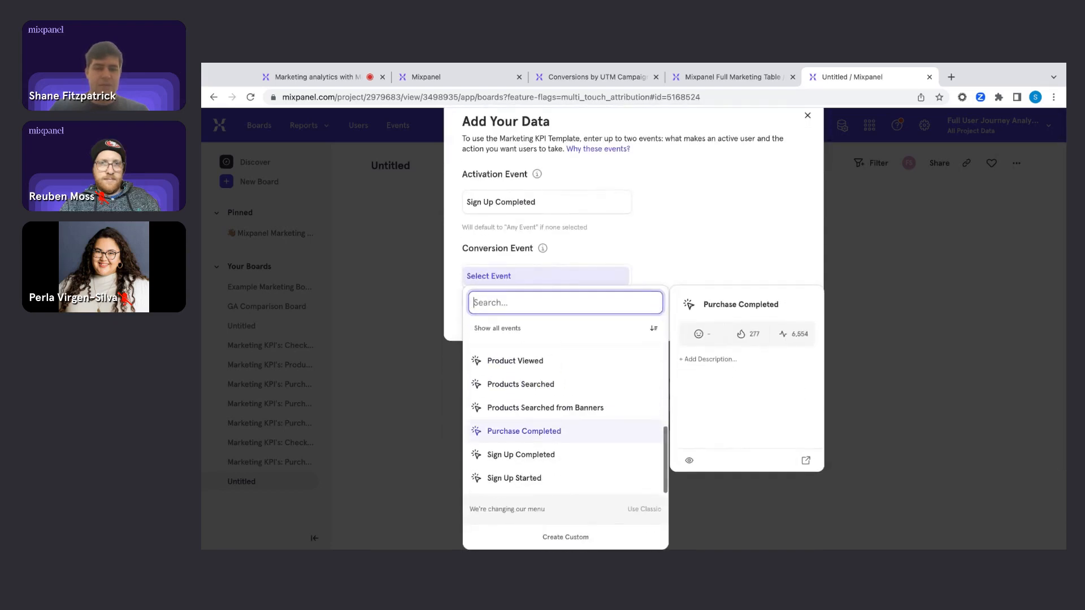
{"action": "left_click", "coordinate": [523, 430]}
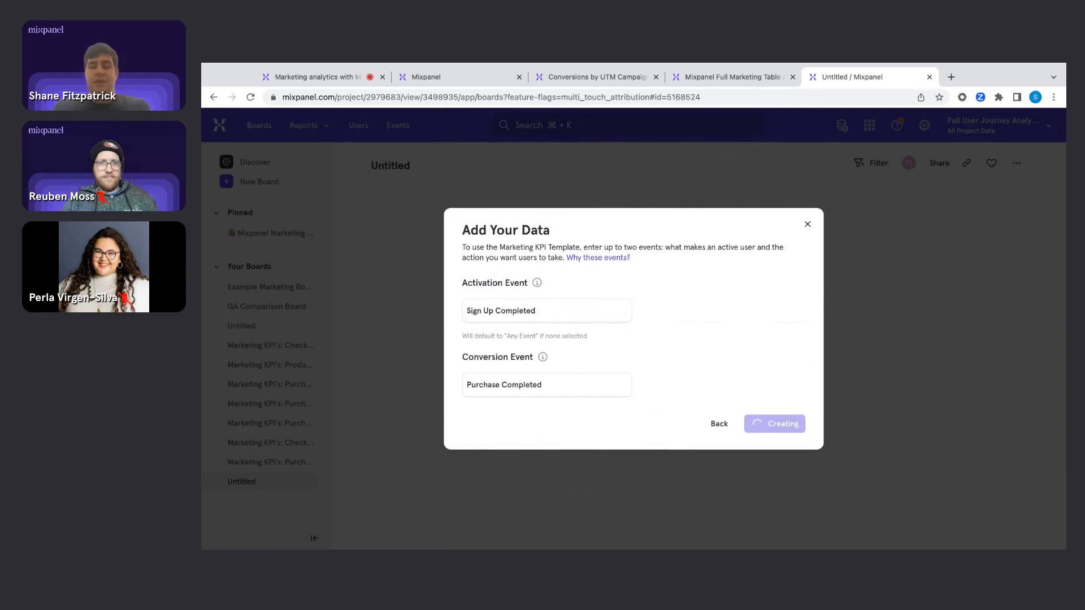
Step: Finish generating the board and review its Top Level KPIs section
{"action": "left_click", "coordinate": [773, 424]}
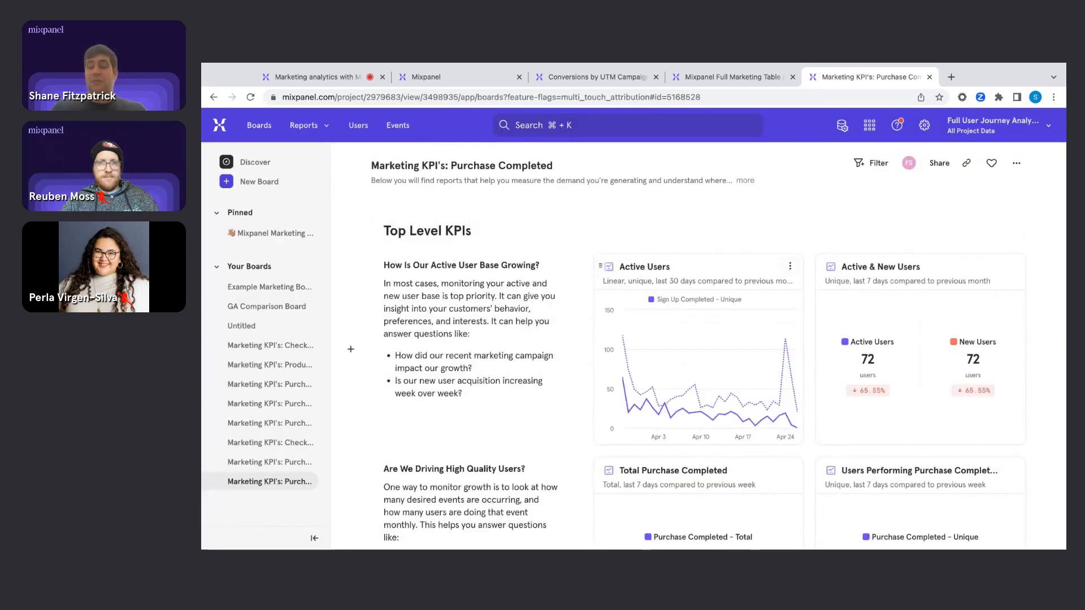
{"action": "scroll", "scroll_direction": "down", "scroll_amount": 3}
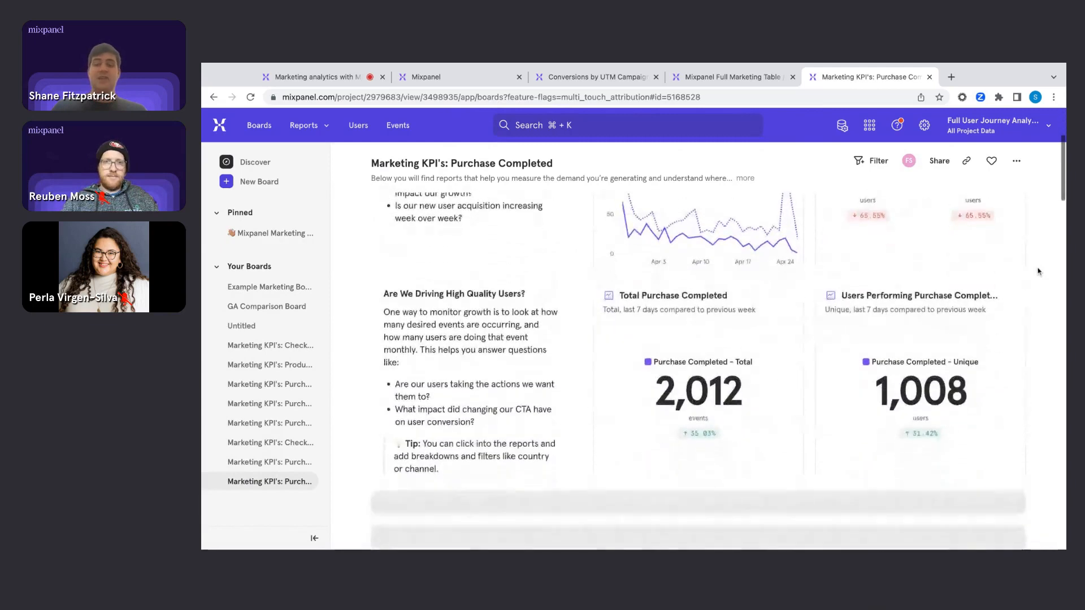
{"action": "scroll", "scroll_direction": "down", "scroll_amount": 3}
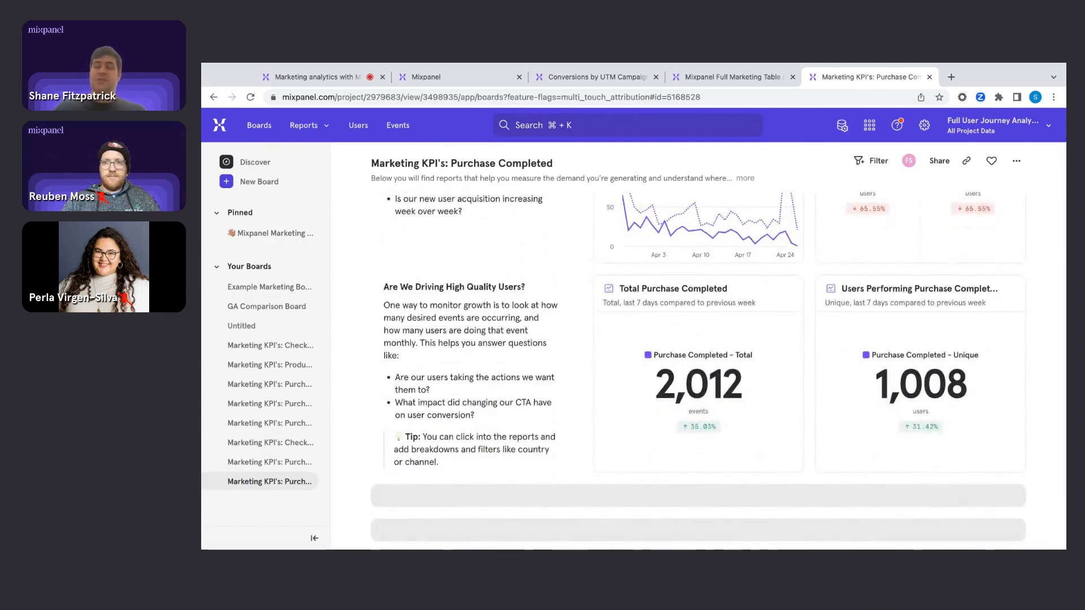
{"action": "scroll", "scroll_direction": "down", "scroll_amount": 3}
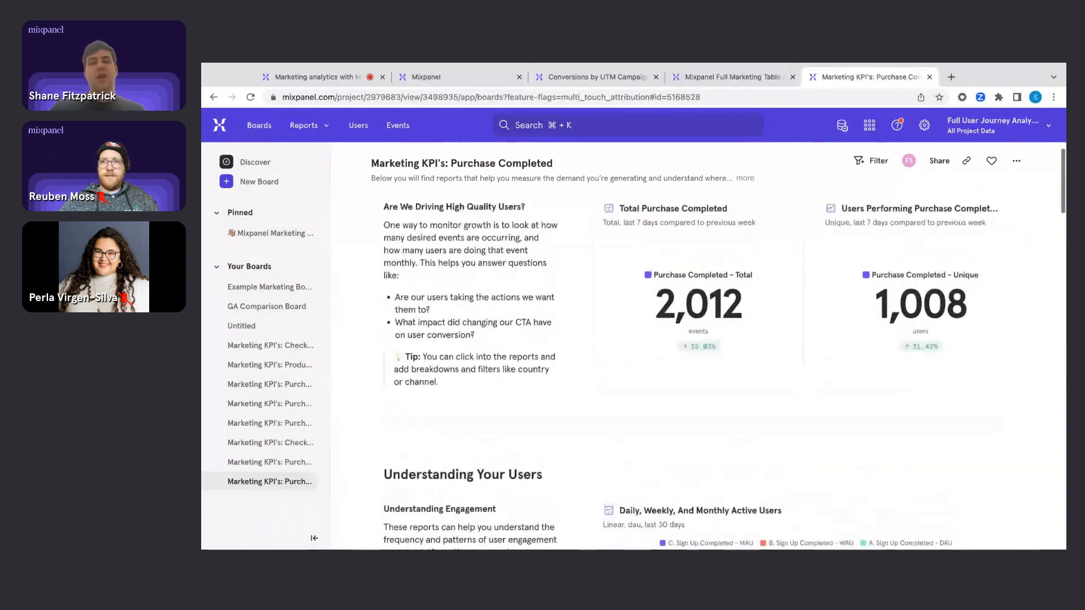
Step: Review the Understanding Your Users reports showing 2,012 purchases by 1,008 users
{"action": "left_click", "coordinate": [920, 208]}
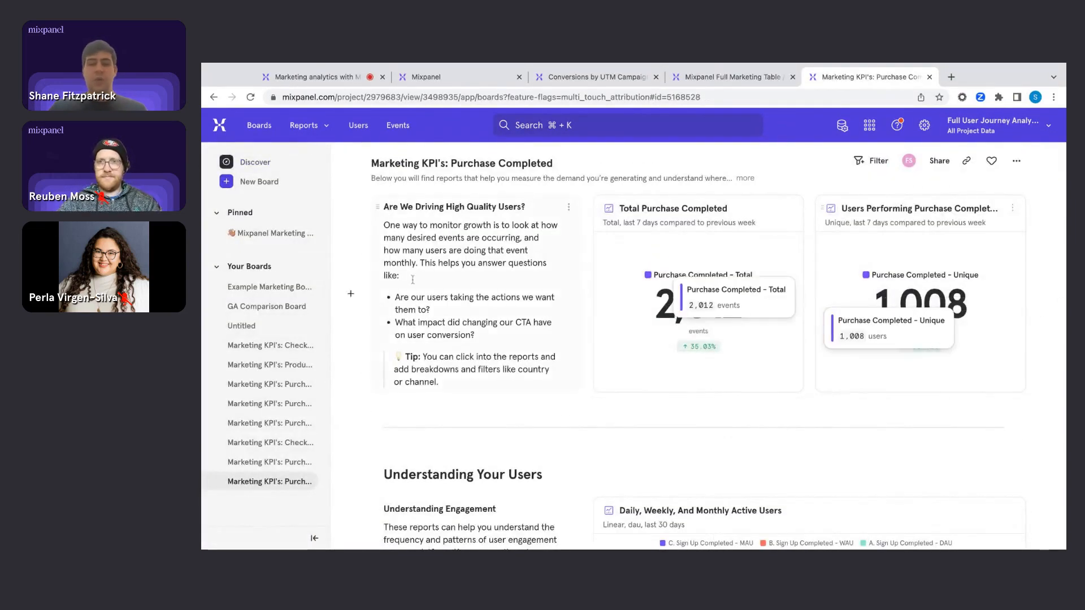
{"action": "left_click", "coordinate": [350, 294]}
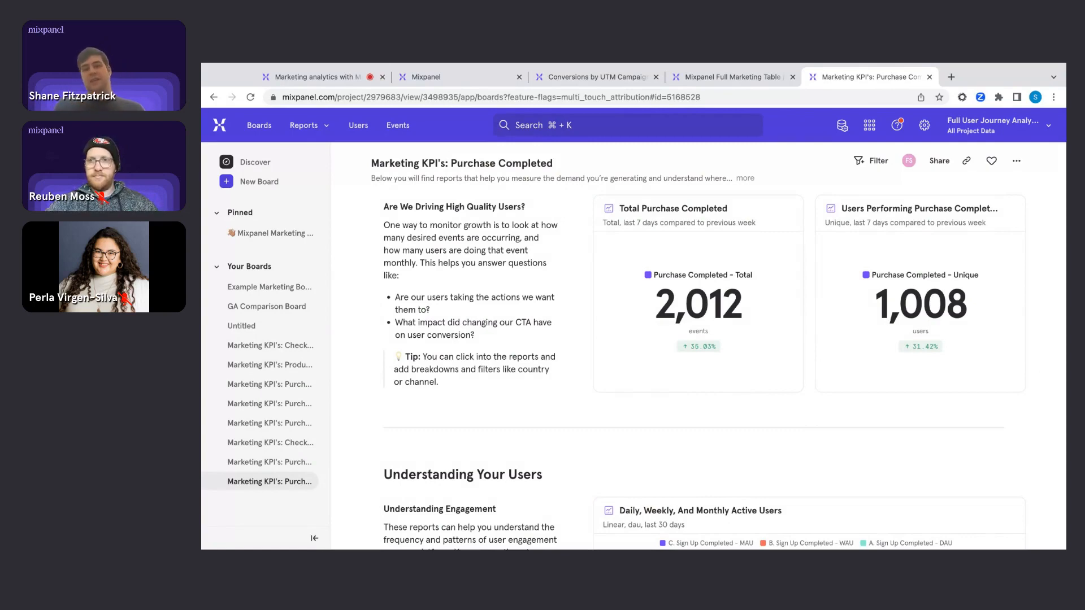
{"action": "scroll", "scroll_direction": "down", "scroll_amount": 3}
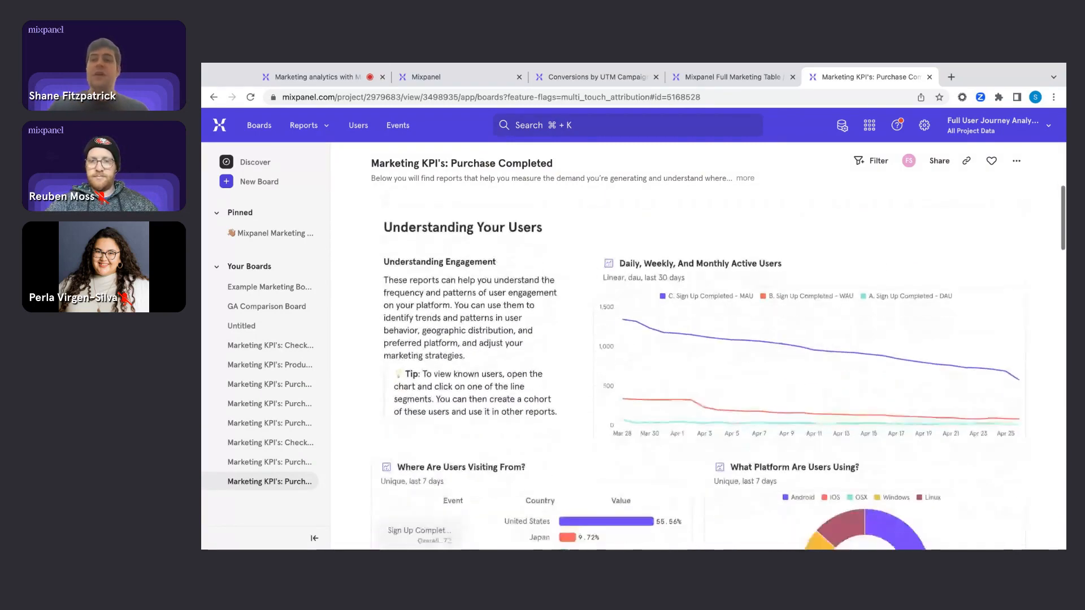
{"action": "scroll", "scroll_direction": "down", "scroll_amount": 3}
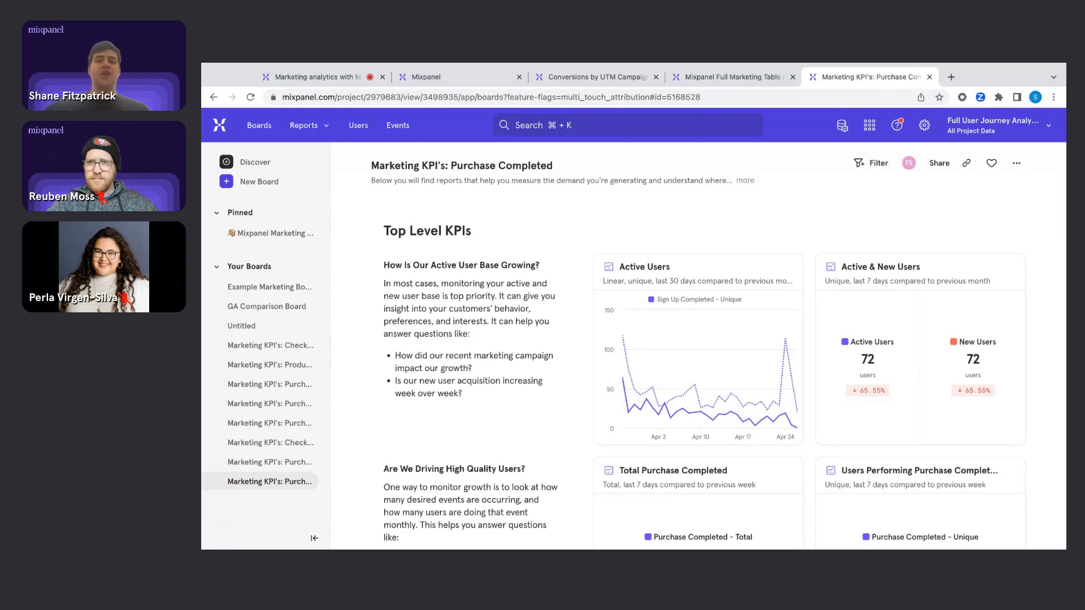
{"action": "mouse_move", "coordinate": [870, 126]}
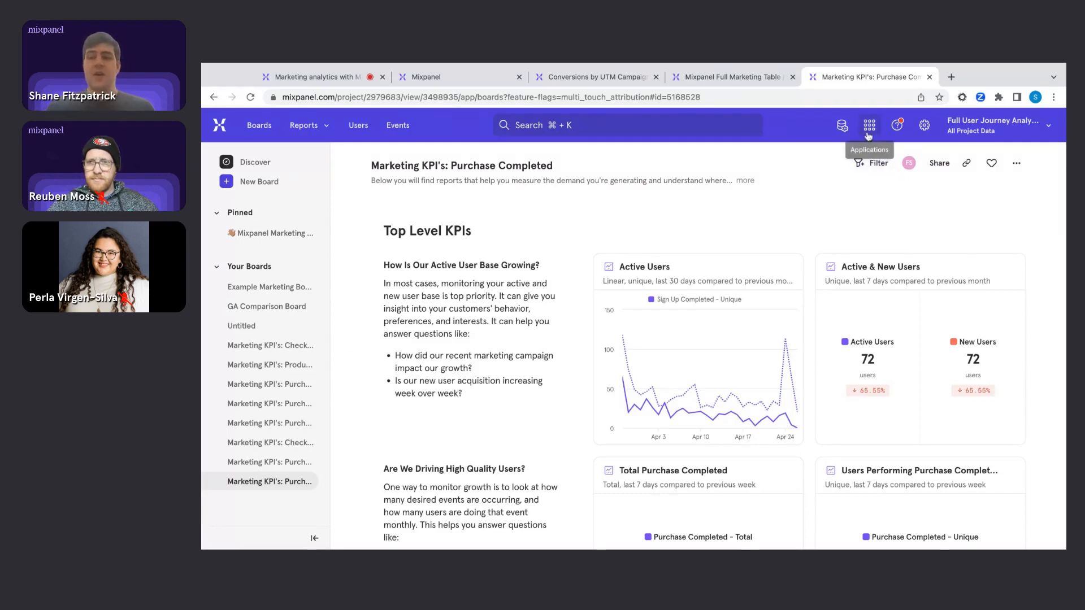
{"action": "left_click", "coordinate": [841, 126]}
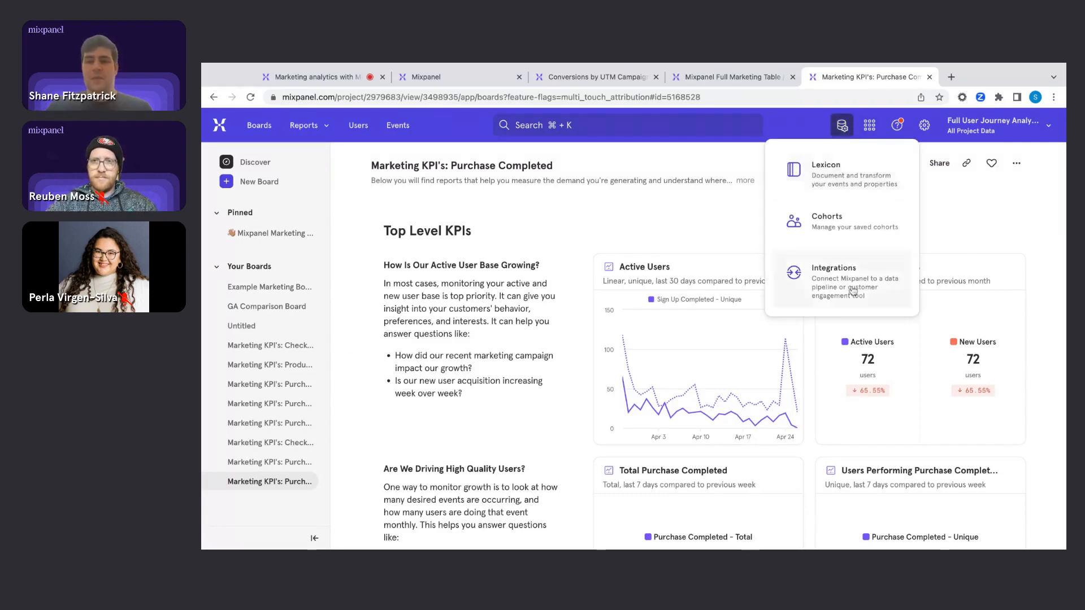
{"action": "left_click", "coordinate": [834, 281]}
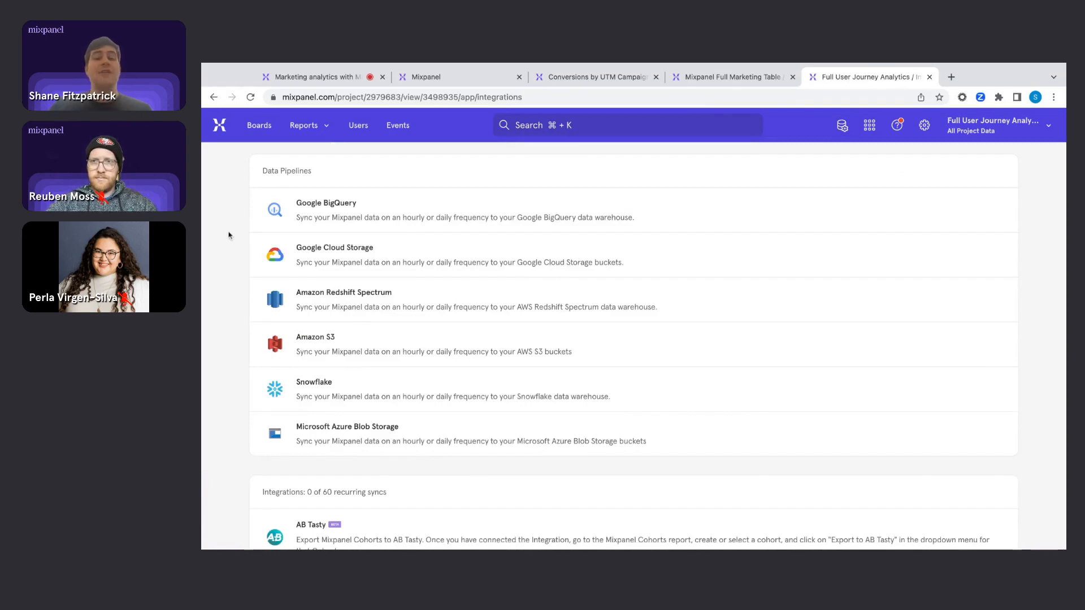
{"action": "scroll", "scroll_direction": "down", "scroll_amount": 3}
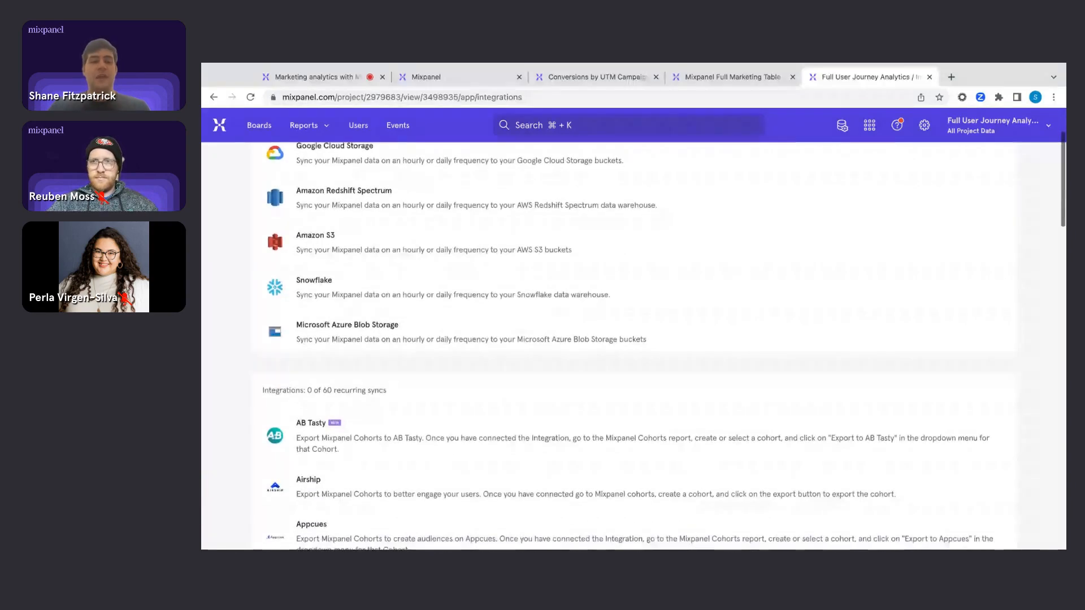
{"action": "scroll", "scroll_direction": "down", "scroll_amount": 3}
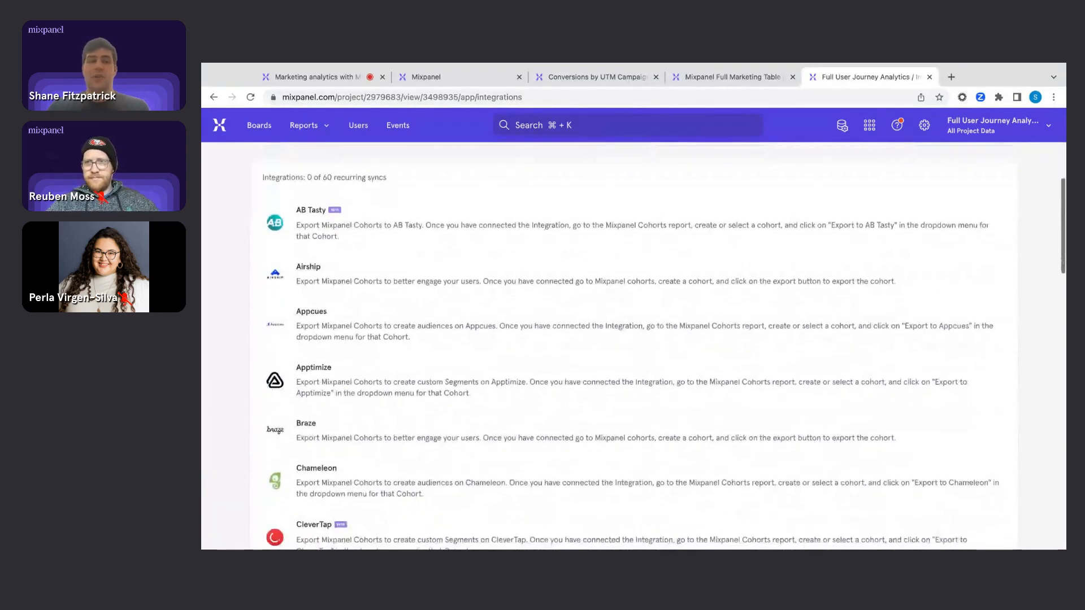
{"action": "scroll", "scroll_direction": "down", "scroll_amount": 3}
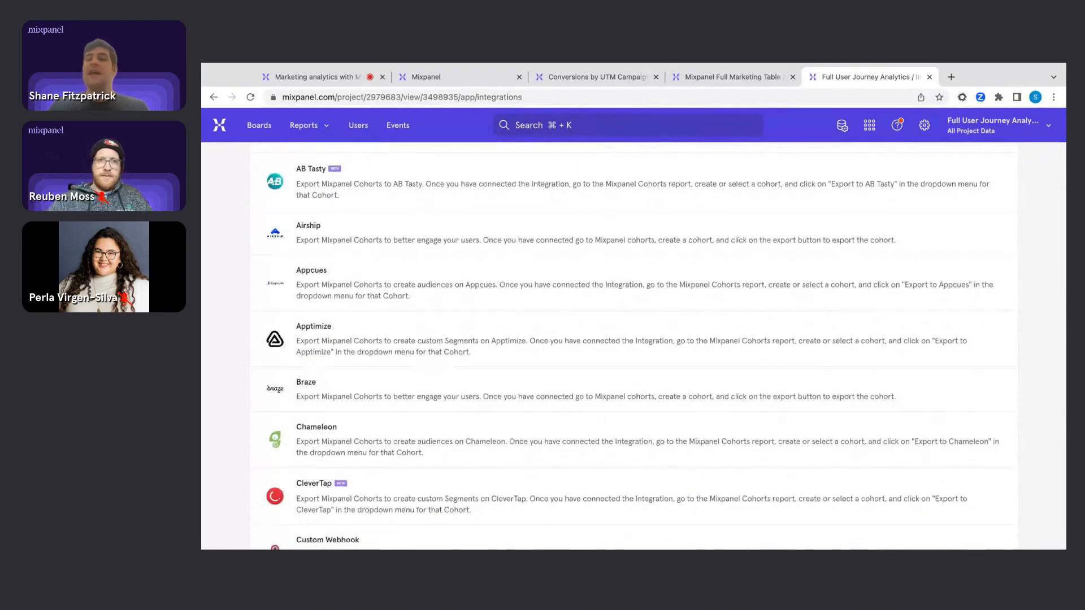
{"action": "scroll", "scroll_direction": "down", "scroll_amount": 3}
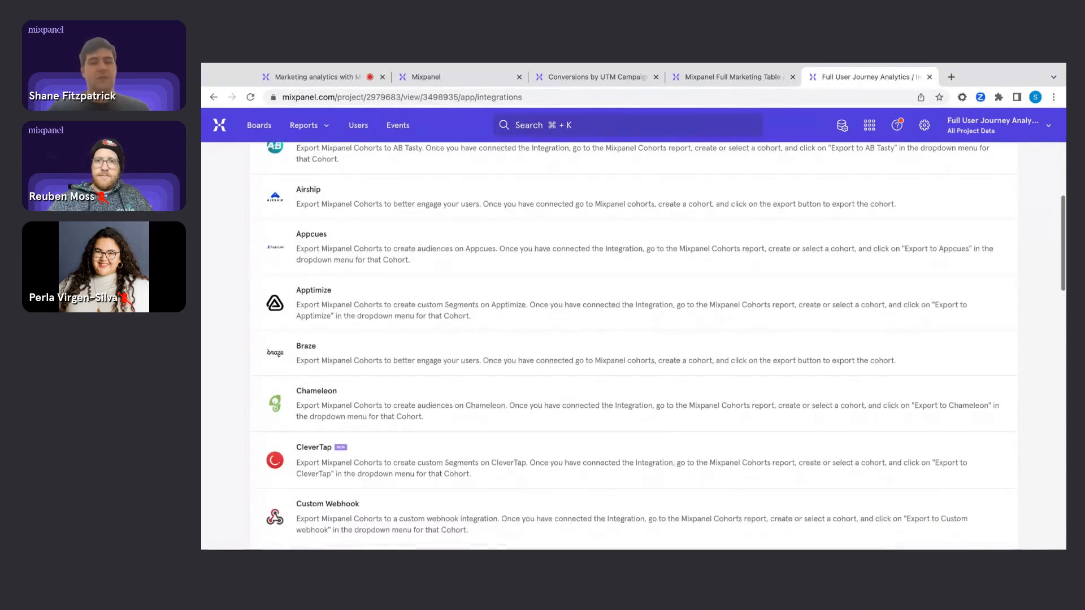
{"action": "scroll", "scroll_direction": "down", "scroll_amount": 3}
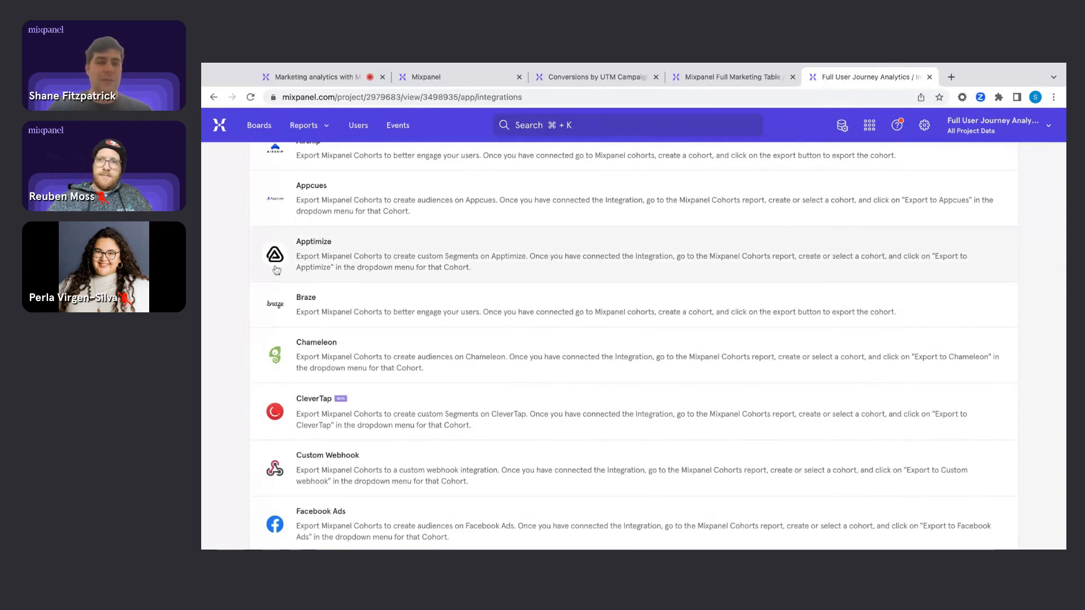
{"action": "scroll", "scroll_direction": "down", "scroll_amount": 3}
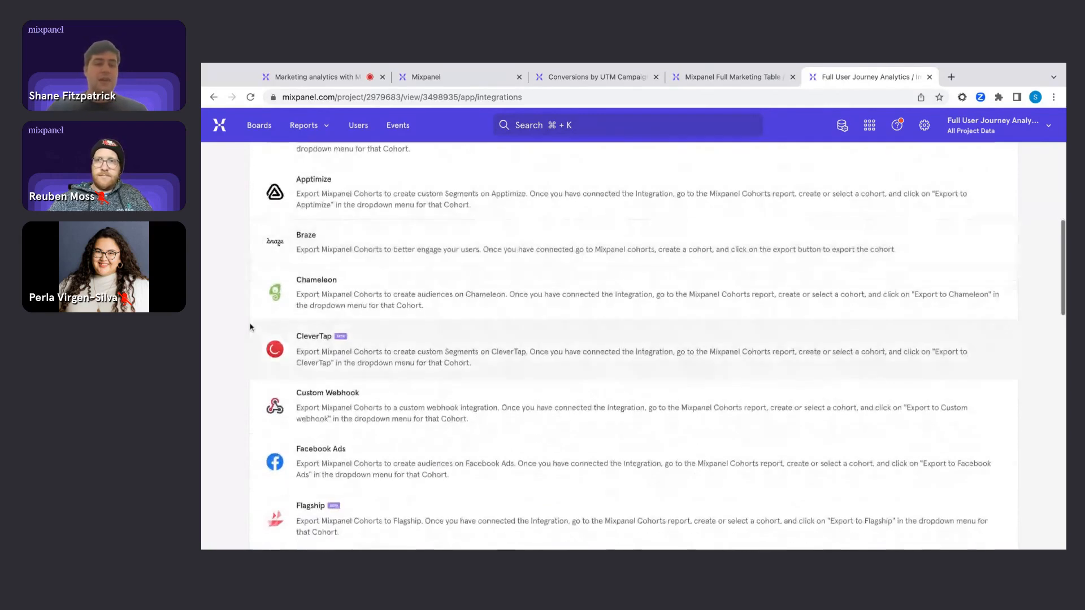
{"action": "scroll", "scroll_direction": "down", "scroll_amount": 3}
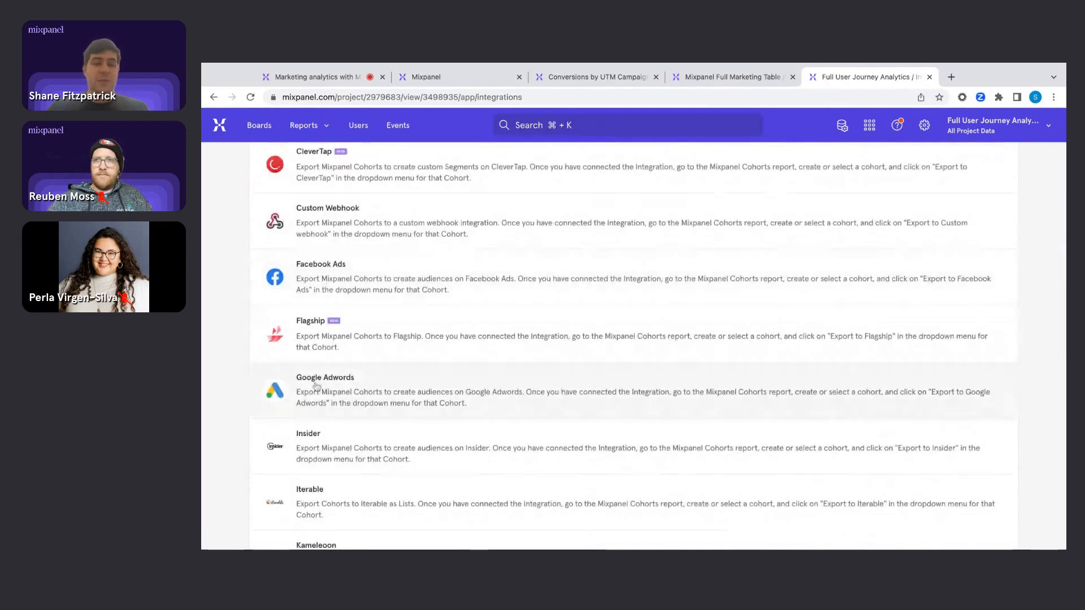
{"action": "scroll", "scroll_direction": "down", "scroll_amount": 3}
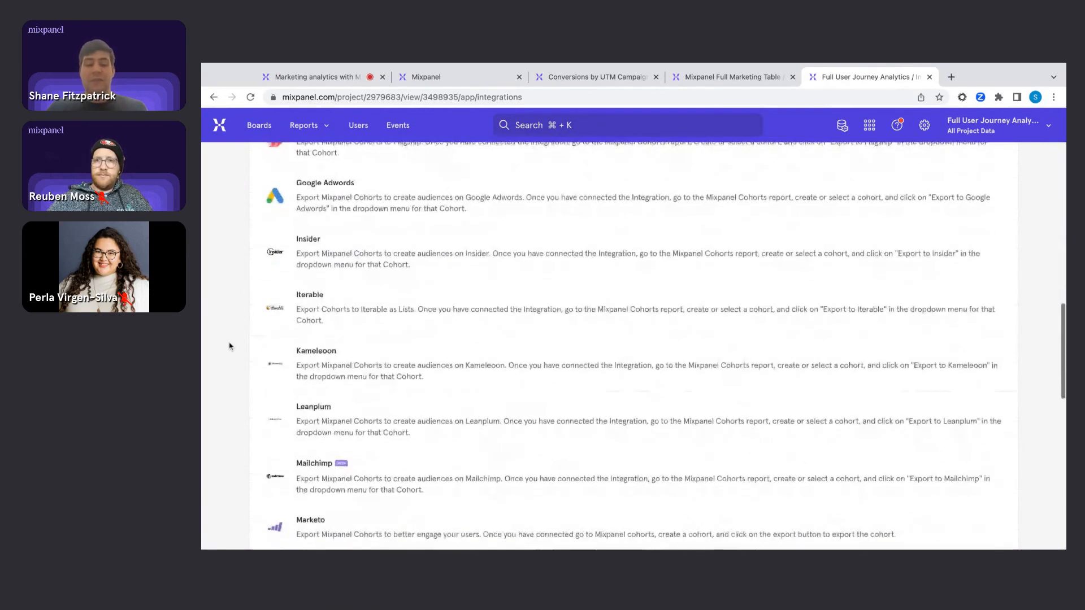
{"action": "scroll", "scroll_direction": "down", "scroll_amount": 3}
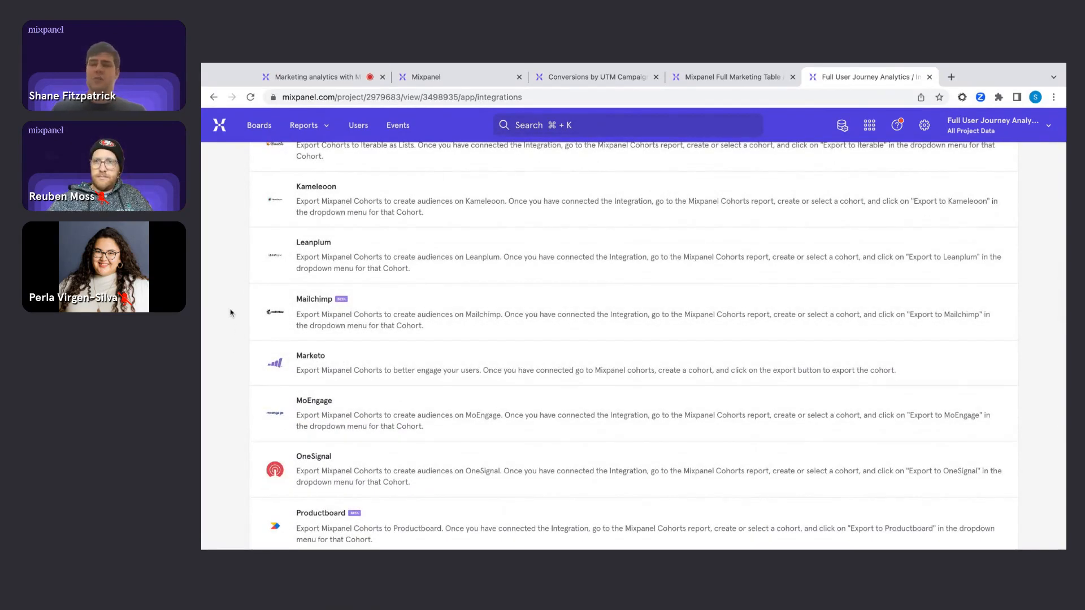
{"action": "scroll", "scroll_direction": "down", "scroll_amount": 3}
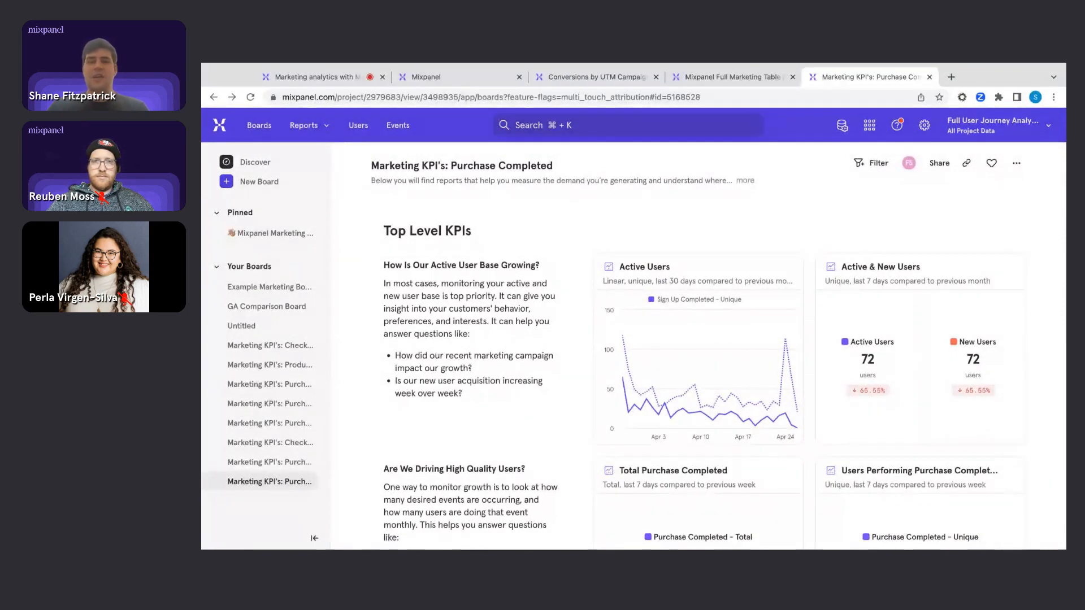
{"action": "mouse_move", "coordinate": [734, 519]}
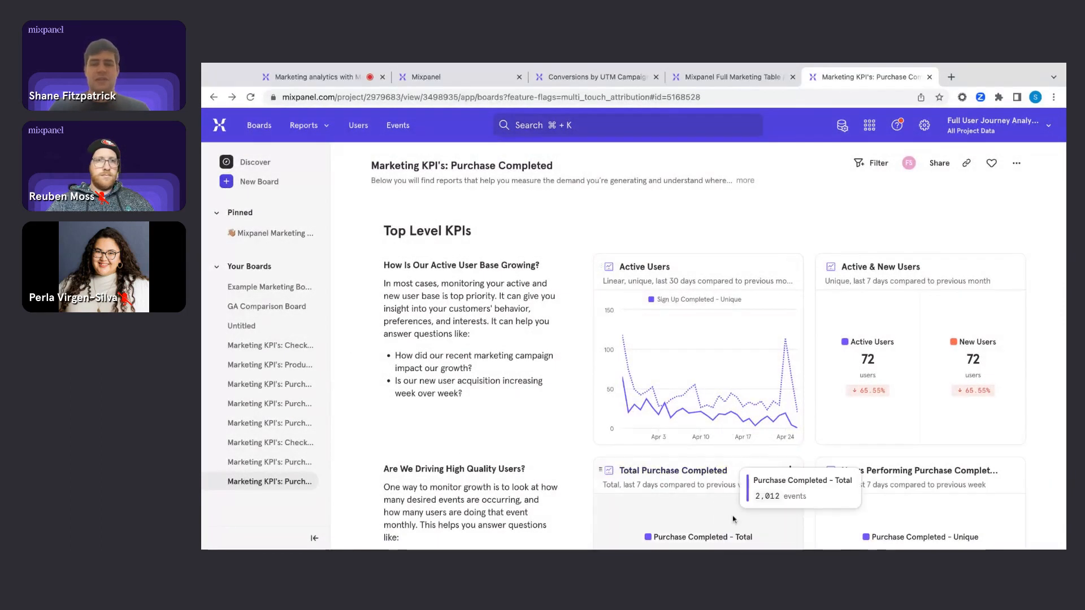